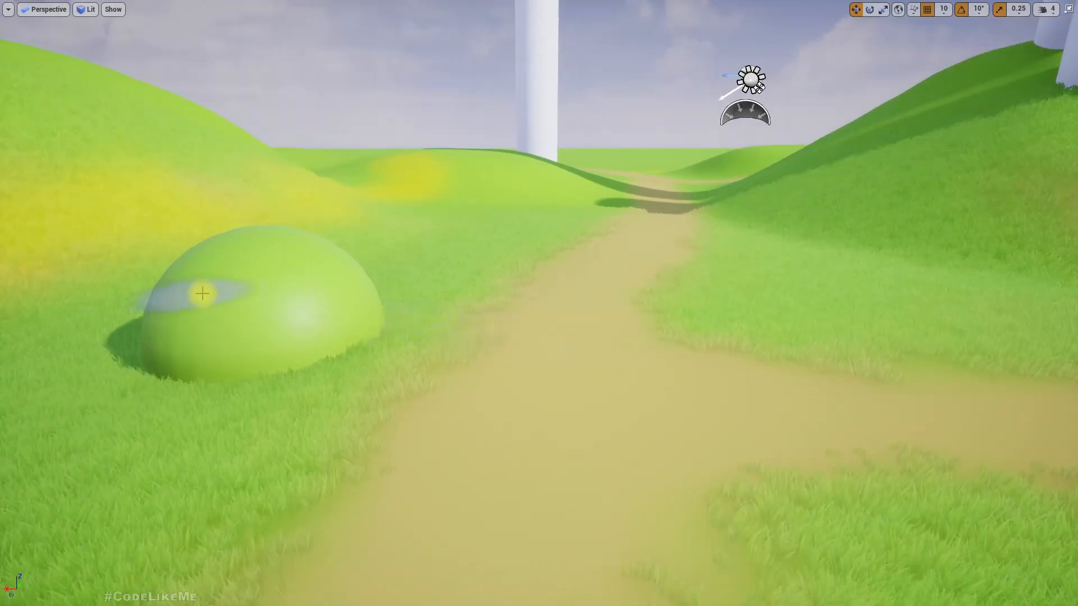
# Step: Leave the fullscreen viewport for Landscape mode with the Target Layers panel visible
pyautogui.click(203, 293)
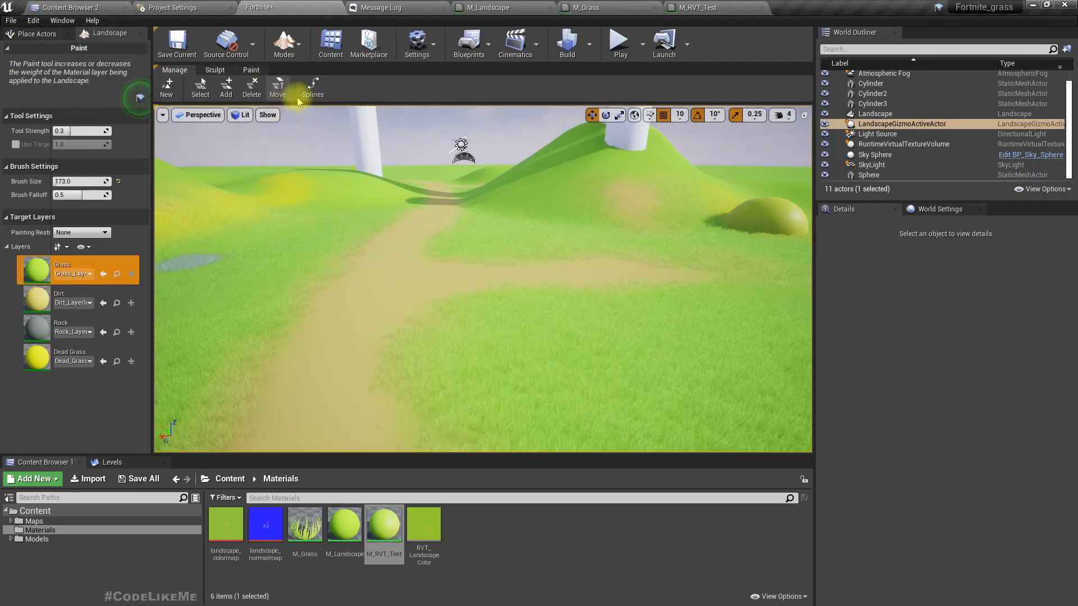
# Step: Paint Dead Grass layer patches onto the landscape near the sphere and the path
pyautogui.click(250, 70)
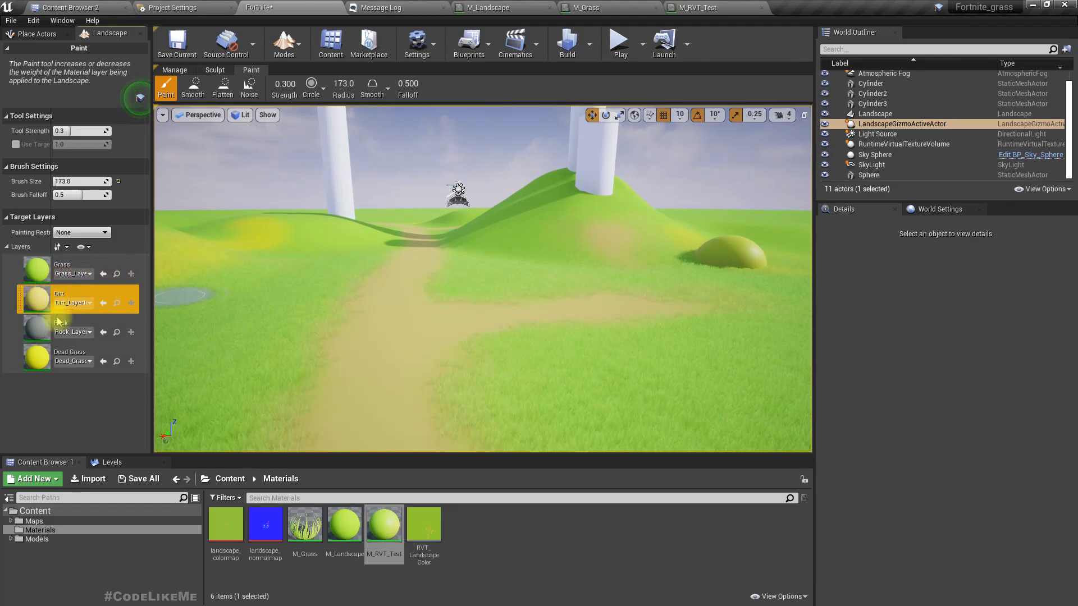
pyautogui.click(69, 356)
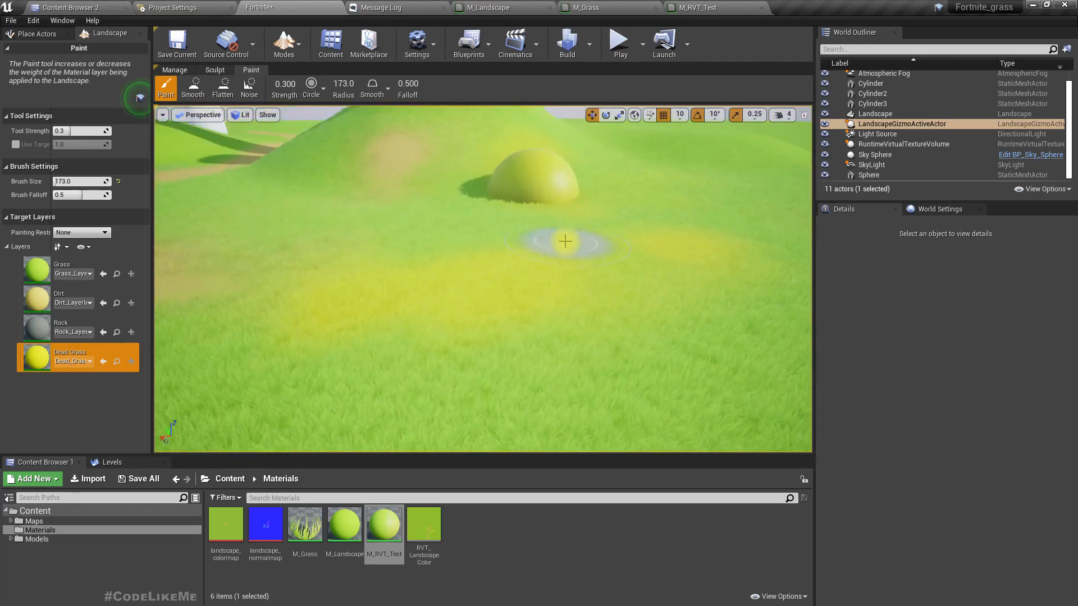
pyautogui.press('F11')
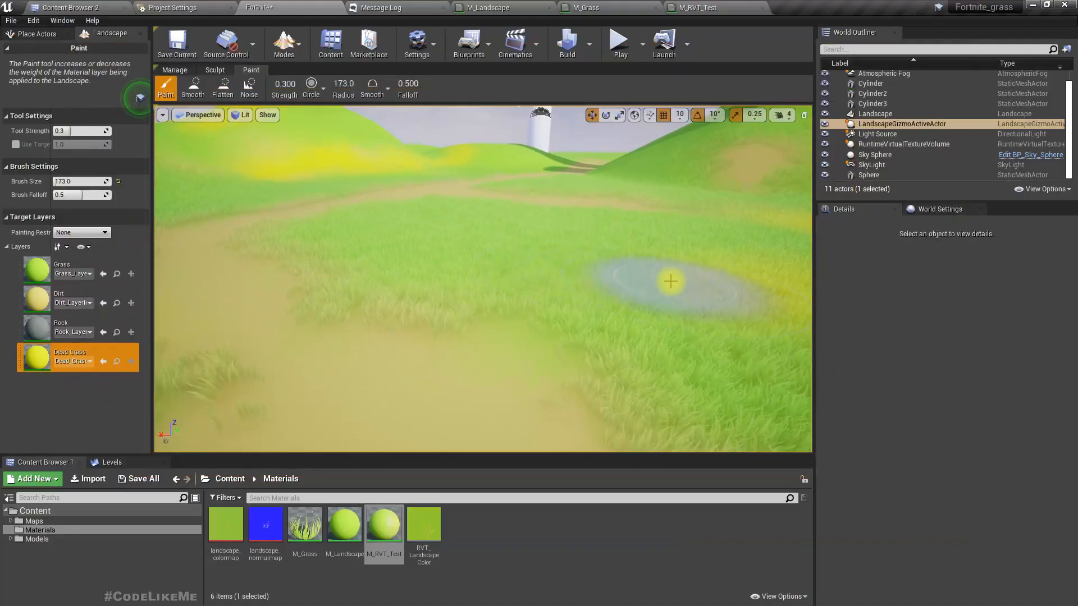
pyautogui.click(61, 293)
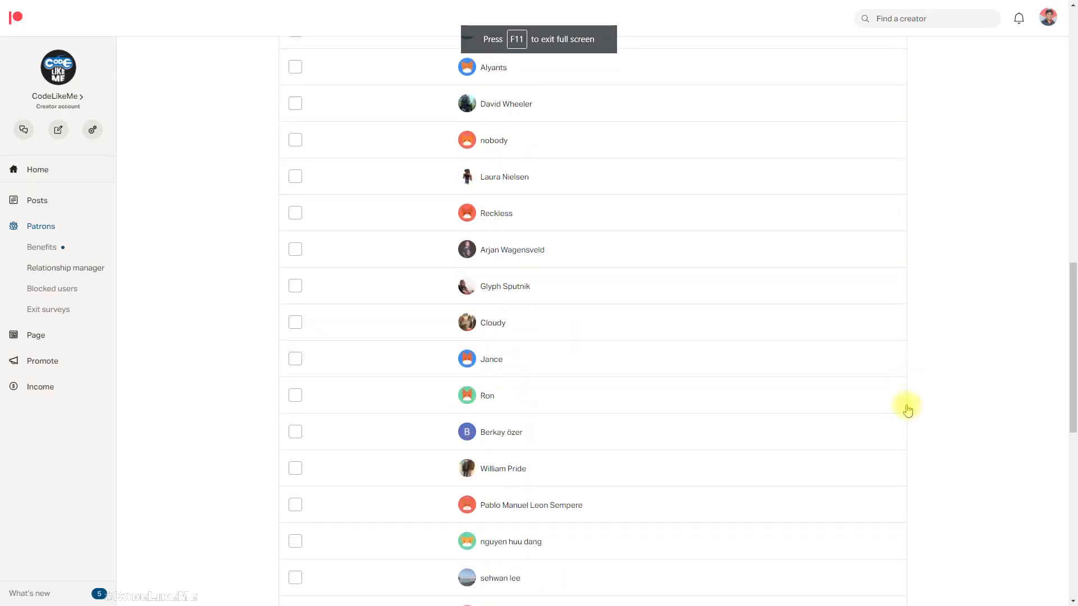
pyautogui.scroll(-3)
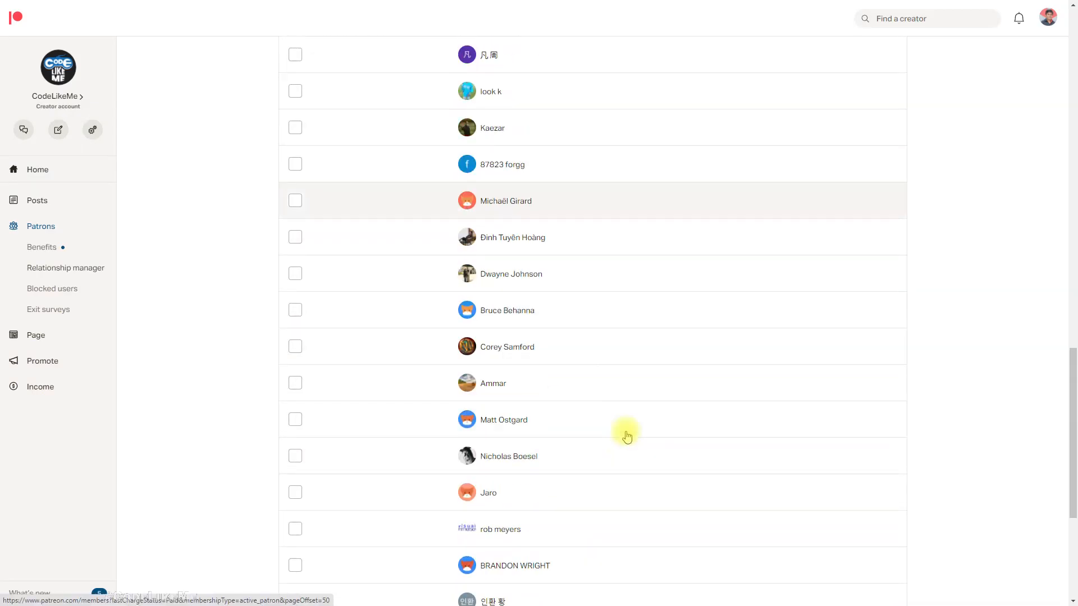
pyautogui.scroll(-3)
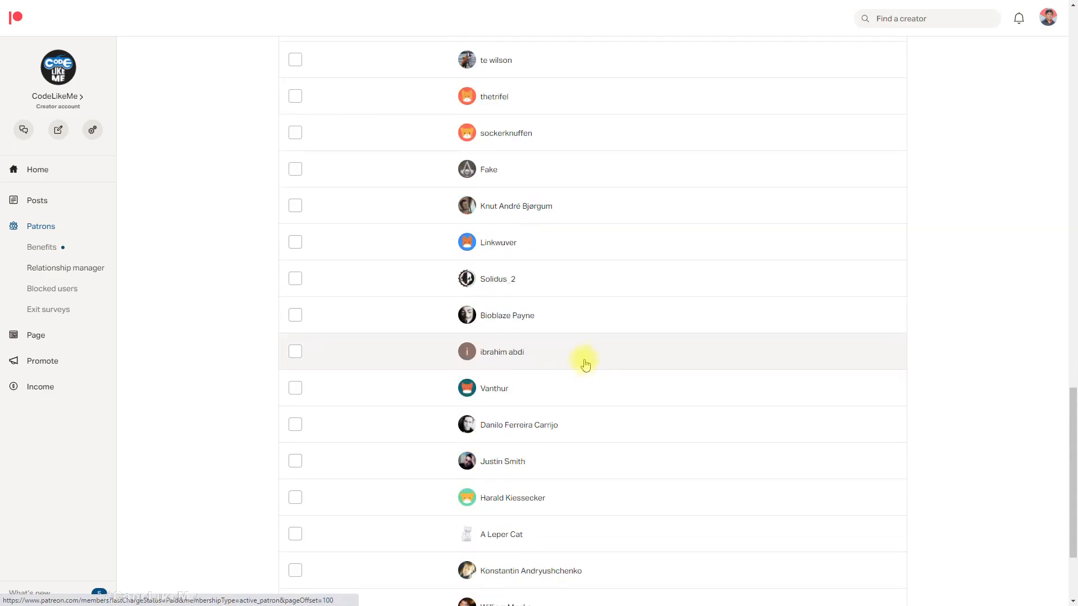
pyautogui.scroll(-3)
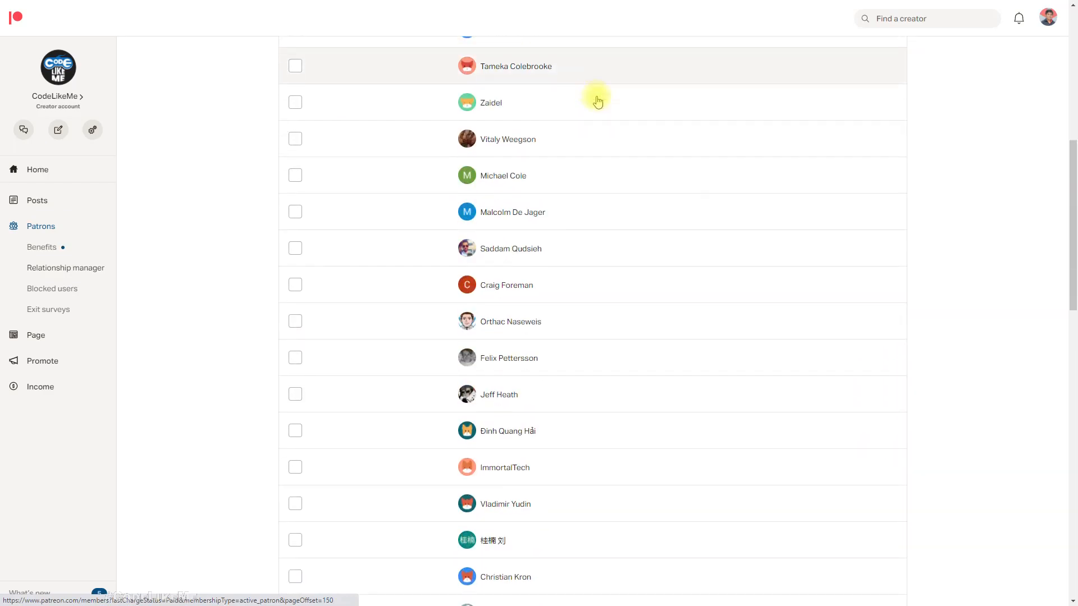
pyautogui.click(638, 372)
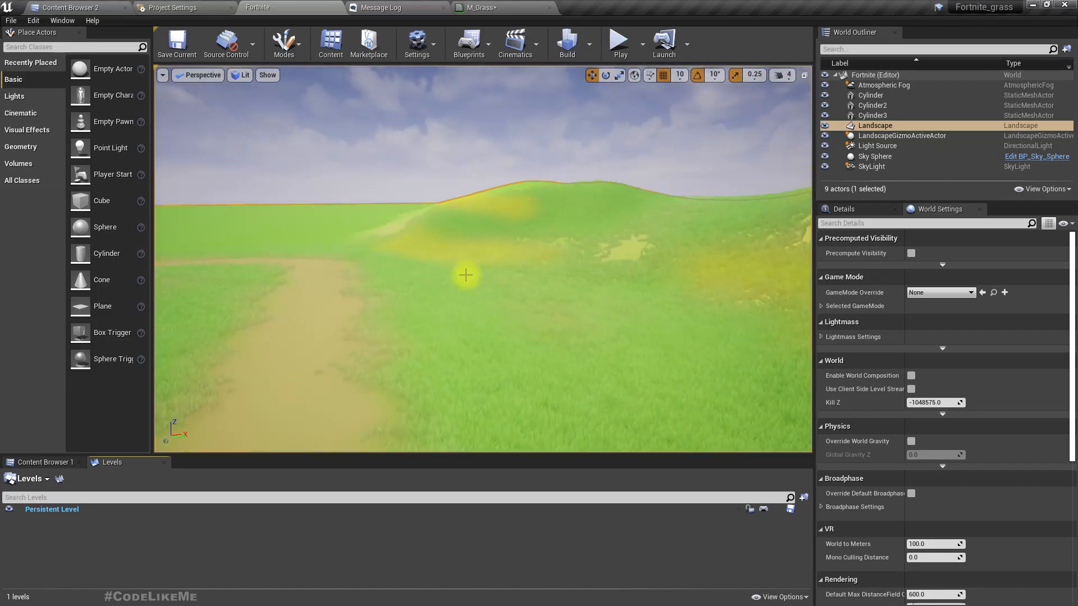
# Step: Switch to the browser showing the 'Unreal Stylized Landscape and Grass Materials' video
pyautogui.press('alt+tab')
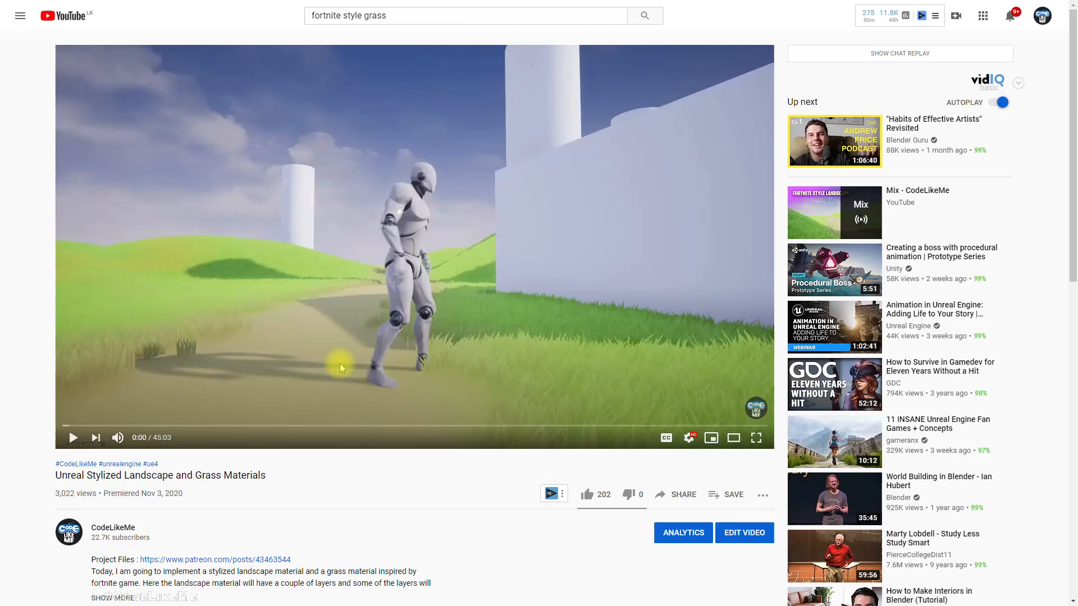
pyautogui.moveTo(546, 373)
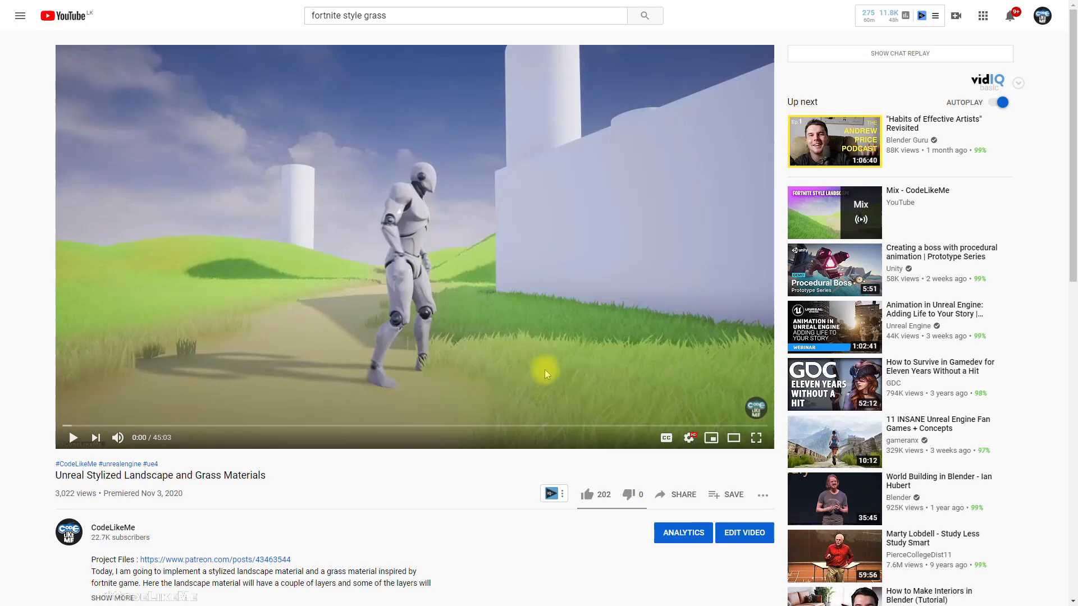
pyautogui.moveTo(225, 329)
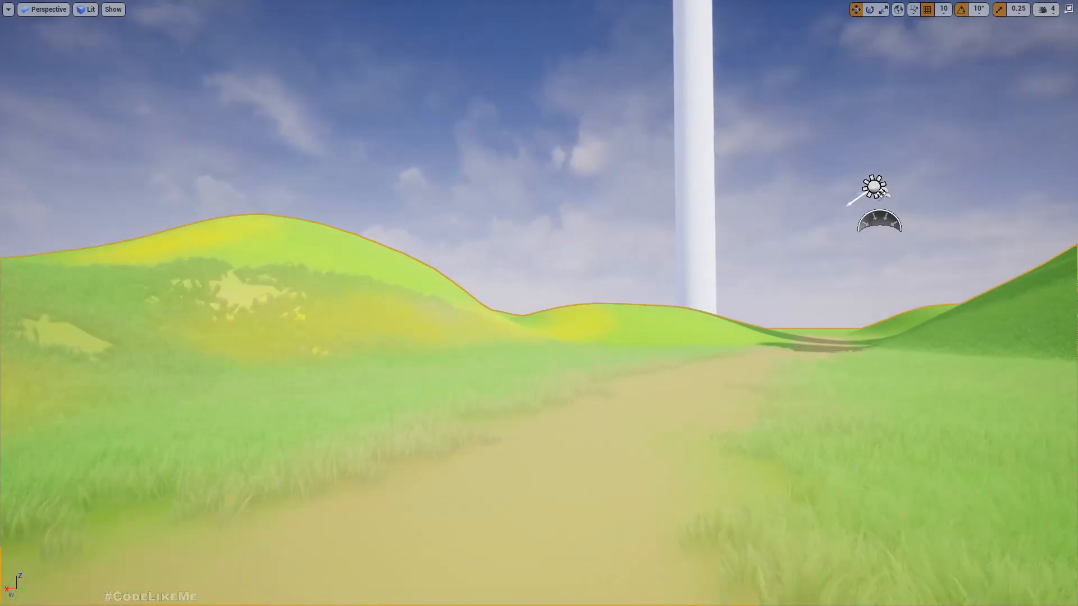
# Step: Fly down the dirt path, then view the landscape from the Top as a wireframe grid
pyautogui.moveTo(537, 302); pyautogui.dragTo(537, 137)
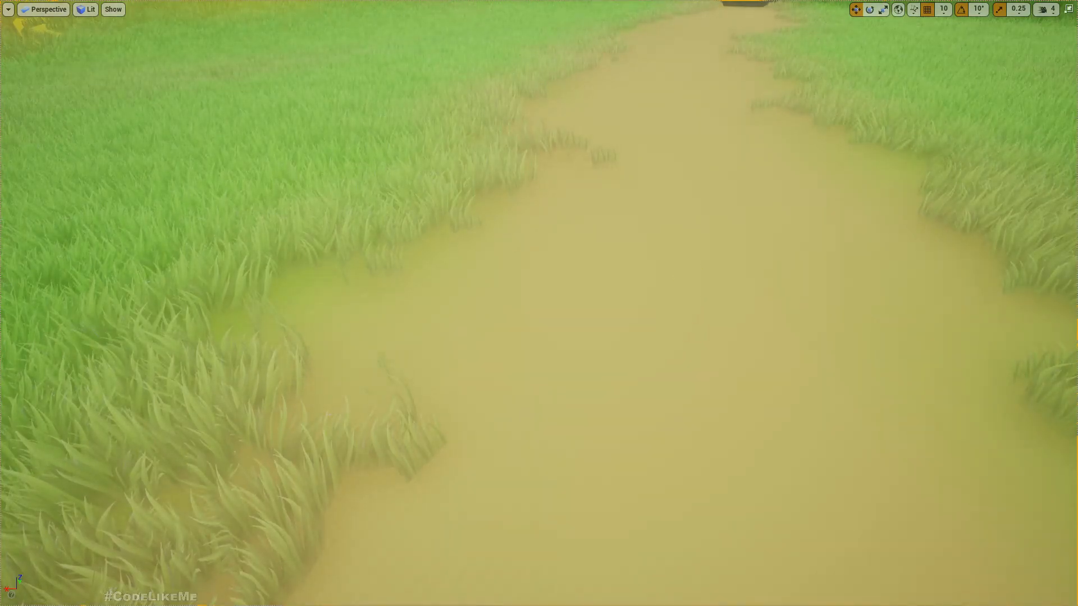
pyautogui.moveTo(469, 289)
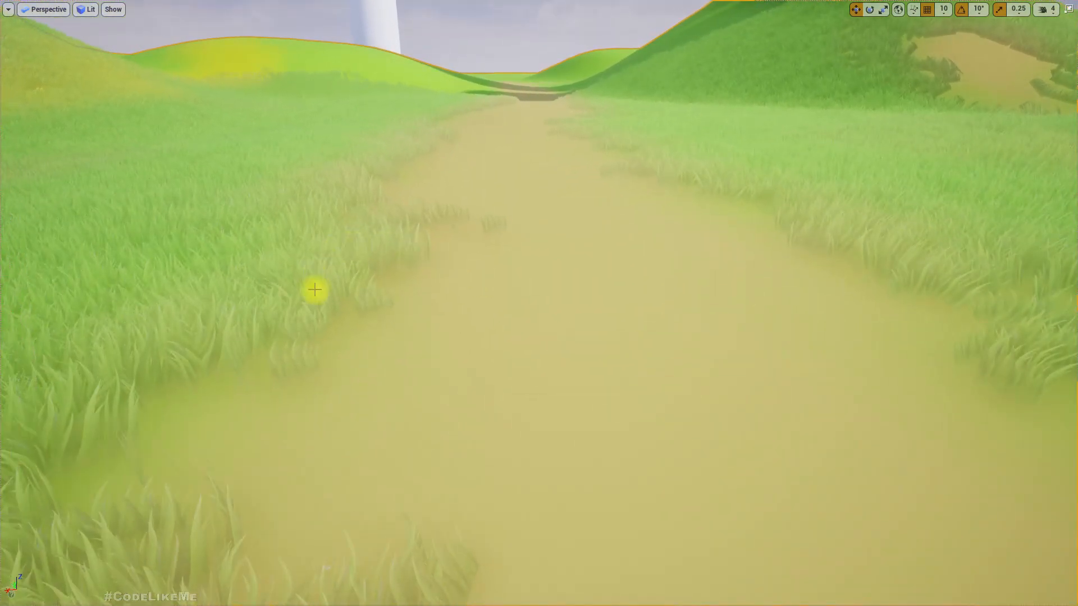
pyautogui.moveTo(368, 301)
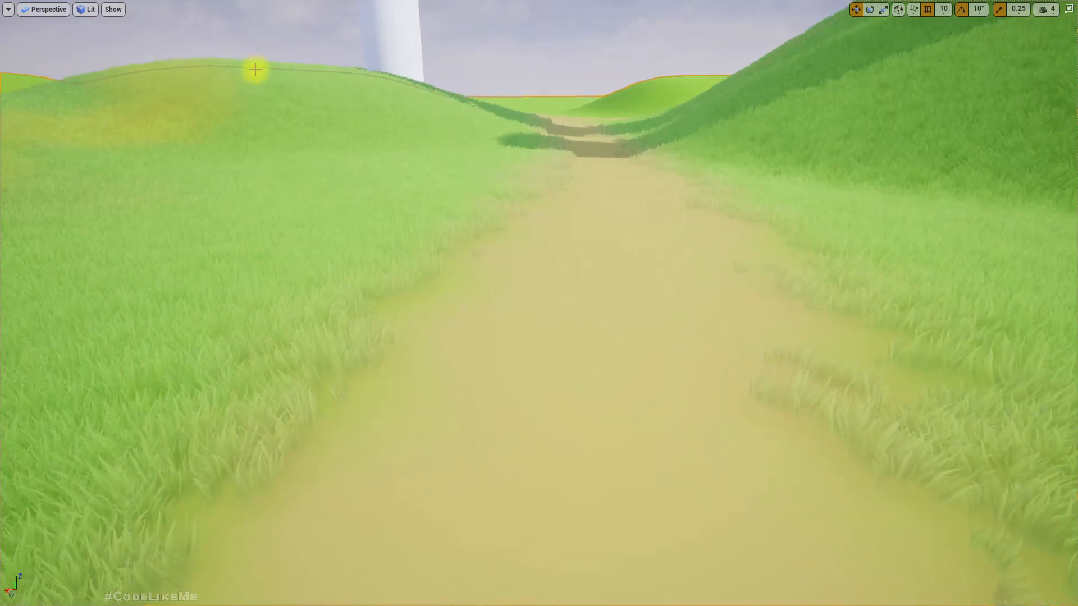
pyautogui.click(44, 9)
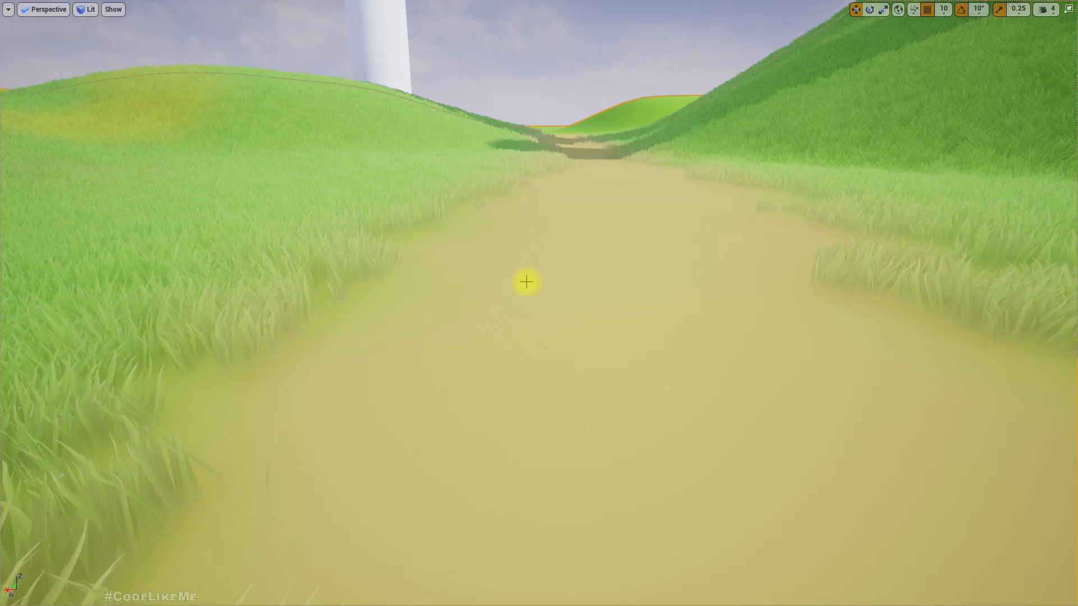
pyautogui.click(43, 9)
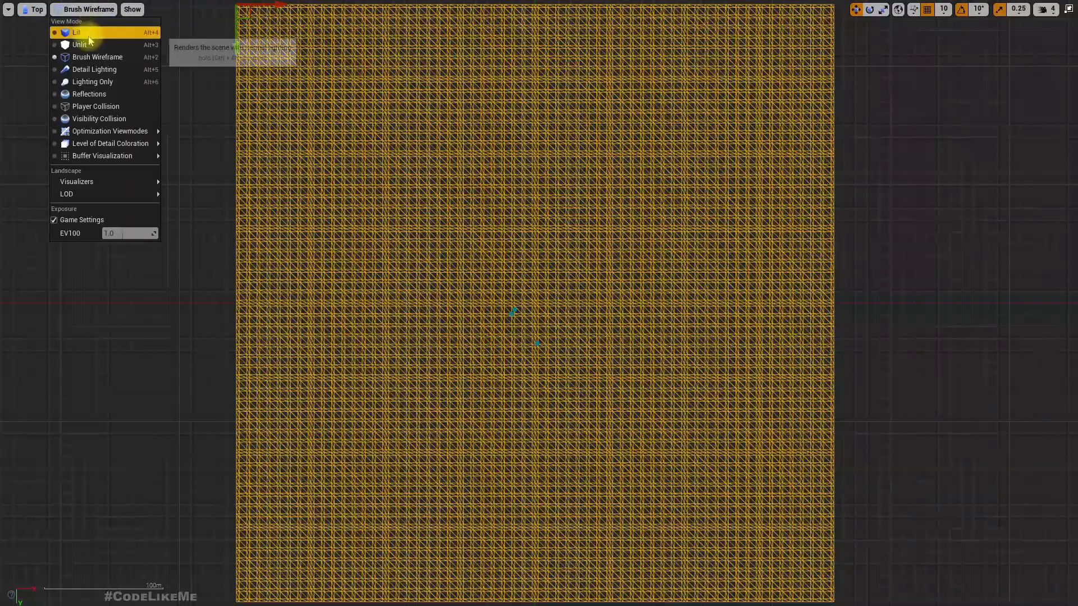
# Step: Check the painted colours unlit from above, return to Perspective and bring up the M_Grass graph
pyautogui.click(79, 45)
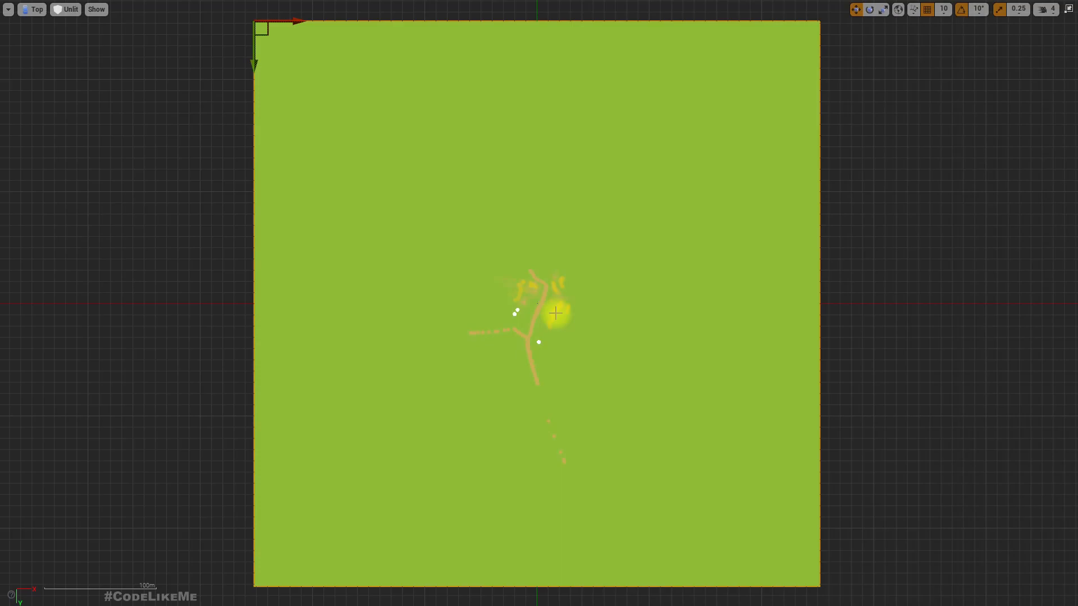
pyautogui.click(37, 9)
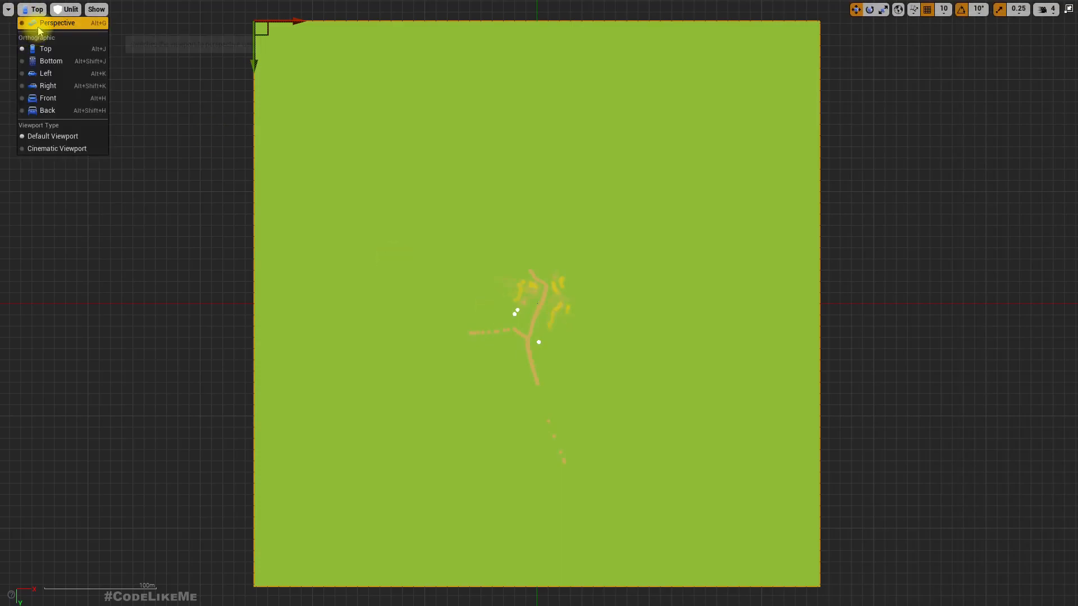
pyautogui.click(58, 23)
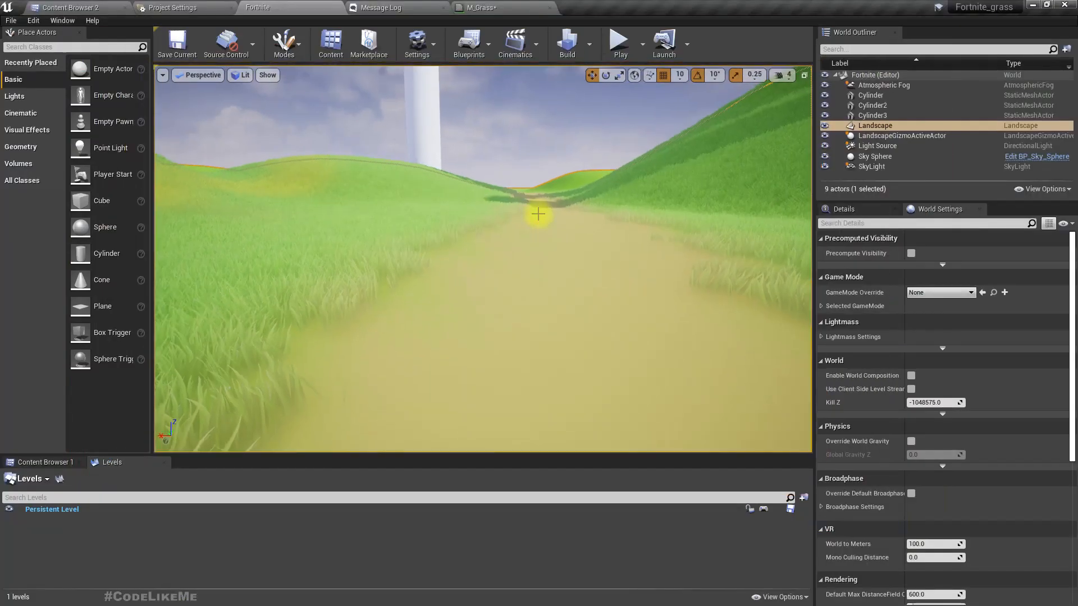
pyautogui.click(482, 7)
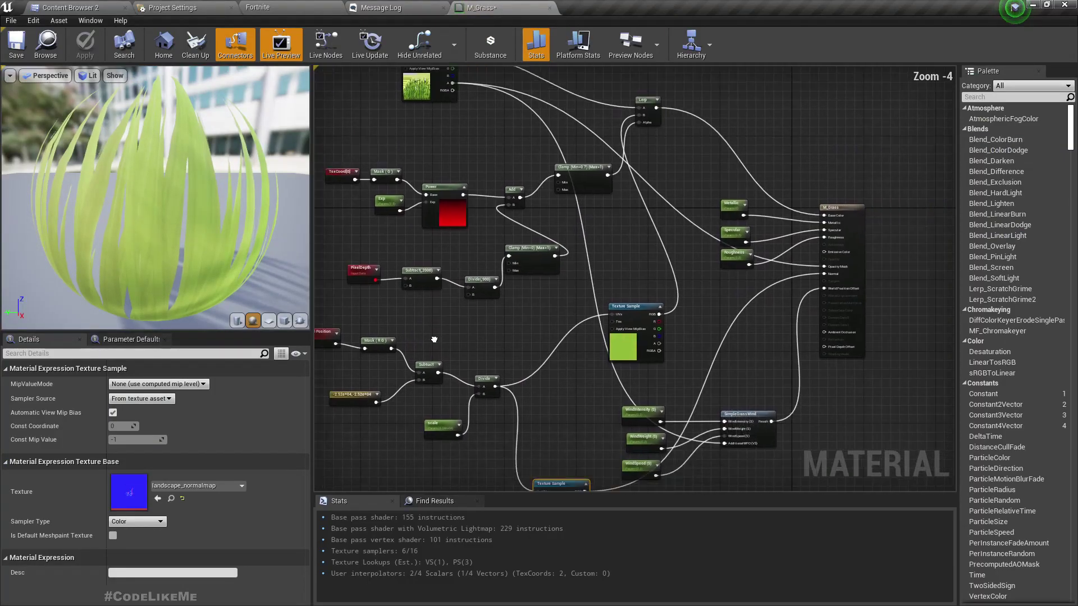
# Step: Review the M_Grass material graph before heading to the project settings
pyautogui.scroll(3)
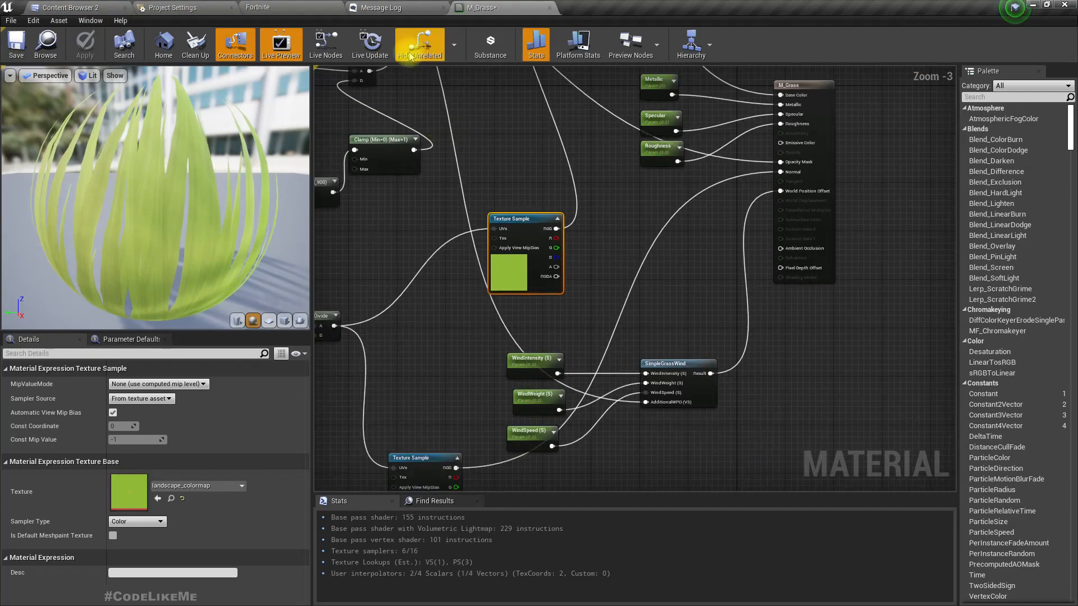
pyautogui.click(291, 8)
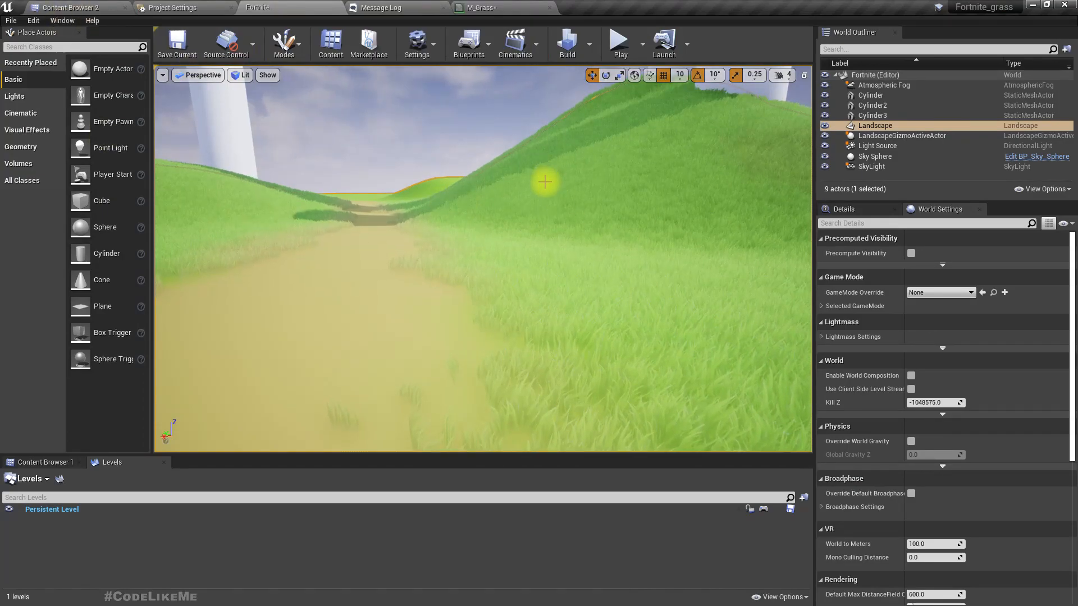
pyautogui.moveTo(477, 8)
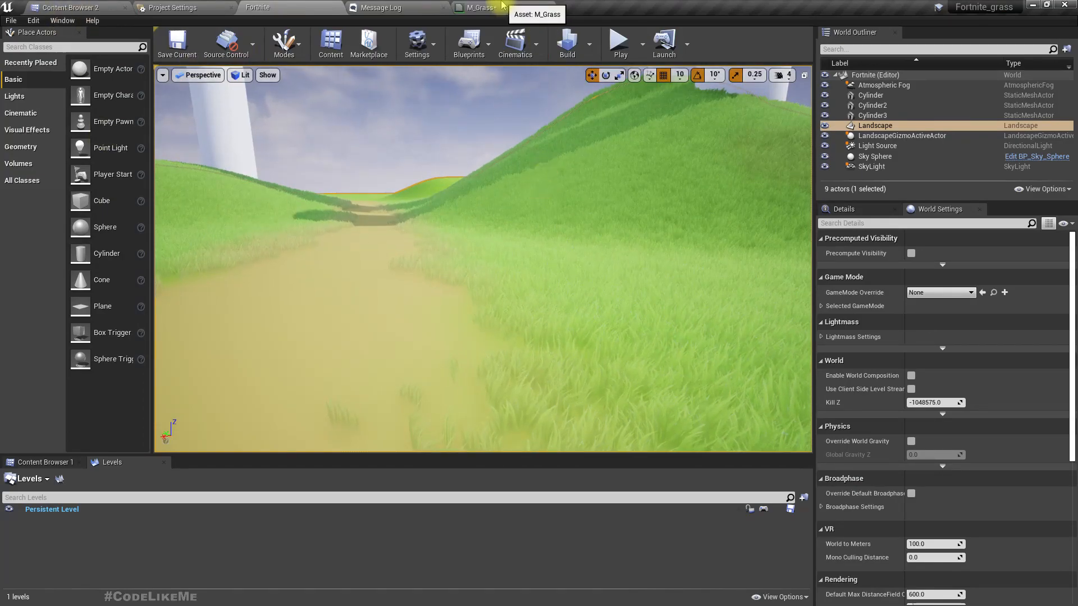
pyautogui.click(473, 8)
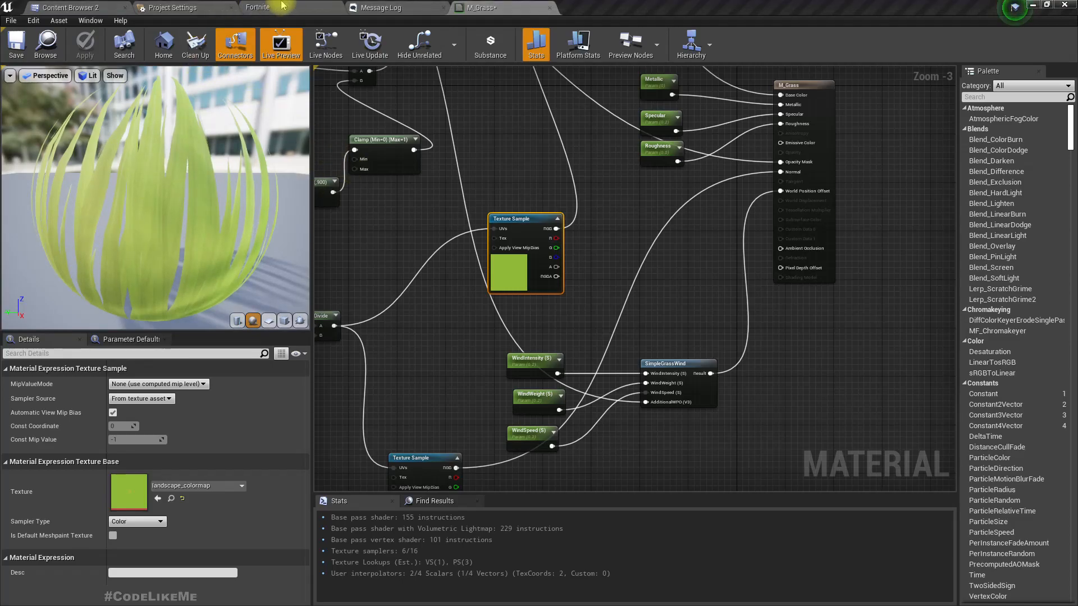
pyautogui.click(172, 8)
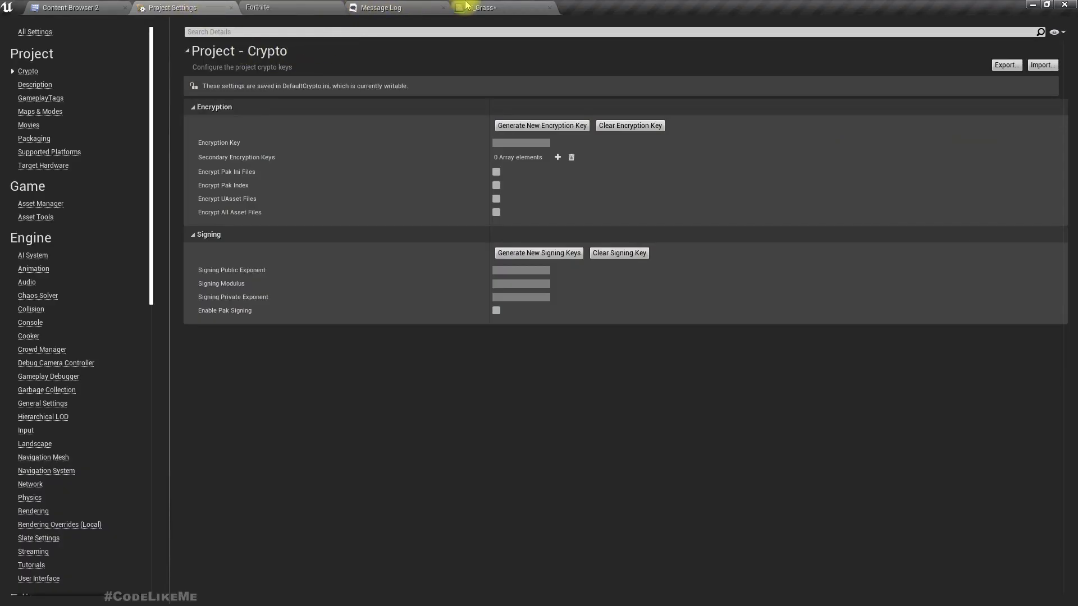
# Step: Review the M_Landscape material graph and return to Project Settings
pyautogui.click(502, 7)
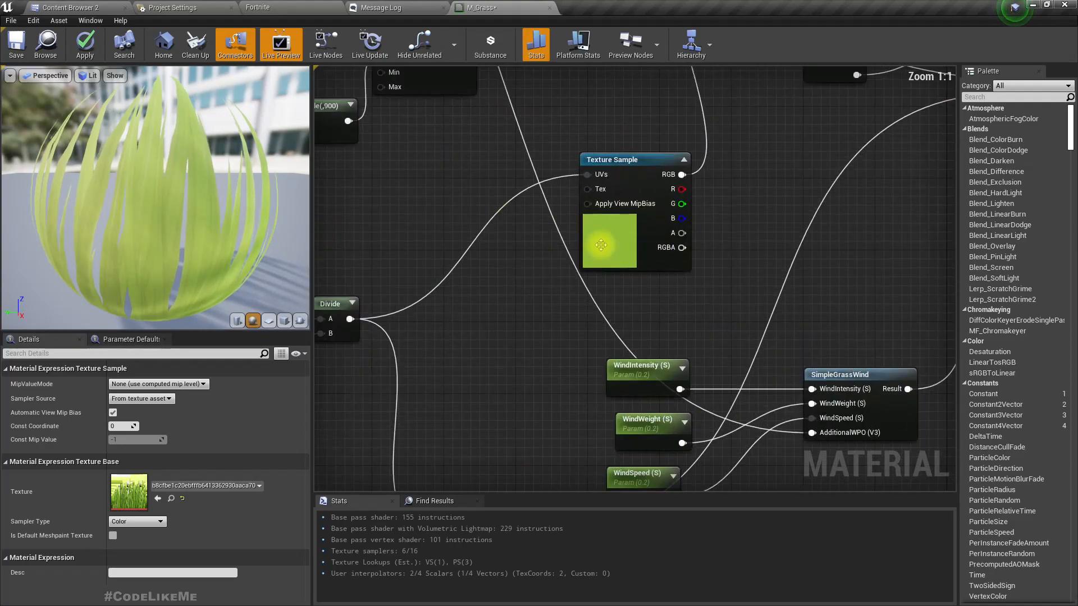
pyautogui.scroll(-3)
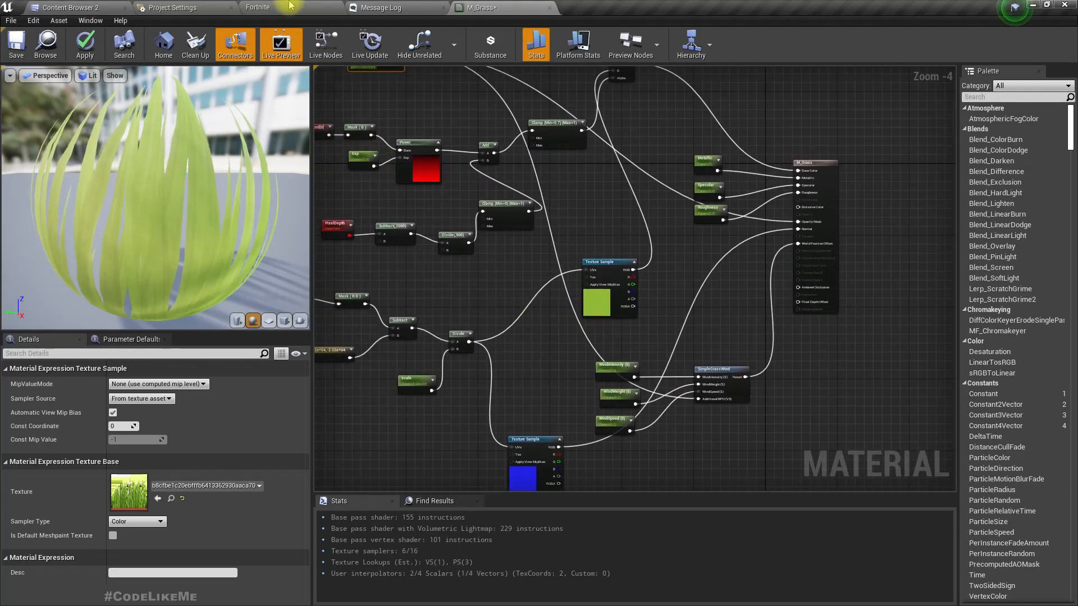
pyautogui.click(257, 7)
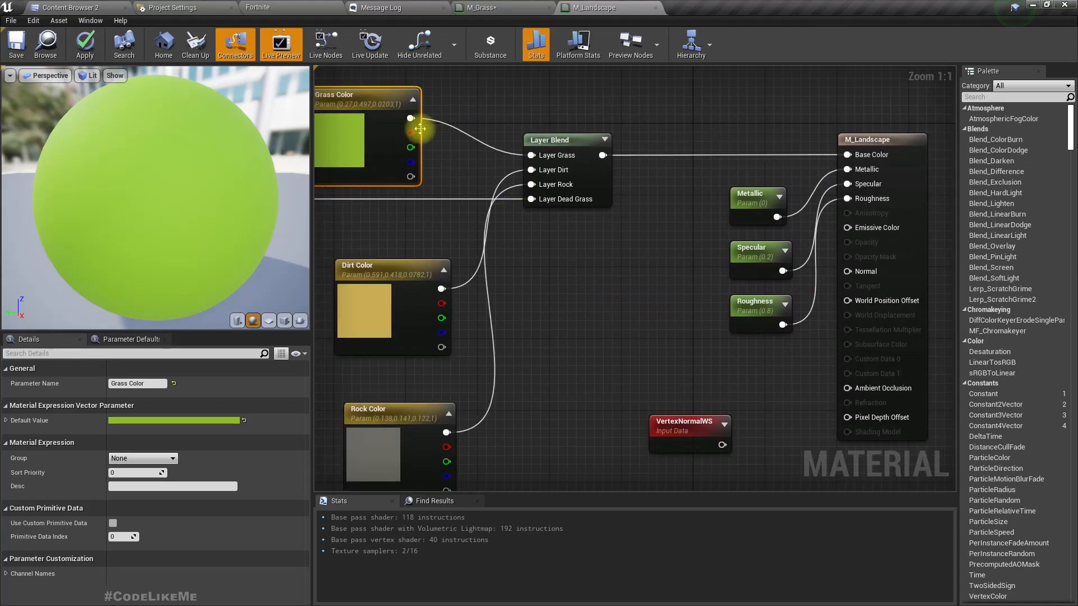
pyautogui.click(173, 8)
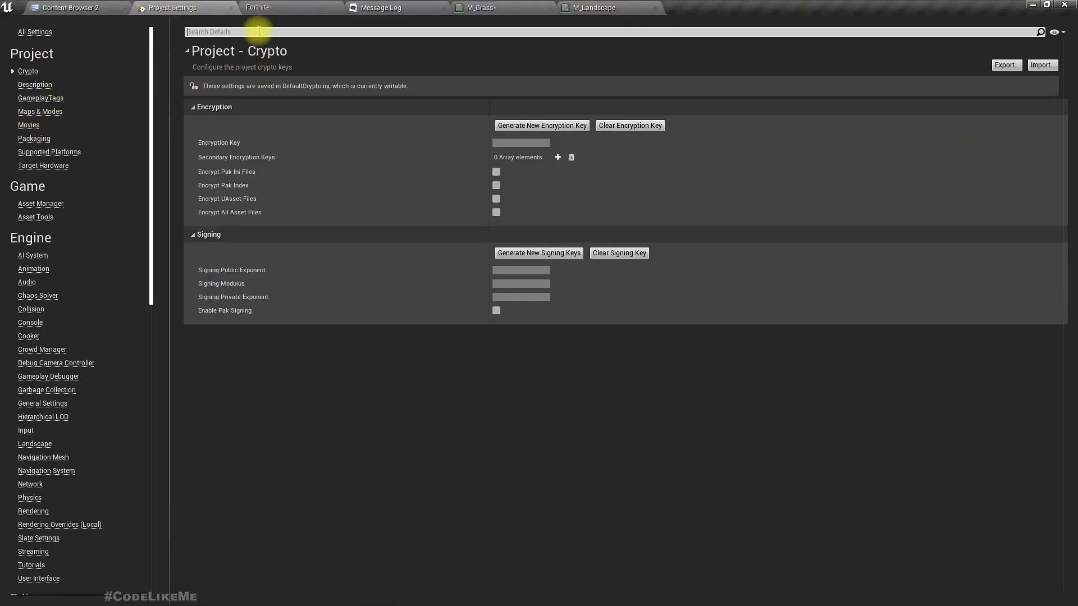
# Step: Search Project Settings for 'virtual tex' and enable virtual texture support
pyautogui.write('runtime')
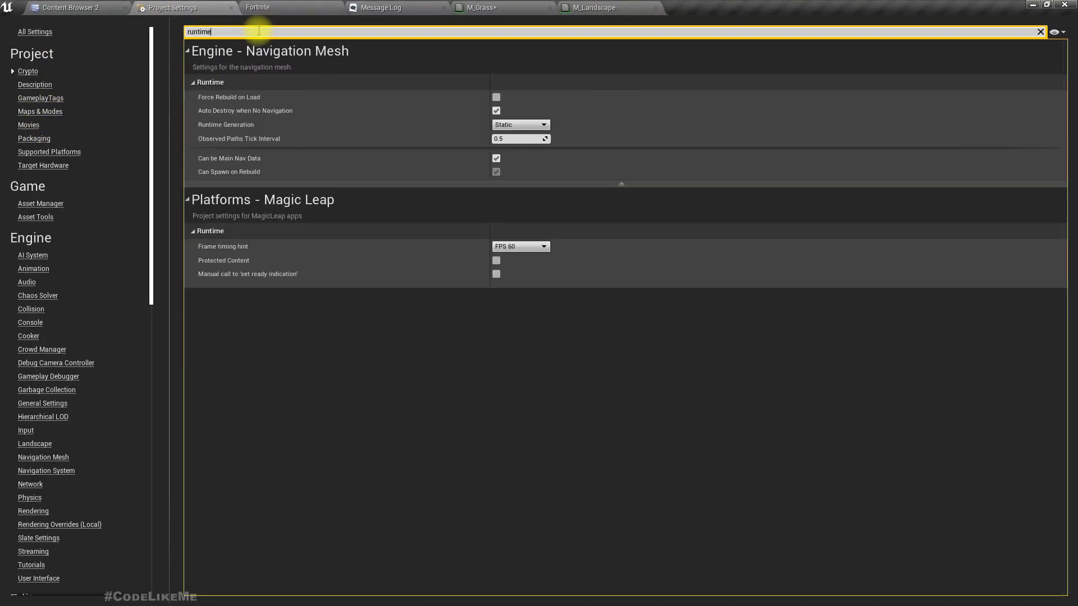
pyautogui.write('virtu')
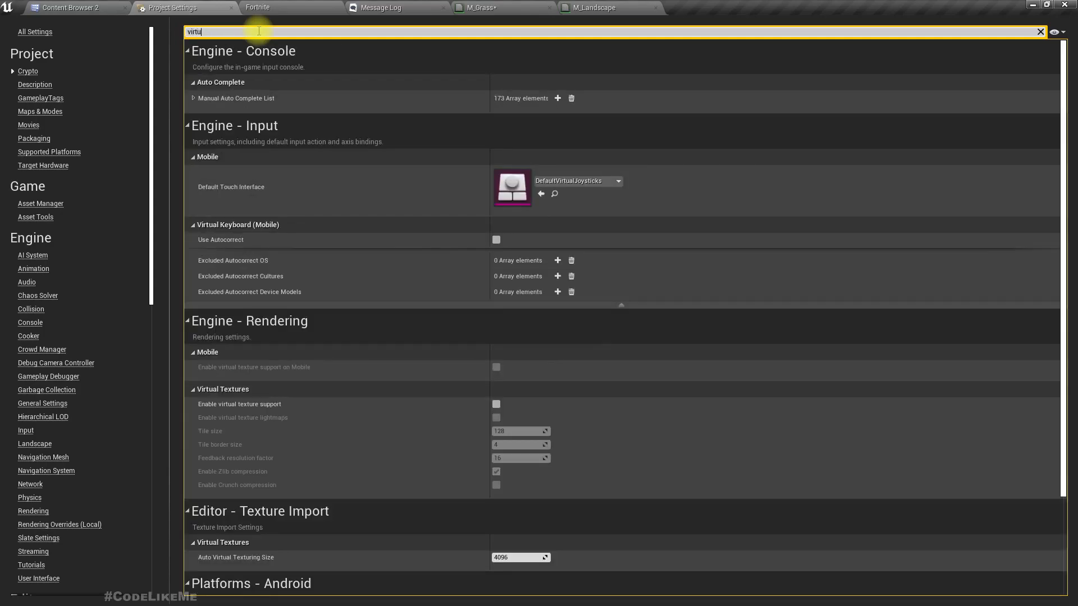
pyautogui.write('al tex')
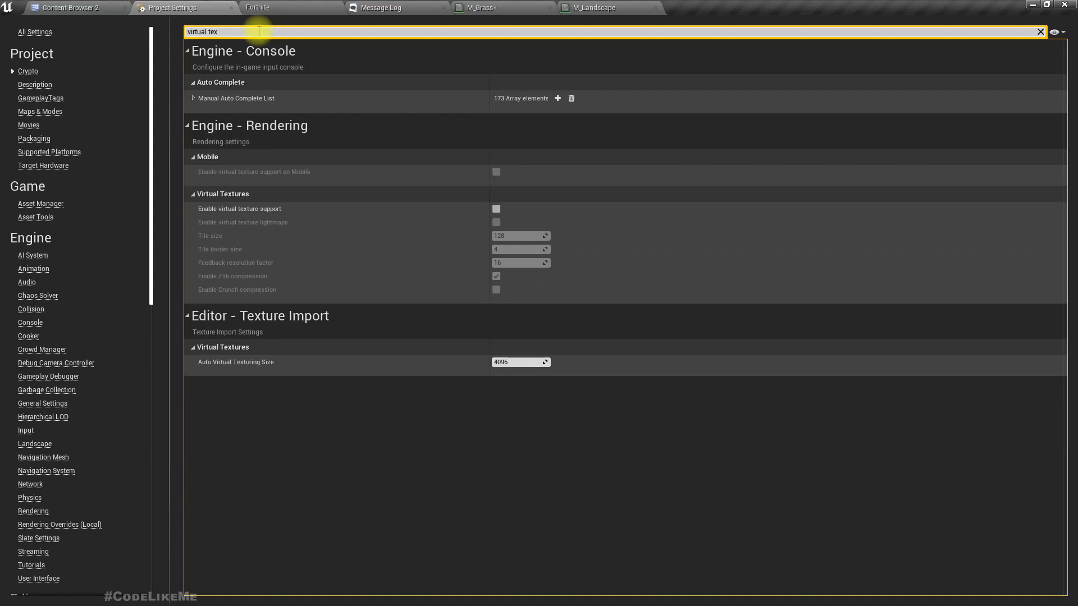
pyautogui.moveTo(257, 31)
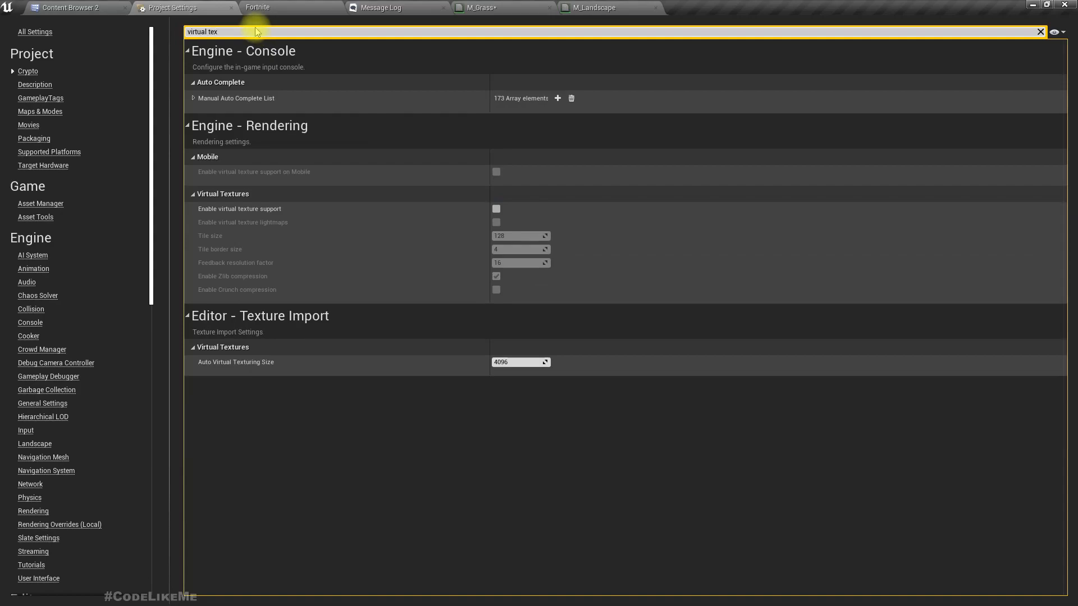
pyautogui.moveTo(250, 213)
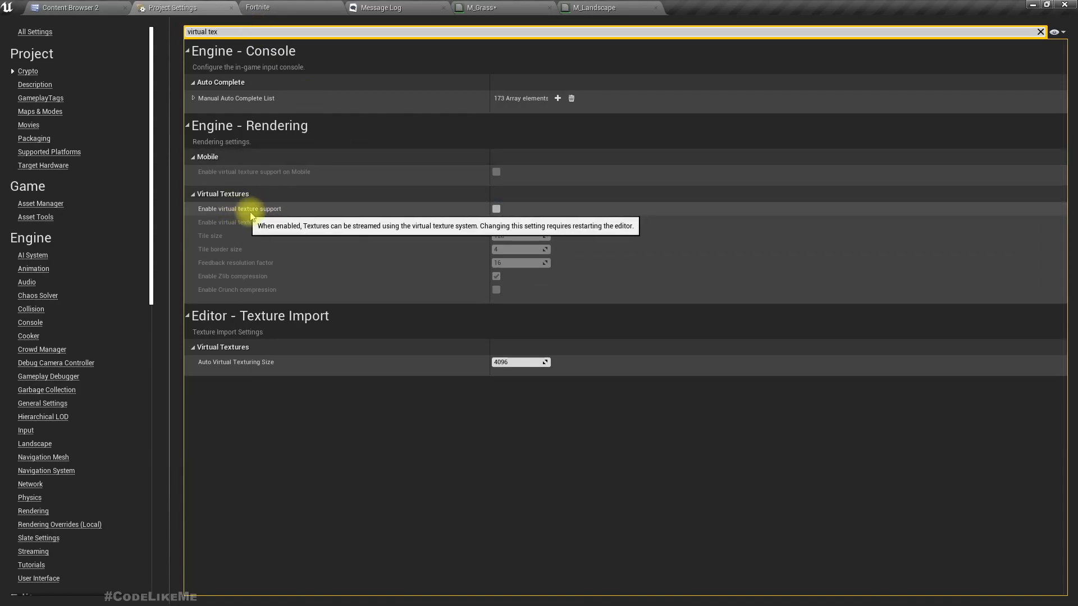
pyautogui.click(495, 209)
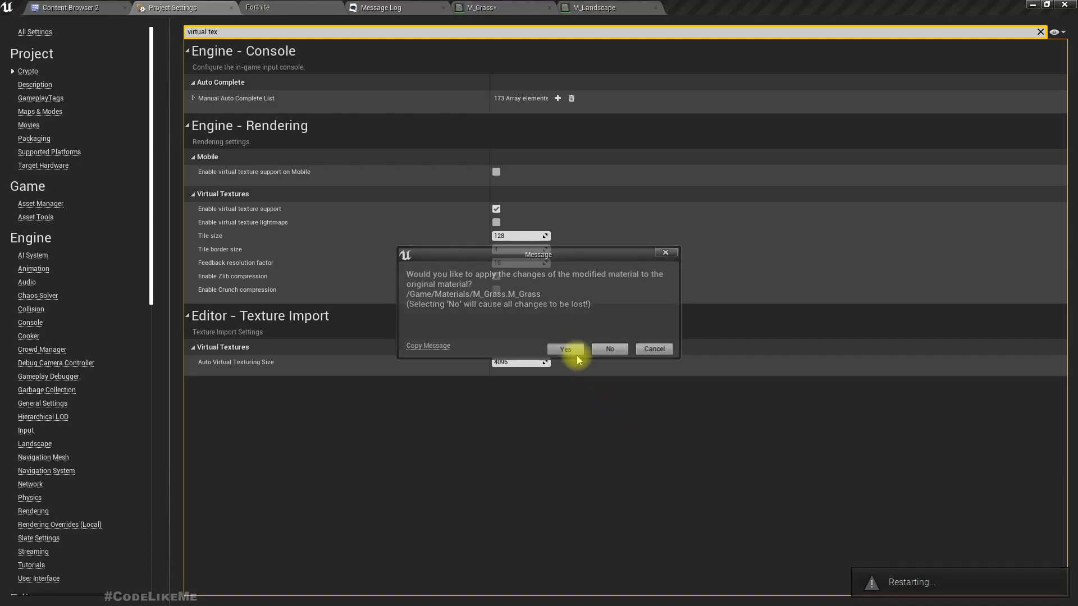
# Step: Keep the M_Grass changes and return to the level view after the editor restart
pyautogui.click(565, 349)
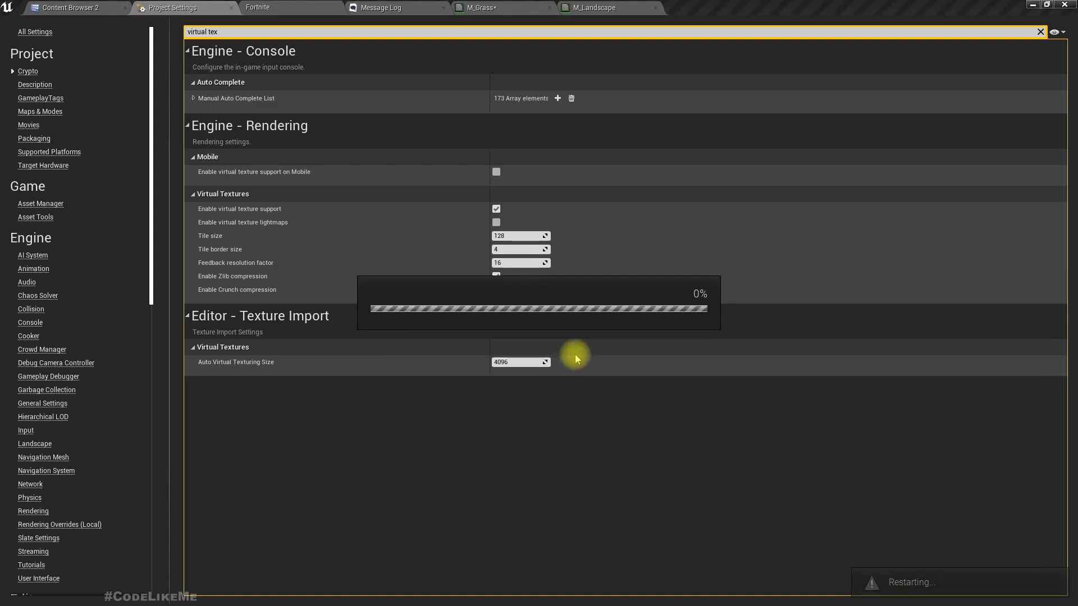
pyautogui.click(381, 8)
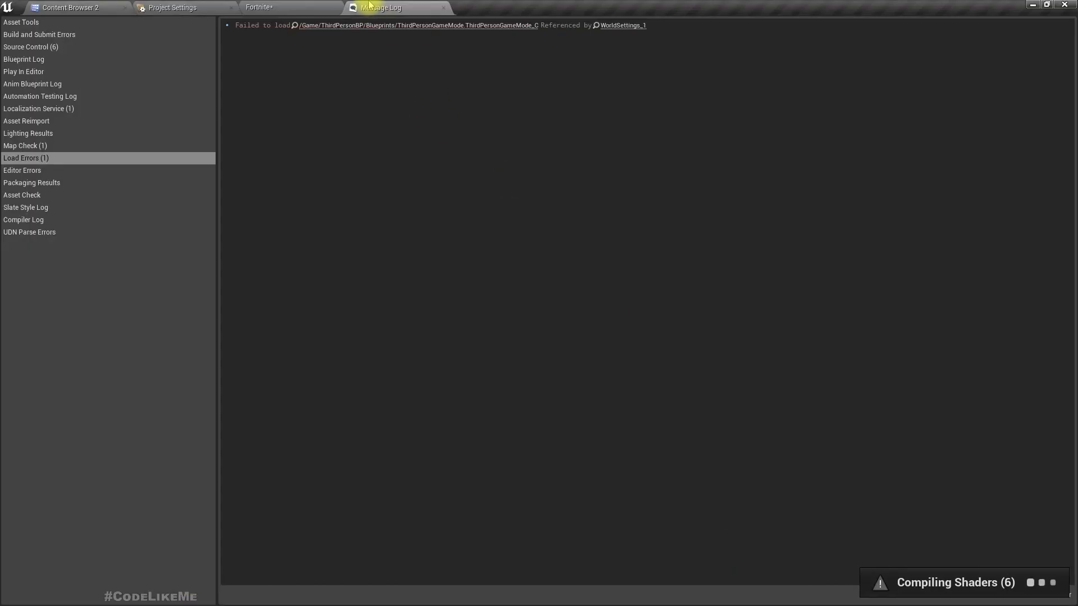
pyautogui.click(258, 8)
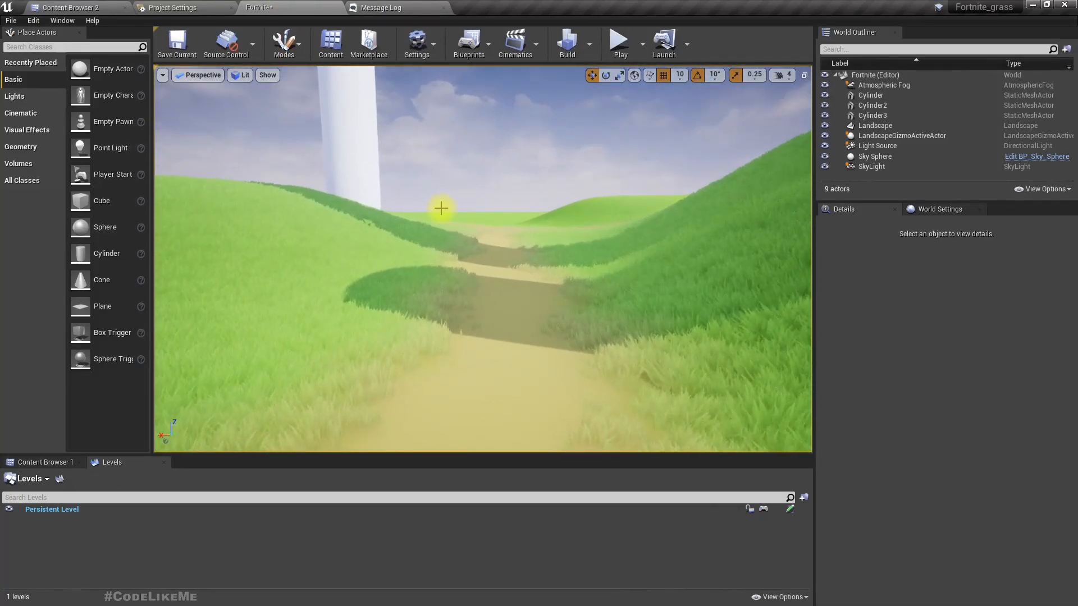
# Step: Create a runtime virtual texture named RVT_LandscapeColor in the Materials folder
pyautogui.click(875, 124)
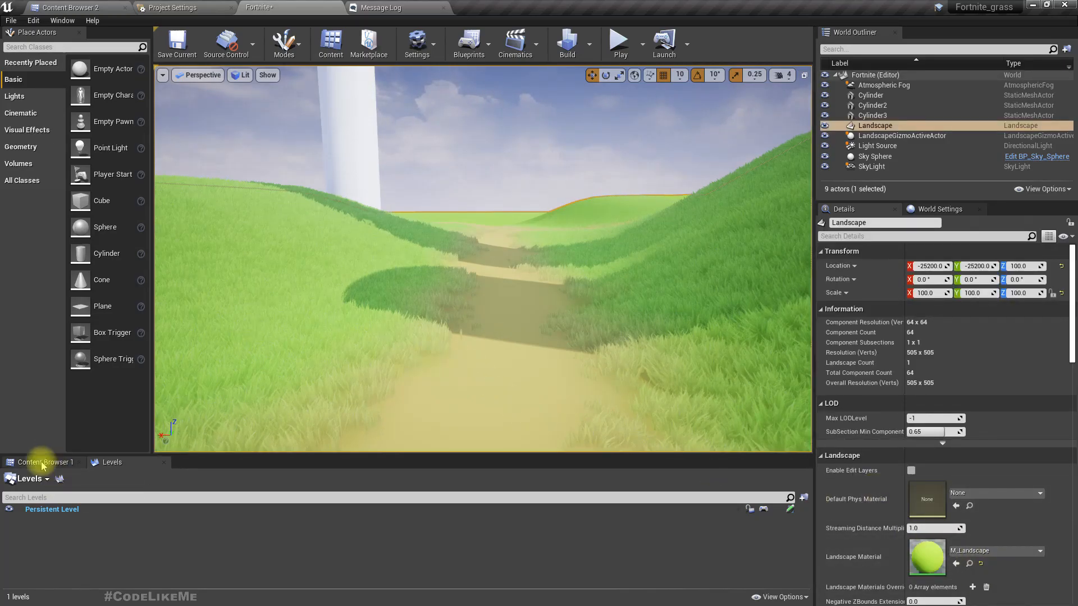
pyautogui.rightClick(402, 543)
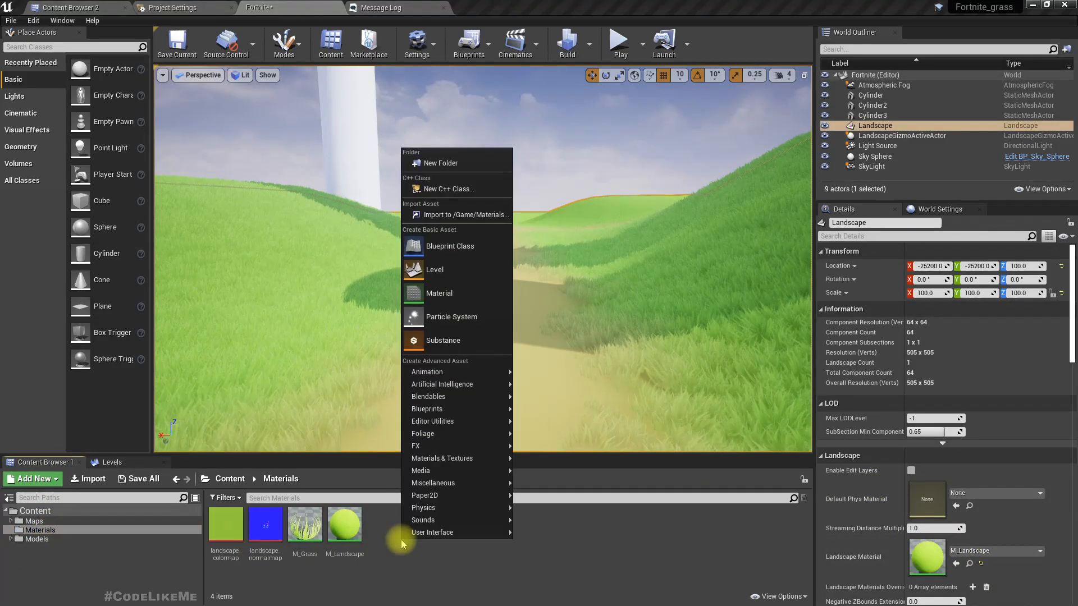
pyautogui.moveTo(439, 200)
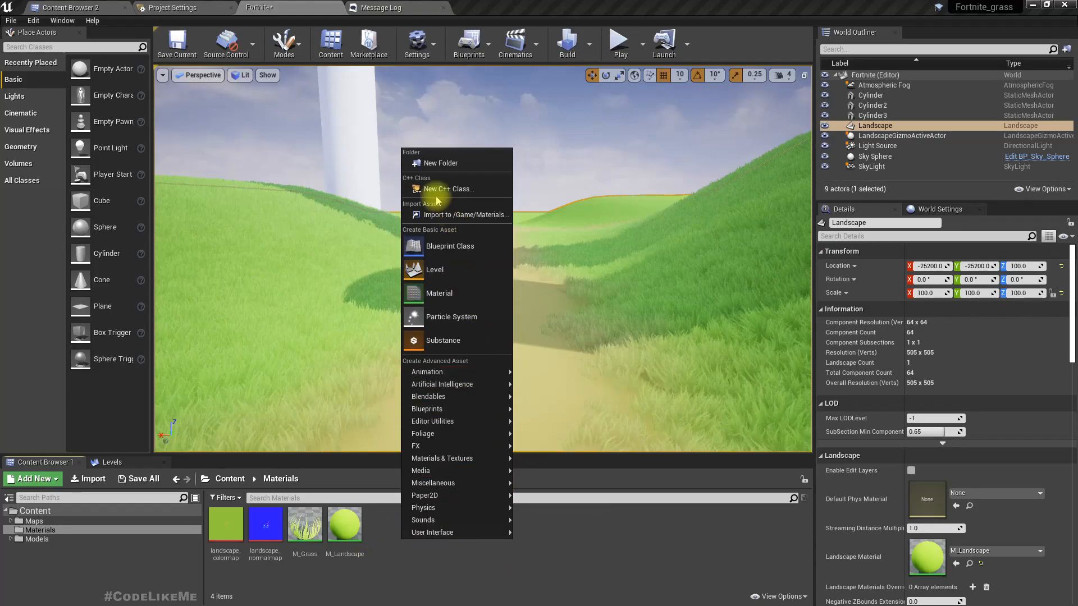
pyautogui.moveTo(442, 458)
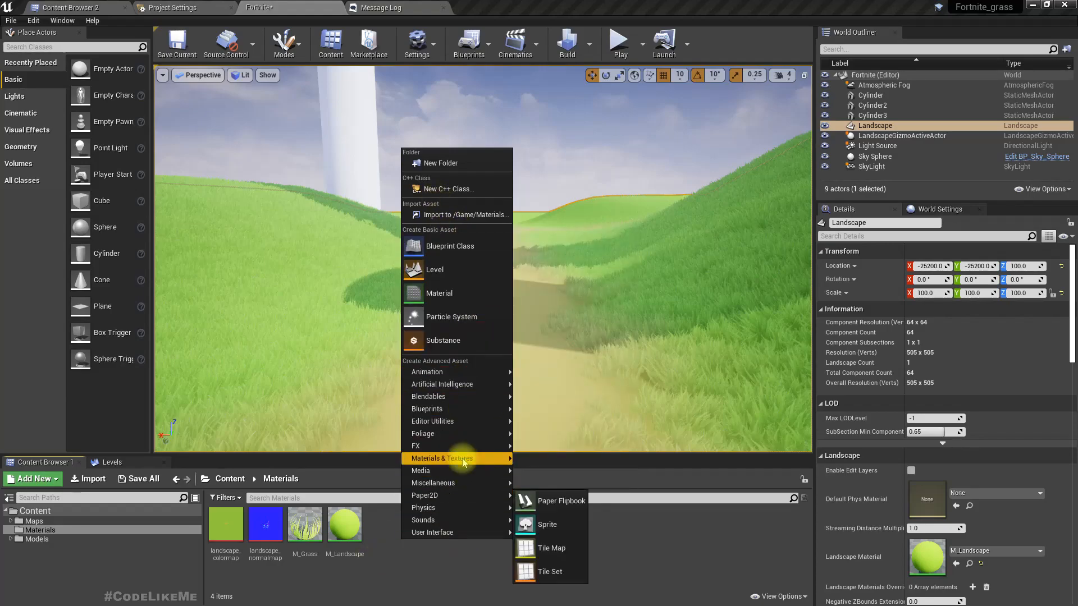
pyautogui.moveTo(441, 458)
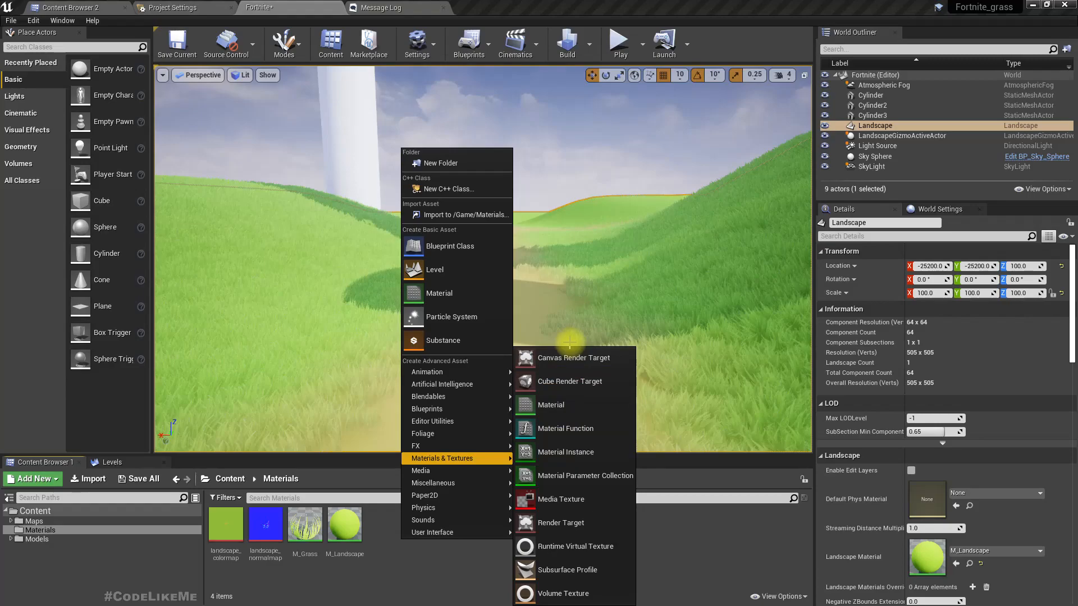
pyautogui.click(577, 546)
pyautogui.write('RVT_Landscape_Color')
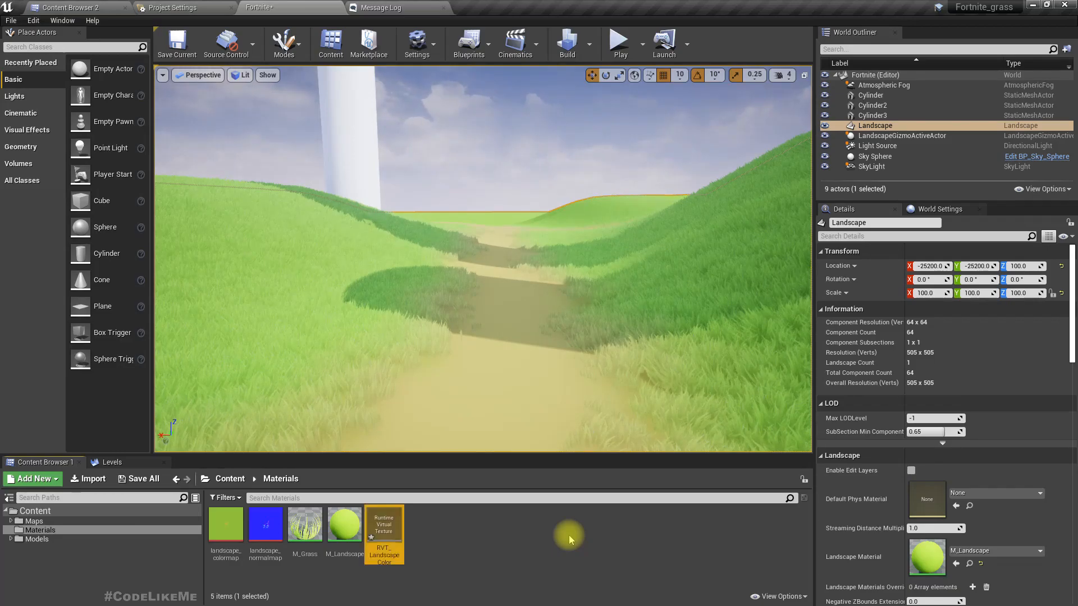
pyautogui.click(434, 526)
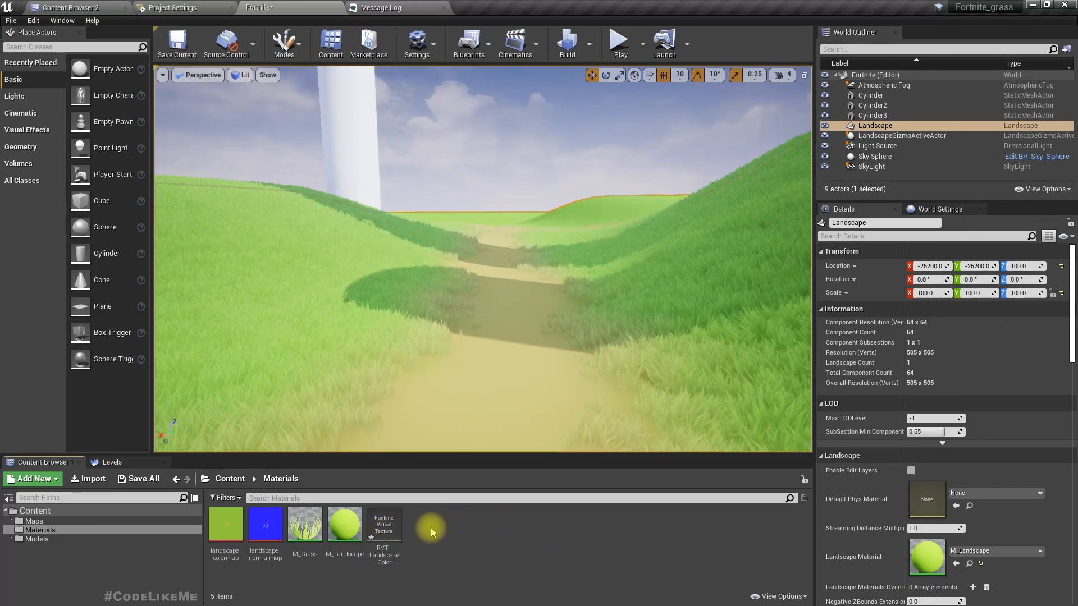
# Step: Create a second runtime virtual texture named RVT_LandscapeNormal
pyautogui.click(384, 525)
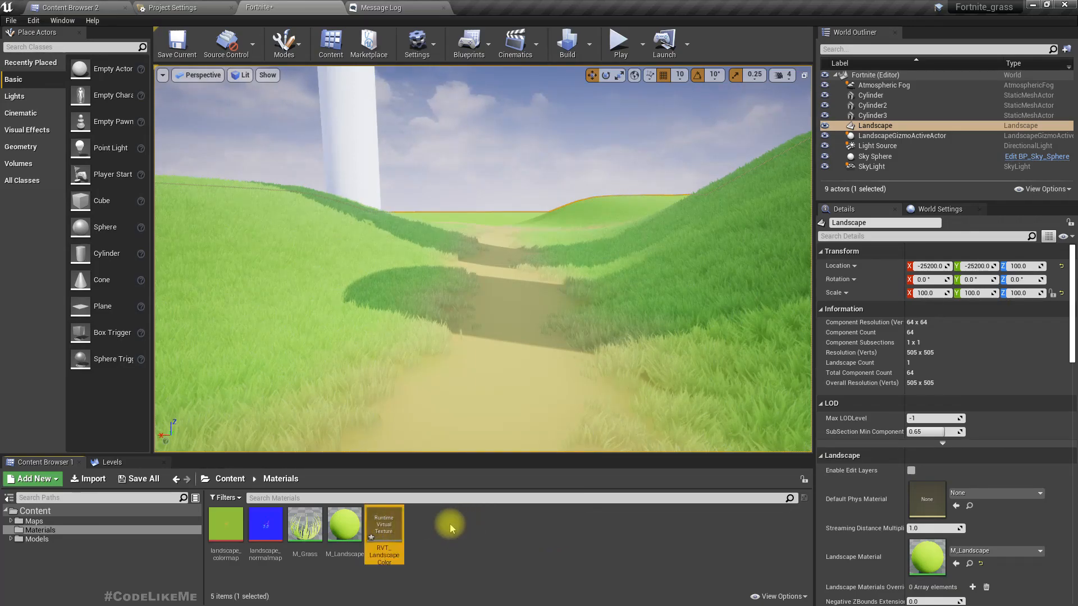
pyautogui.click(430, 536)
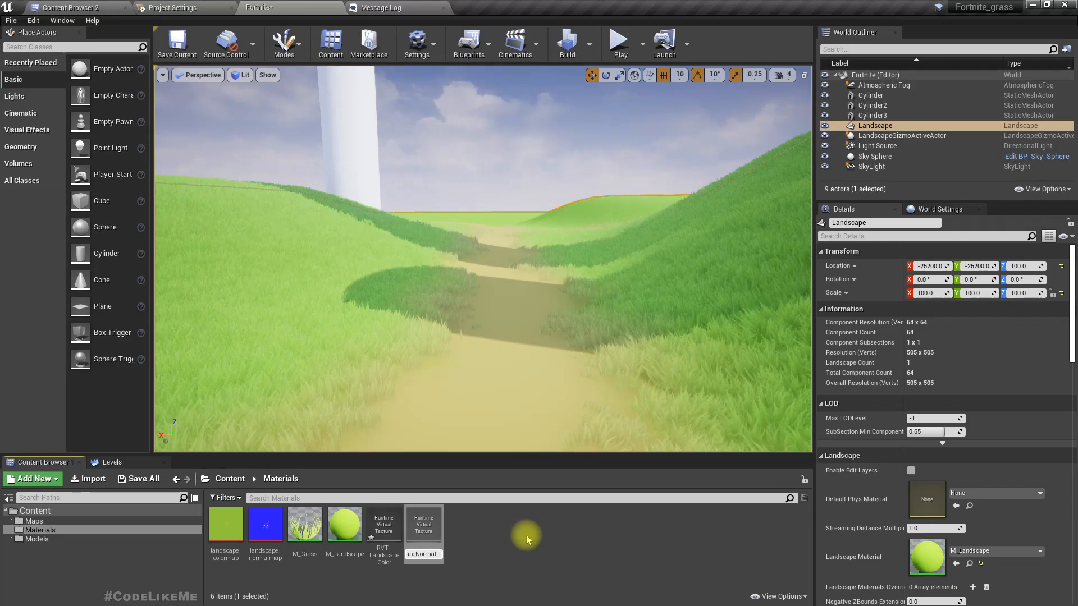
pyautogui.click(423, 525)
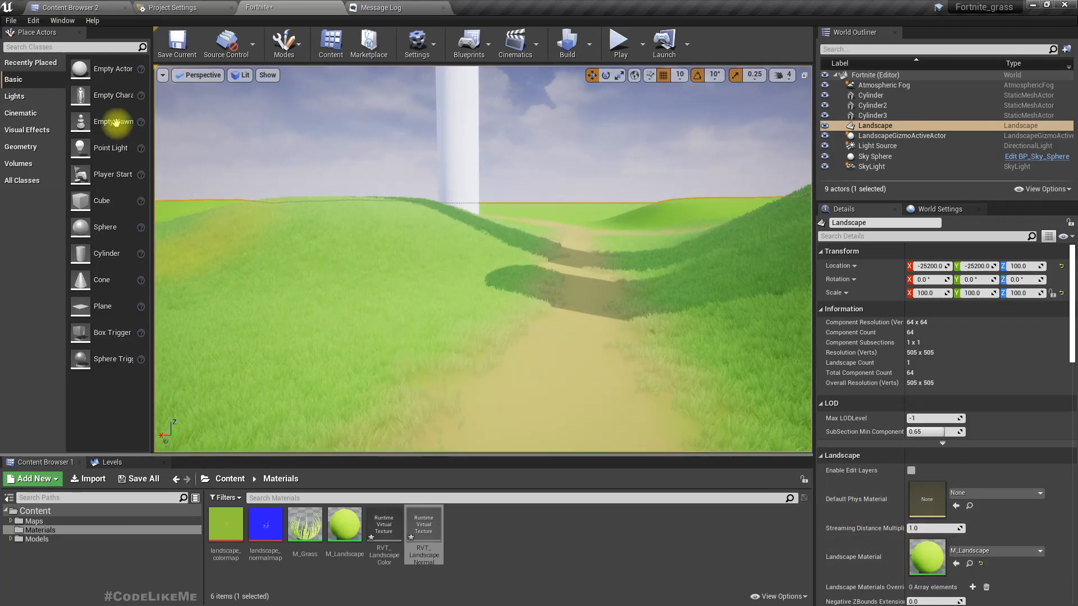
# Step: Add a Runtime Virtual Texture Volume sourced from the Landscape and copy its bounds
pyautogui.write('virtual')
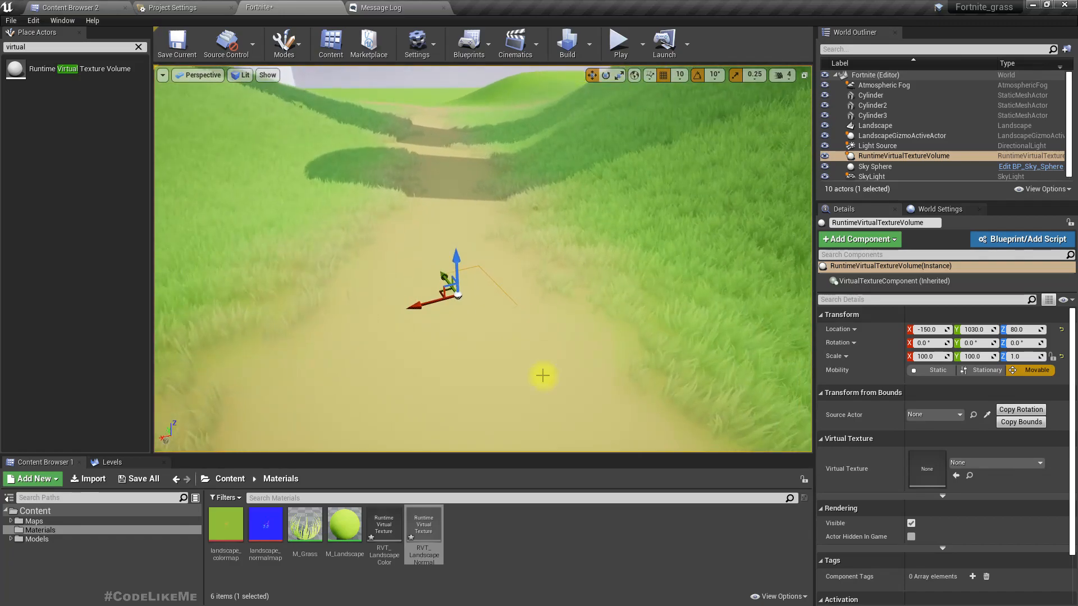
pyautogui.click(933, 415)
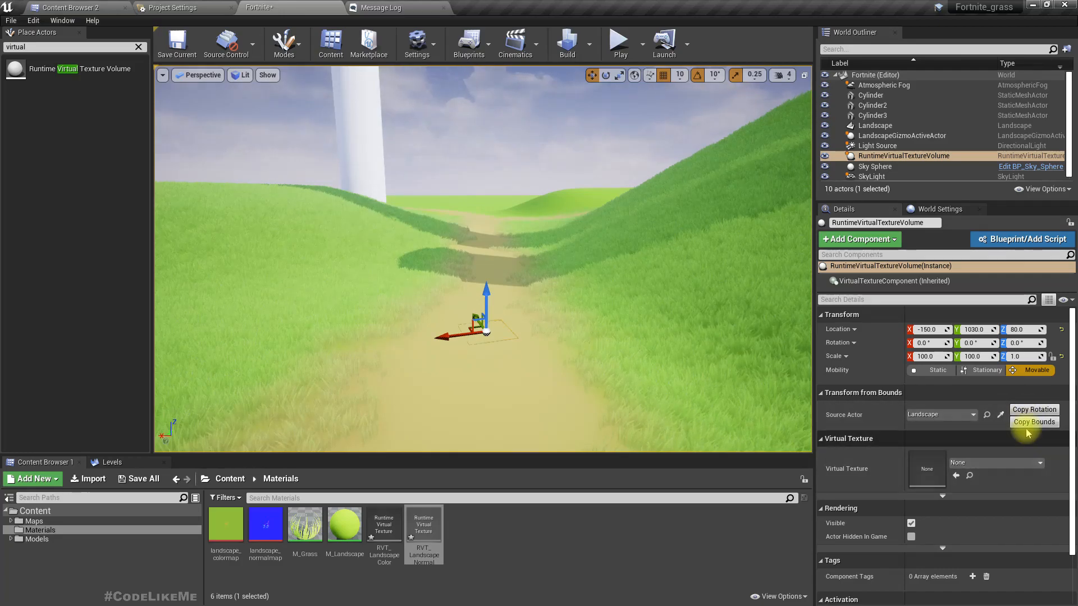
pyautogui.click(1034, 421)
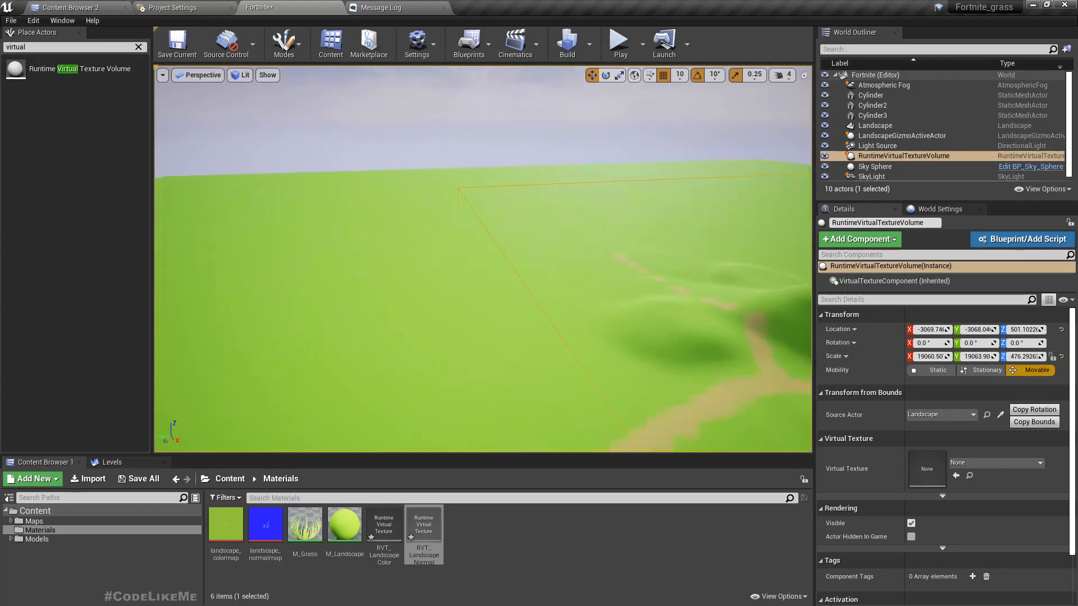
# Step: Assign RVT_LandscapeColor as the volume's virtual texture
pyautogui.click(874, 124)
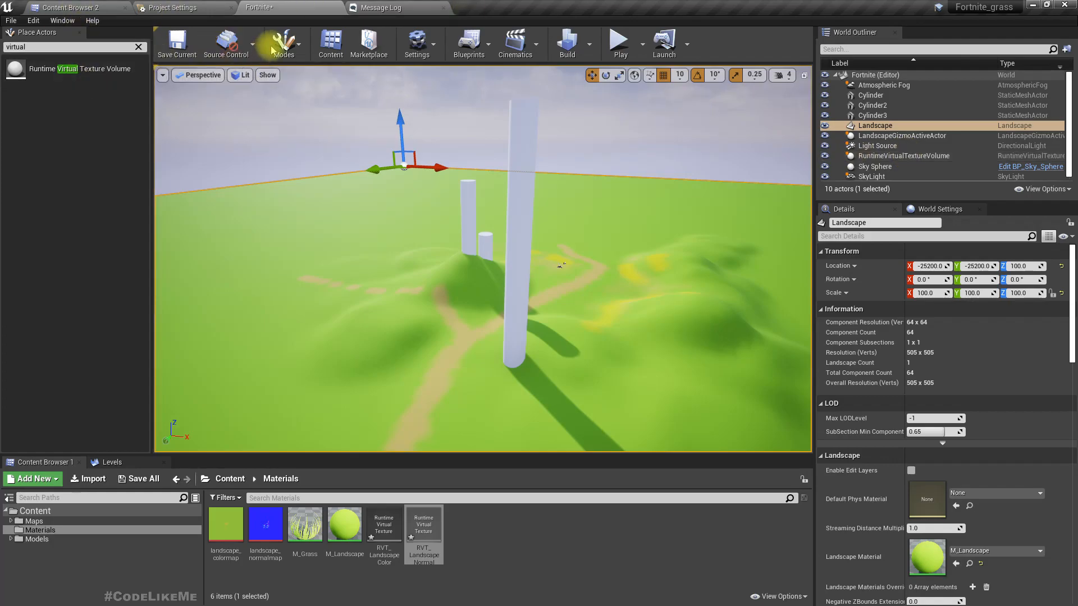
pyautogui.click(283, 43)
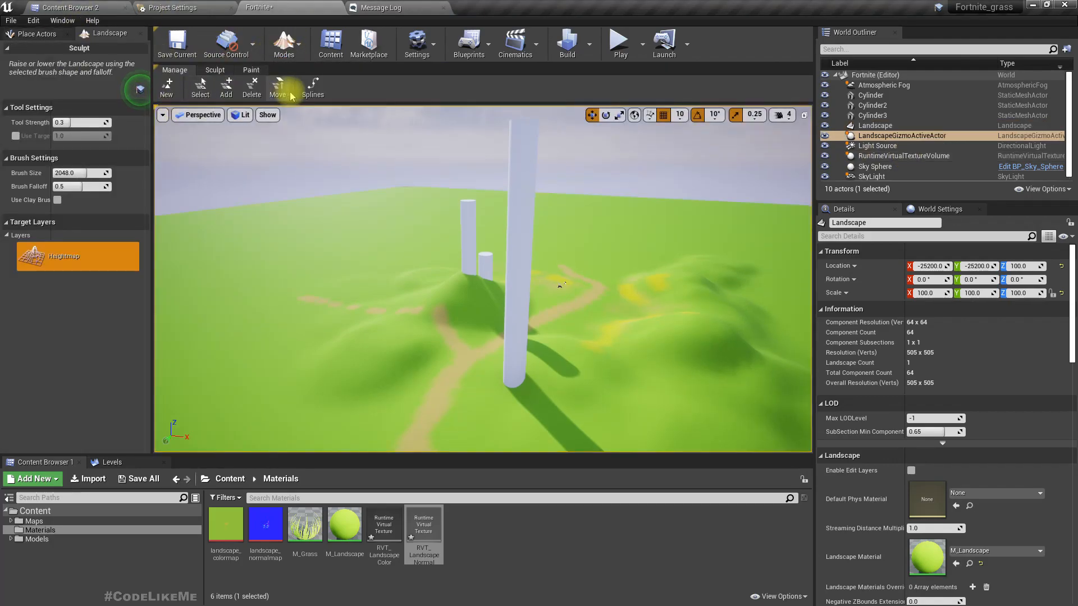
pyautogui.click(200, 87)
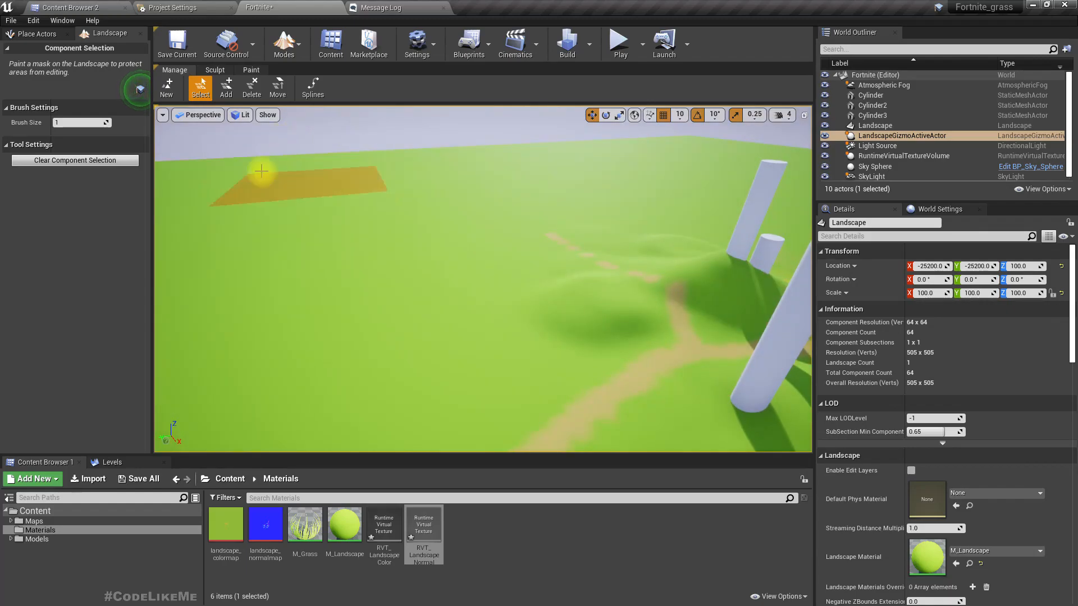
pyautogui.click(284, 43)
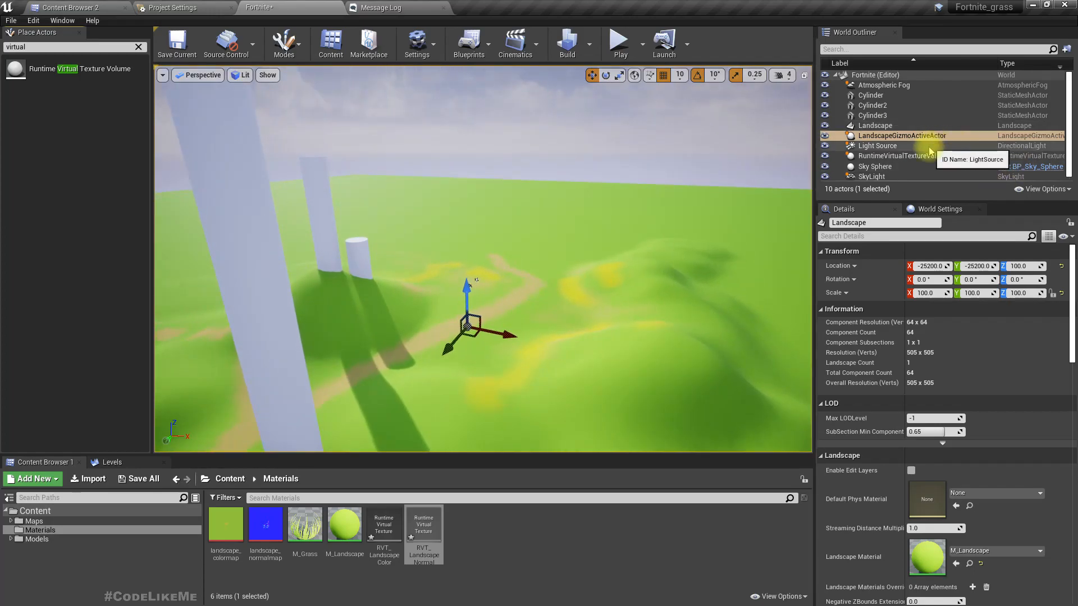
pyautogui.click(902, 155)
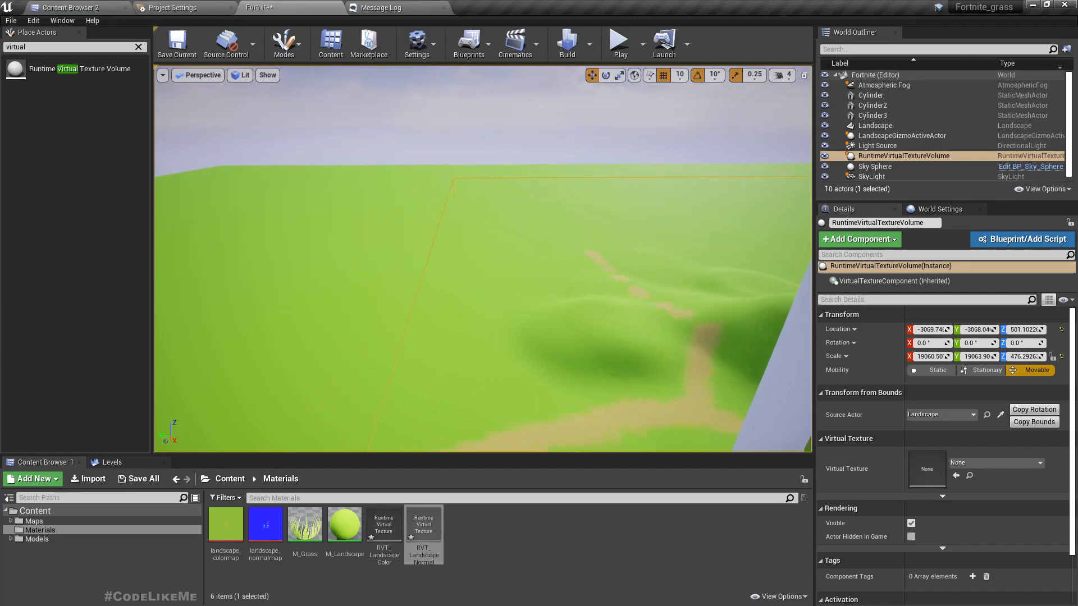
pyautogui.click(202, 75)
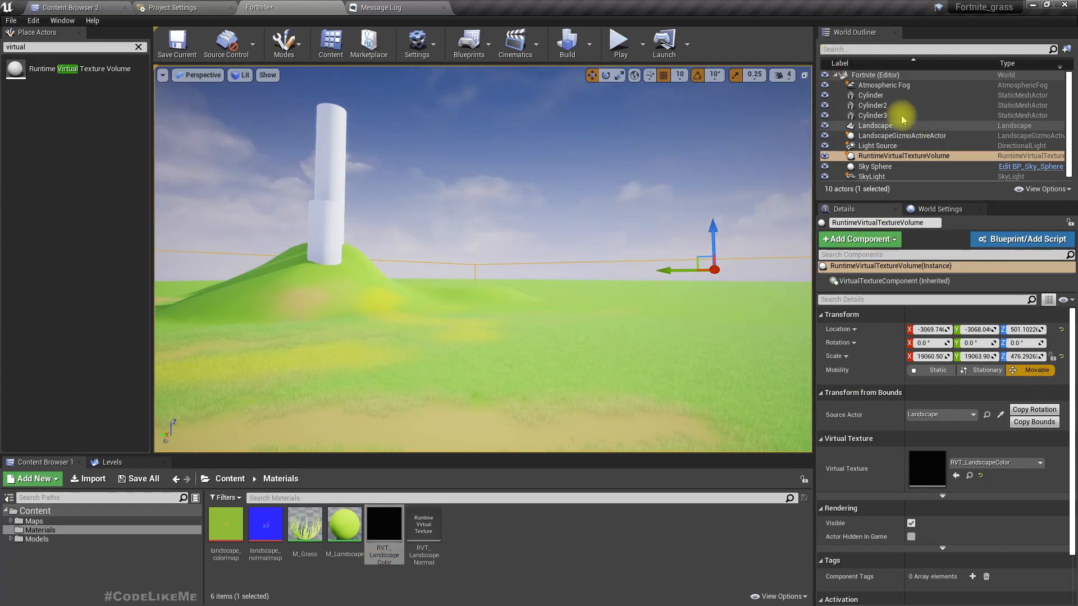
# Step: Add RVT_LandscapeColor to the Landscape's Render to Virtual Textures list
pyautogui.click(874, 126)
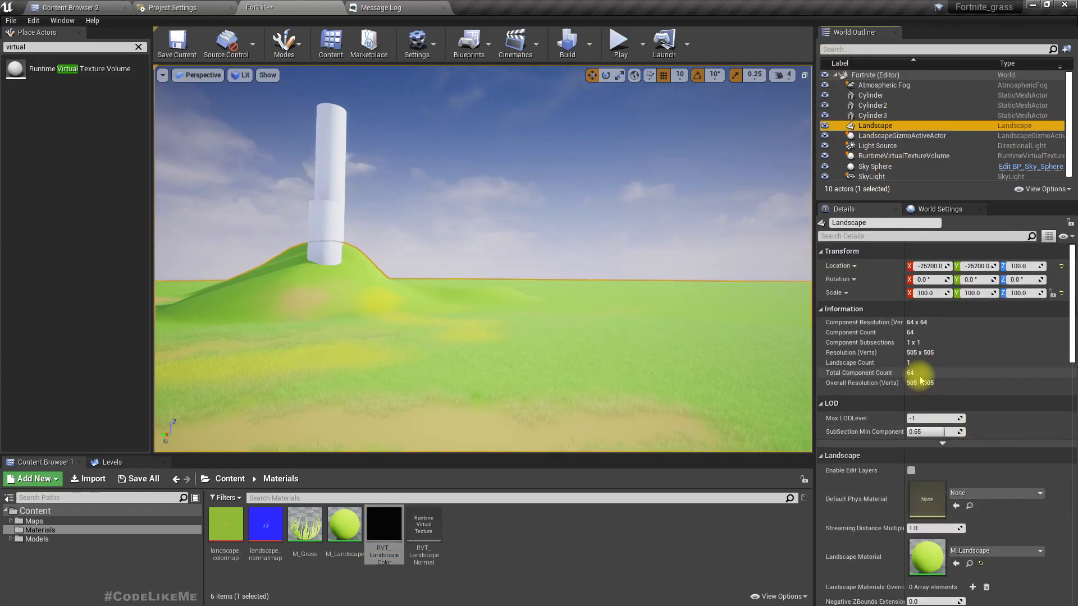
pyautogui.scroll(-3)
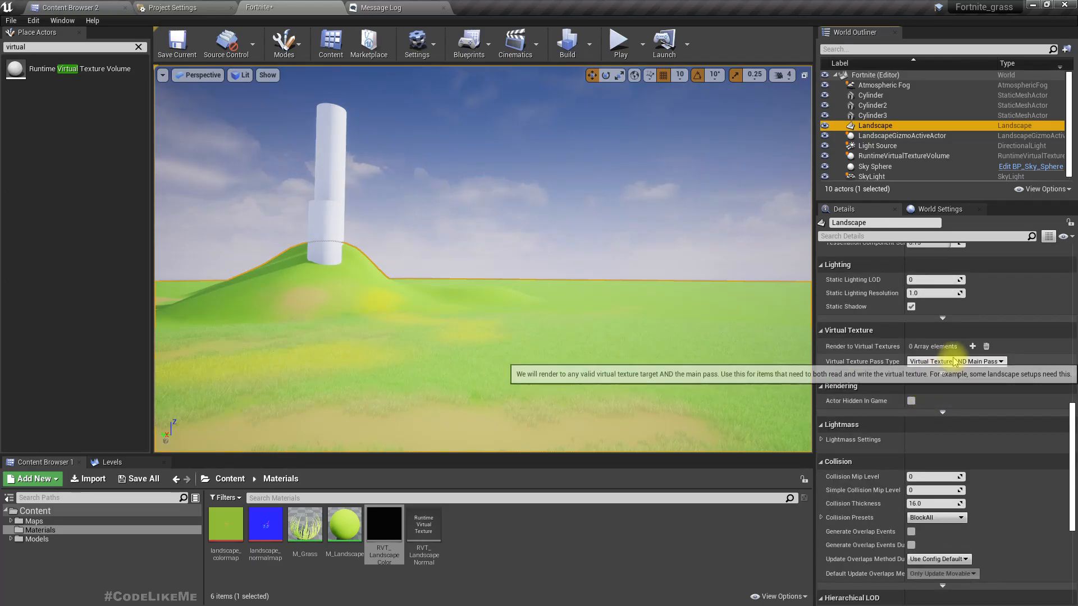
pyautogui.click(972, 347)
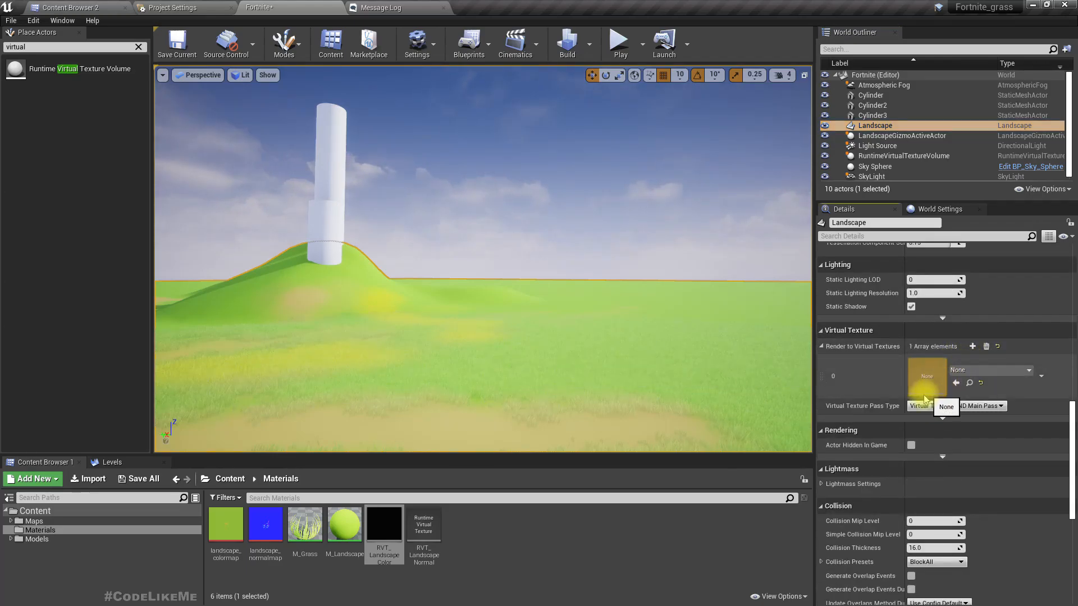
pyautogui.moveTo(384, 533)
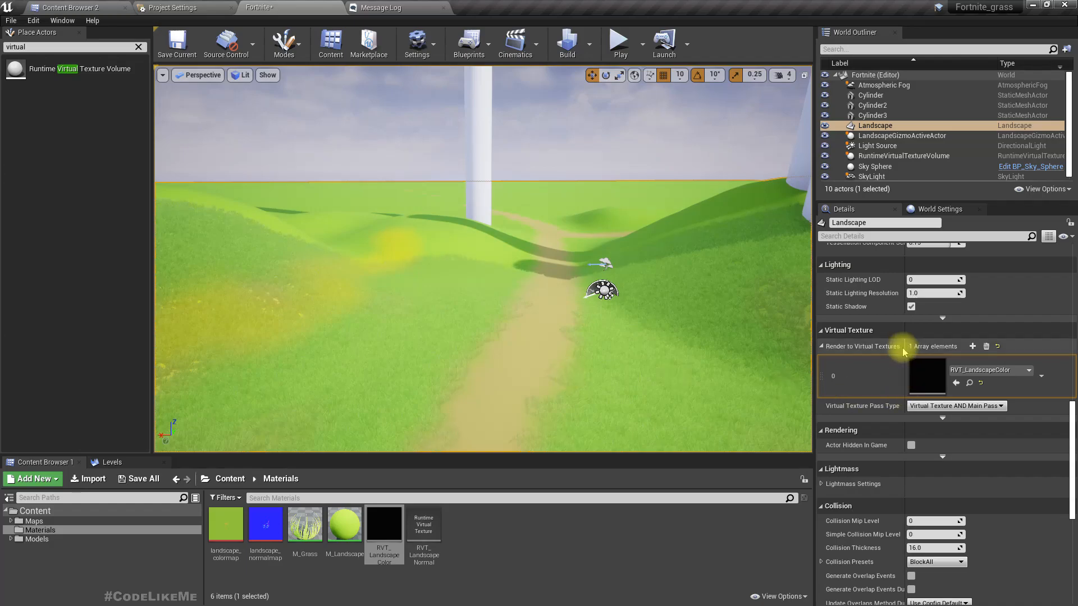
pyautogui.scroll(3)
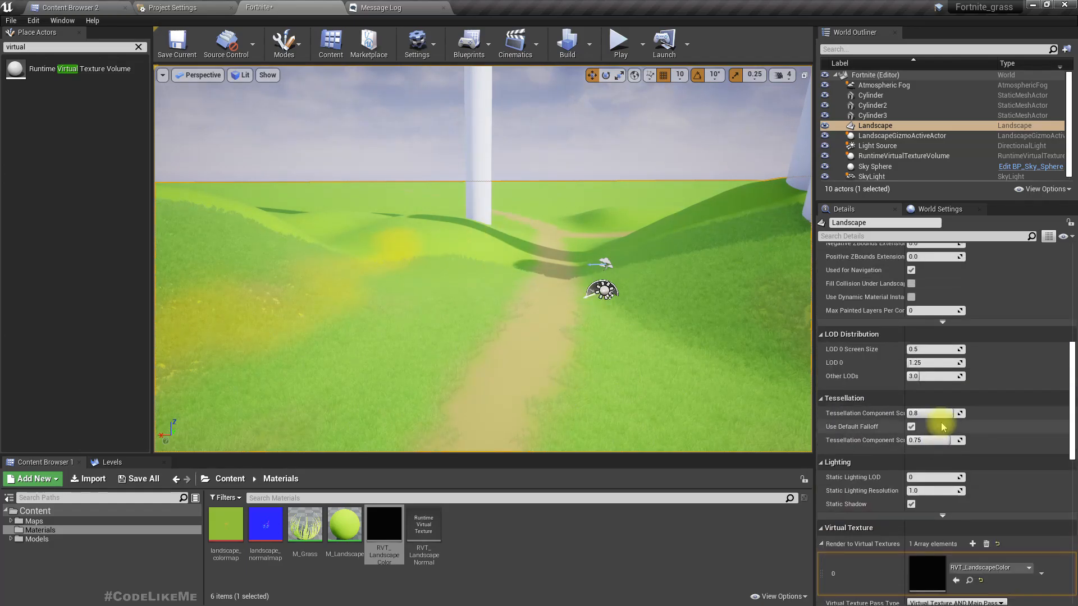
pyautogui.scroll(3)
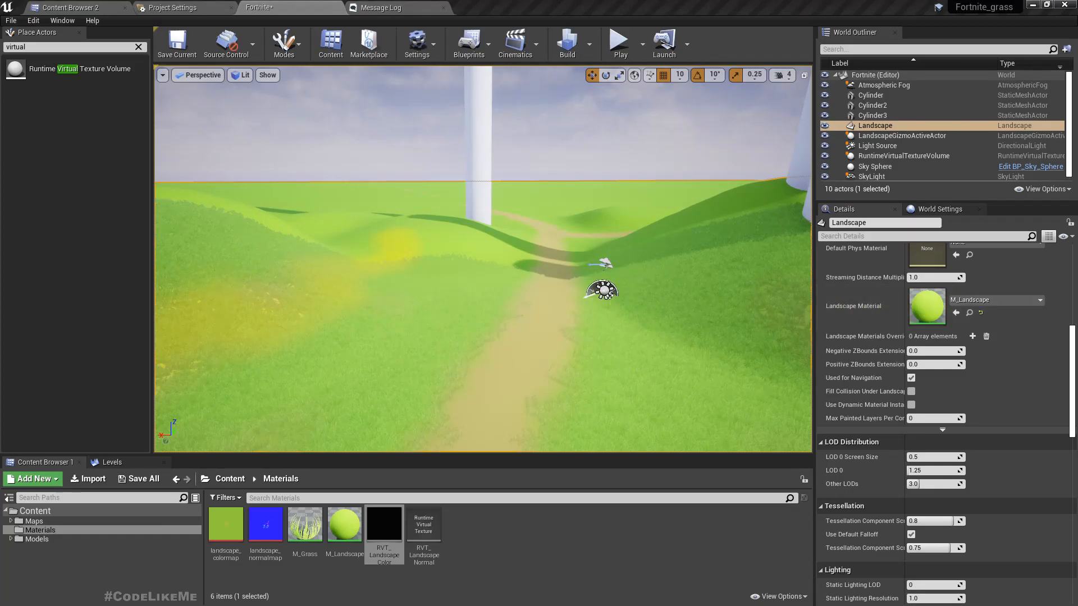
# Step: Open M_Landscape in the material editor and locate its blended colour output
pyautogui.doubleClick(344, 524)
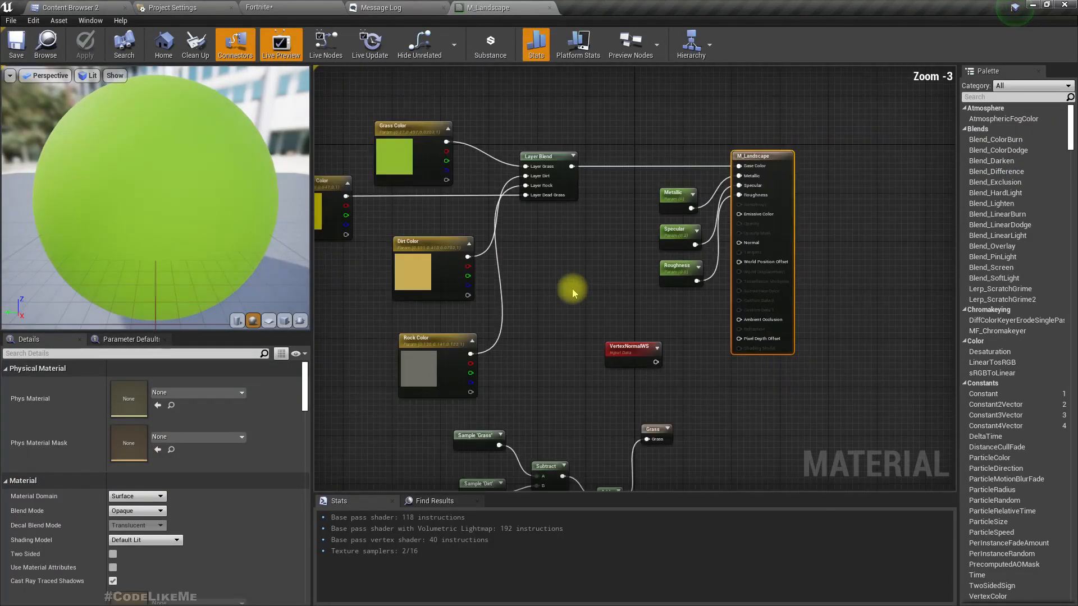
pyautogui.scroll(-3)
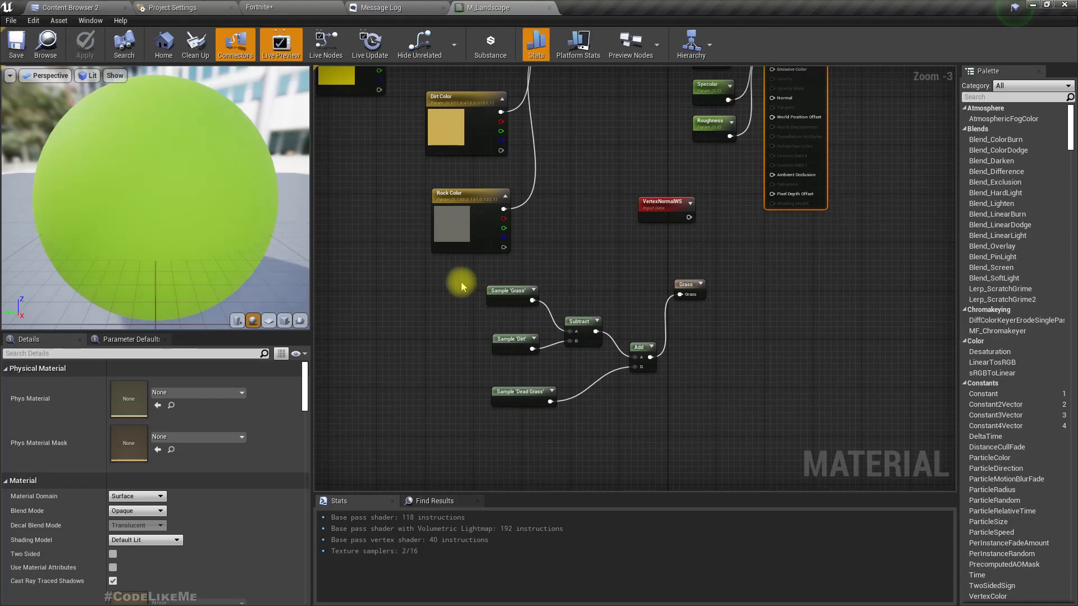
pyautogui.scroll(-3)
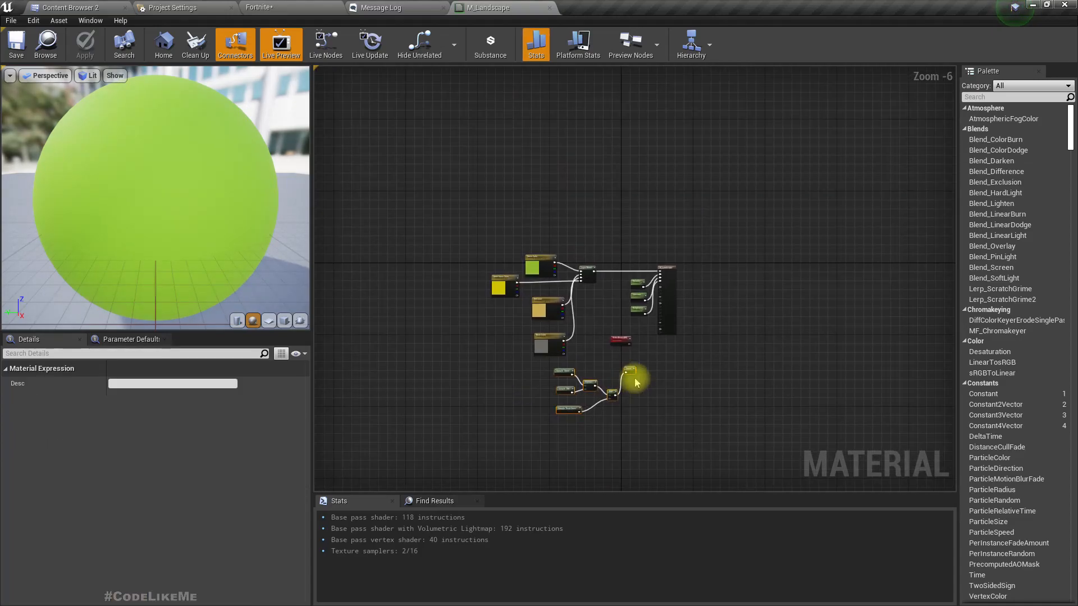
pyautogui.scroll(3)
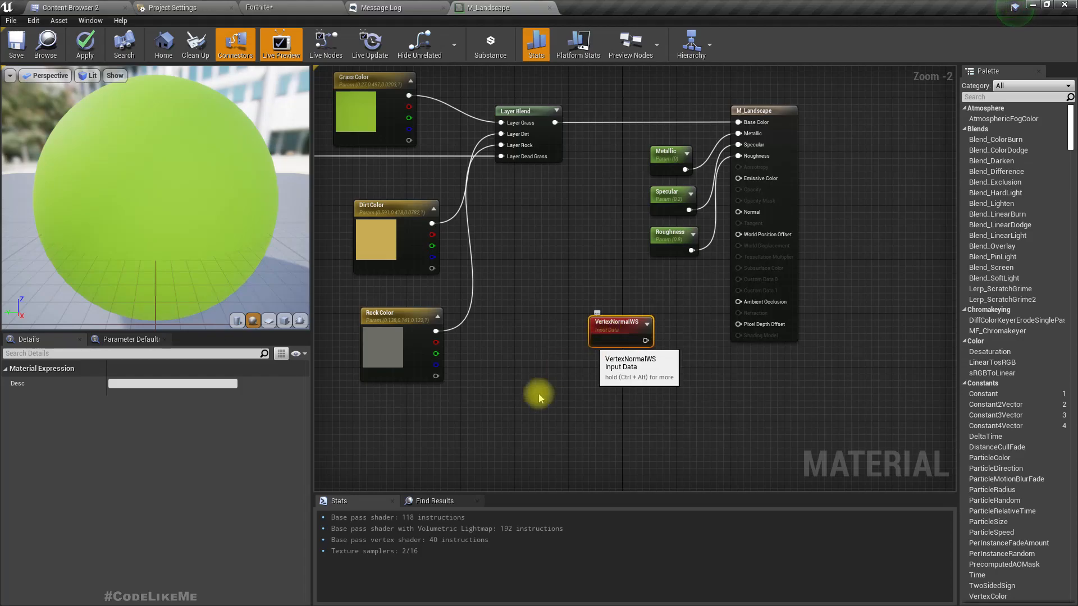
pyautogui.scroll(-3)
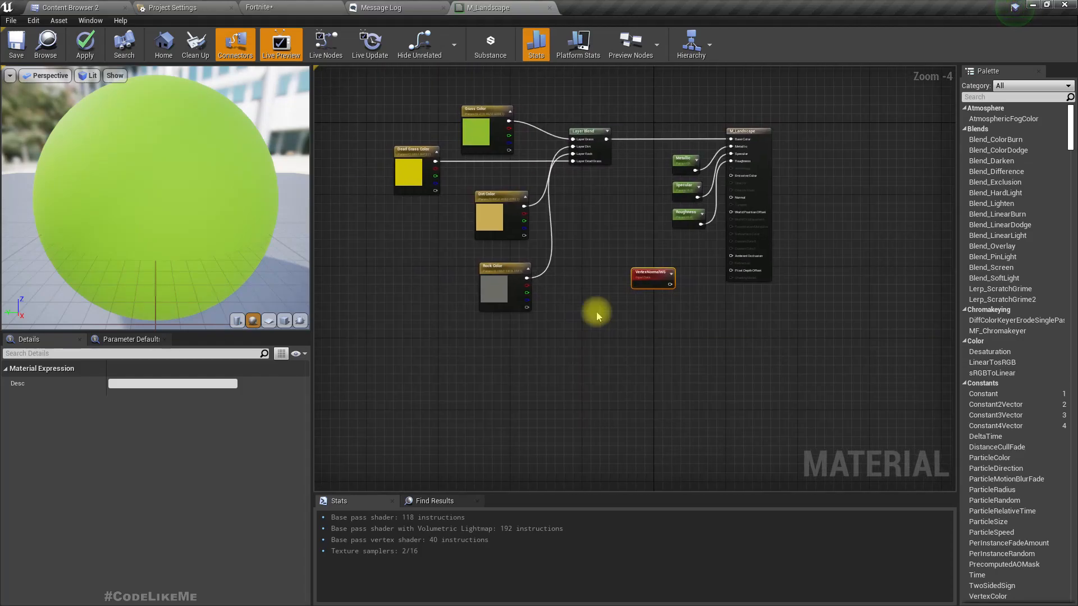
pyautogui.moveTo(558, 337)
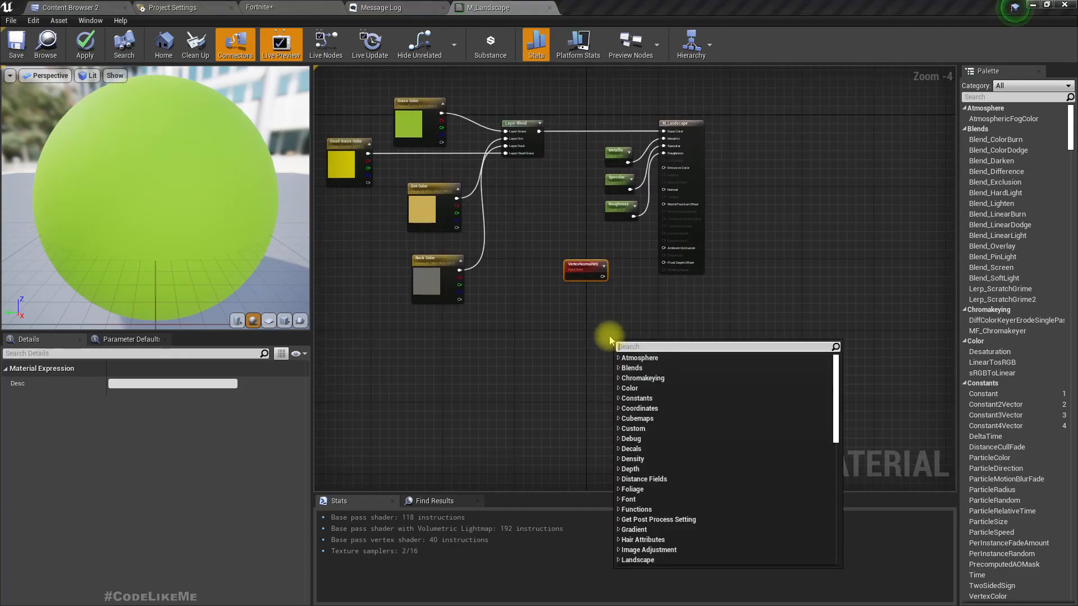
# Step: Add a Runtime Virtual Texture Output node with the blended colour wired into BaseColor, and apply
pyautogui.write('runti')
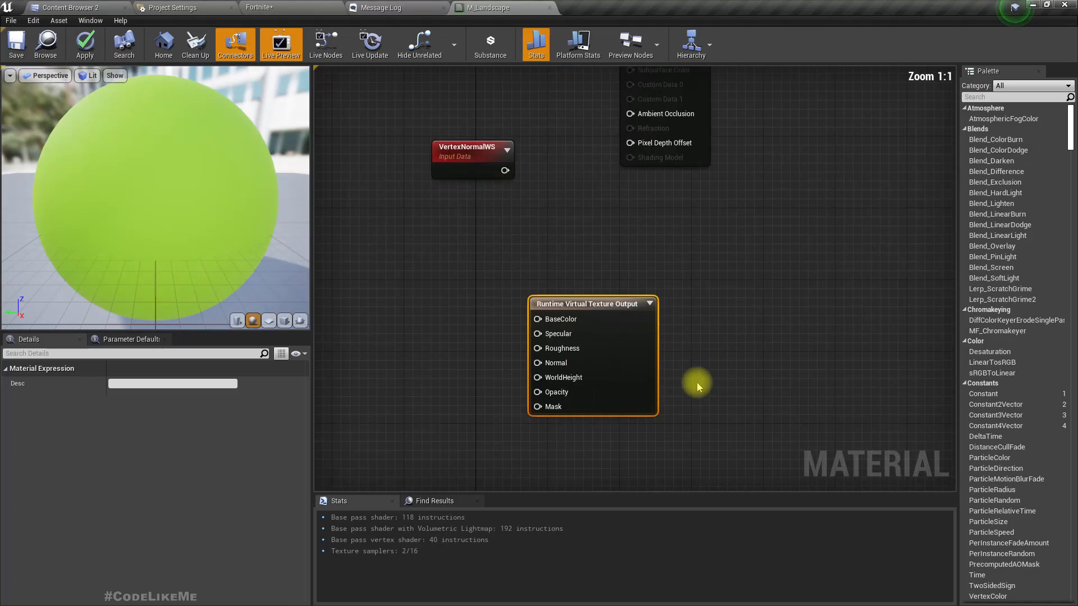
pyautogui.scroll(-3)
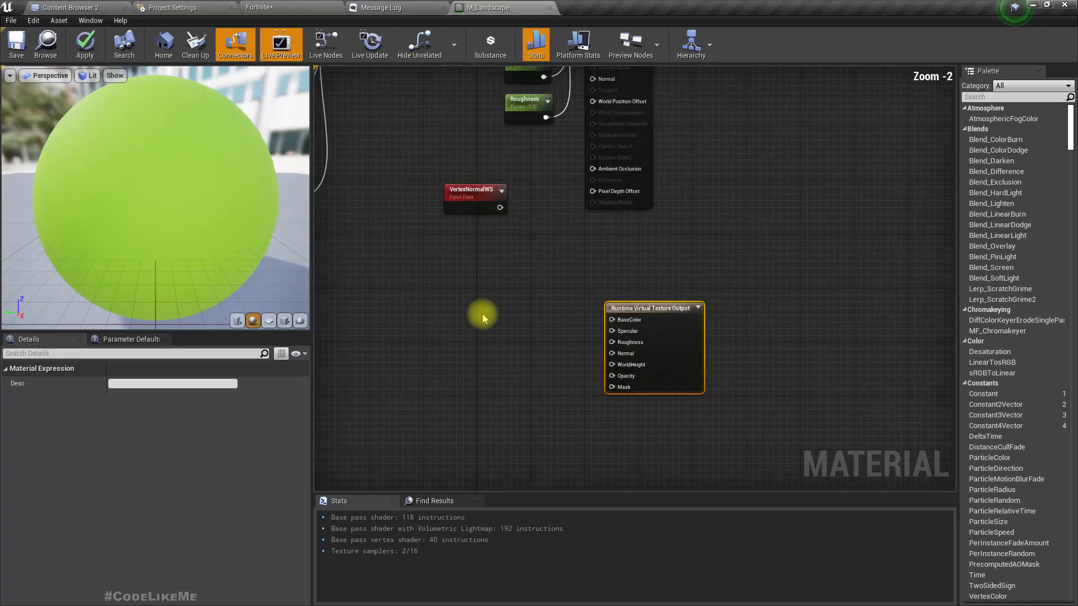
pyautogui.scroll(-3)
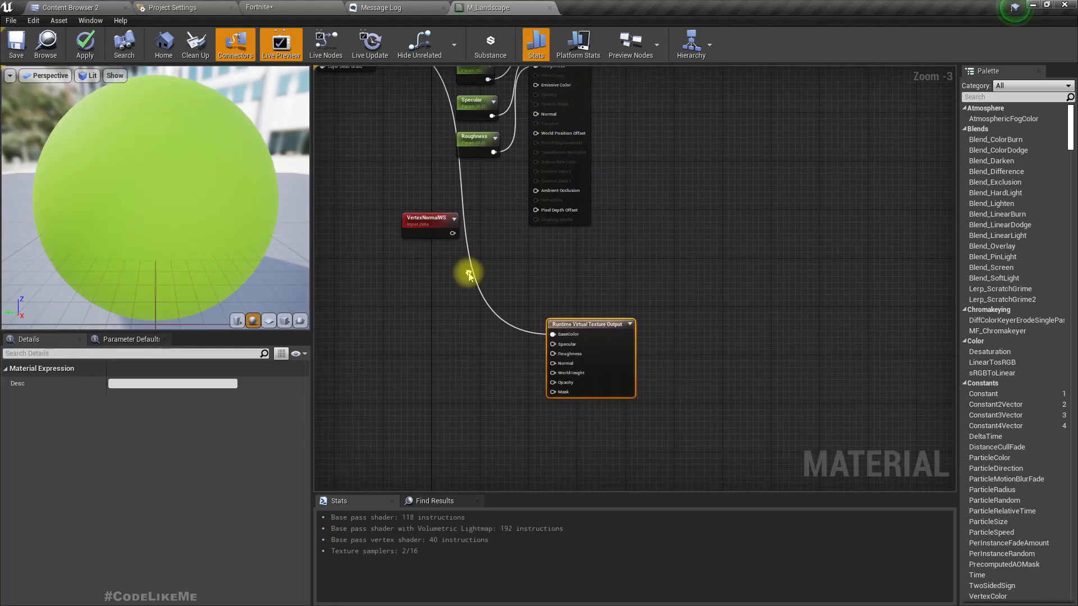
pyautogui.moveTo(541, 397)
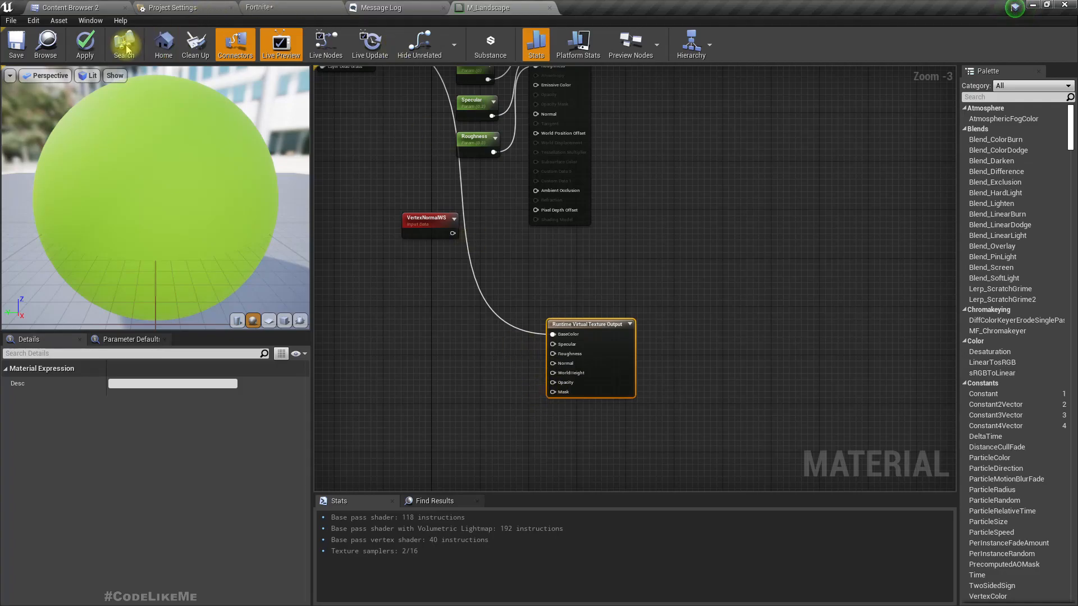
pyautogui.click(84, 44)
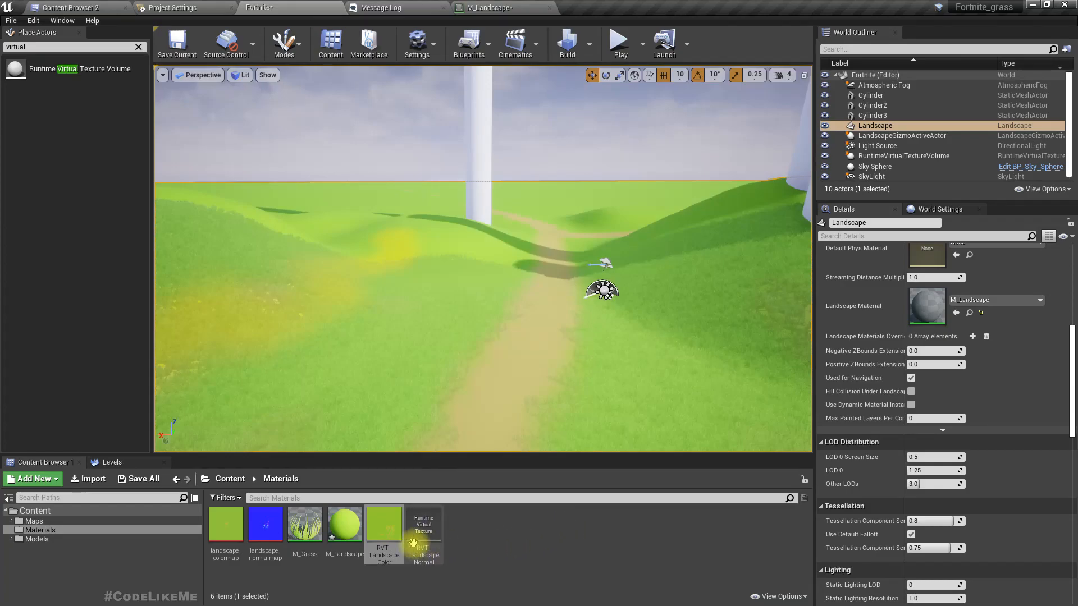
pyautogui.doubleClick(384, 525)
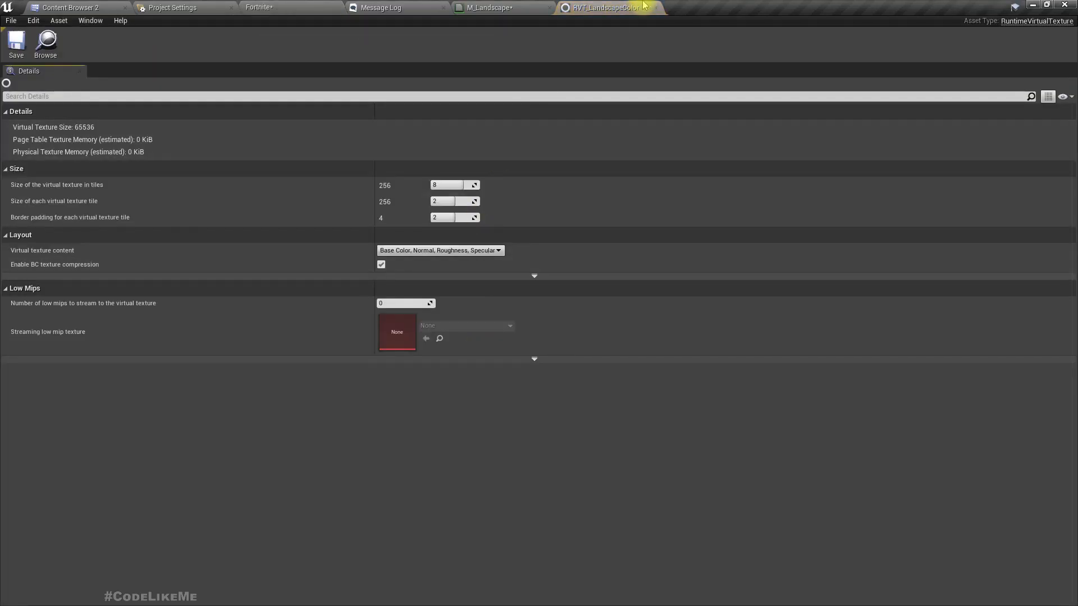
pyautogui.moveTo(654, 8)
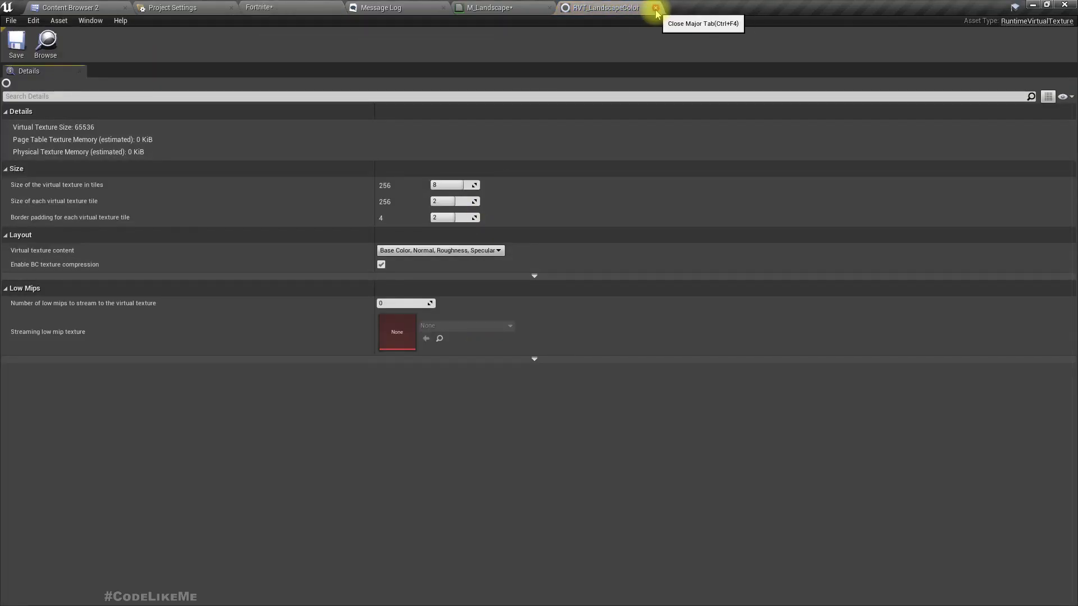
pyautogui.click(655, 8)
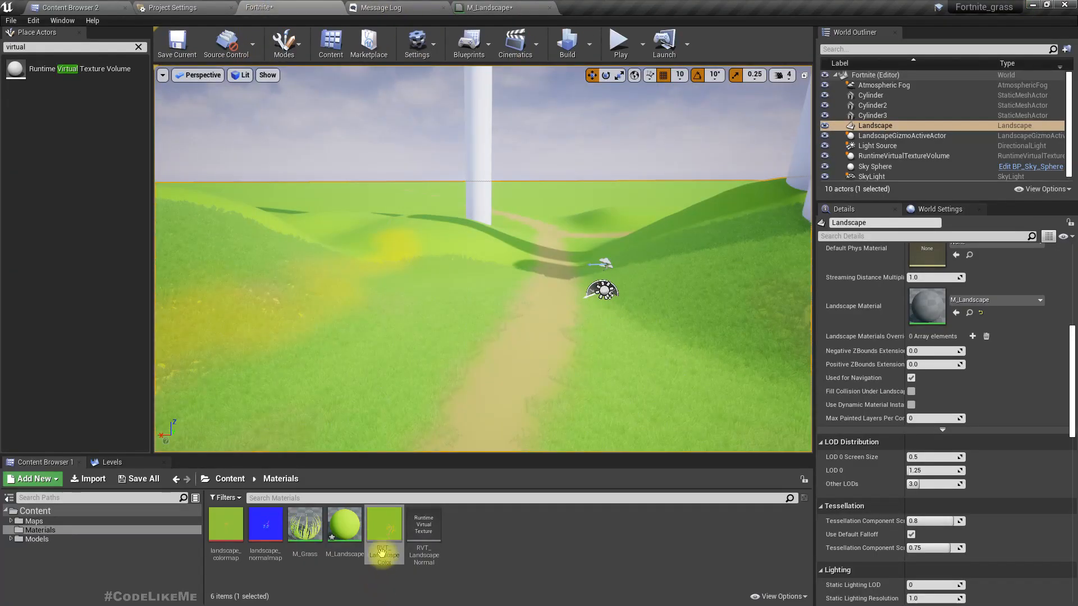
pyautogui.moveTo(384, 535)
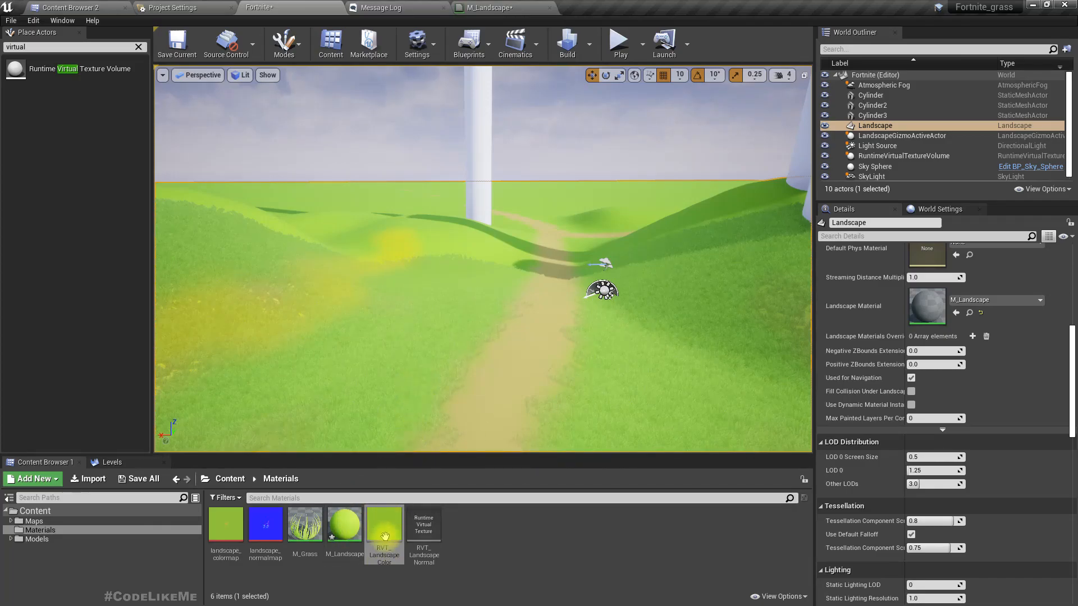
pyautogui.moveTo(384, 529)
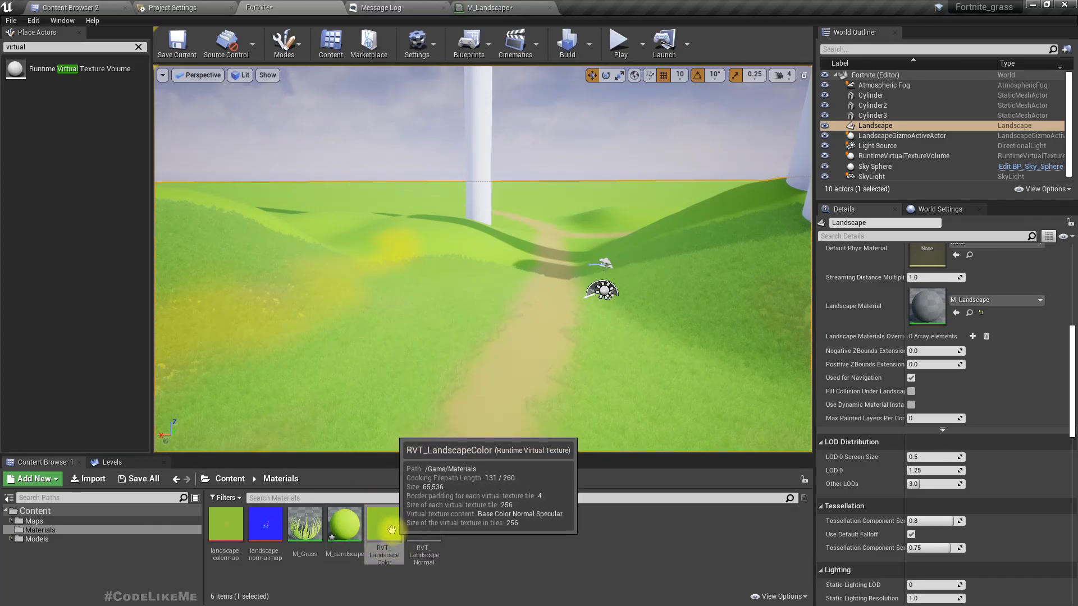
pyautogui.moveTo(556, 354)
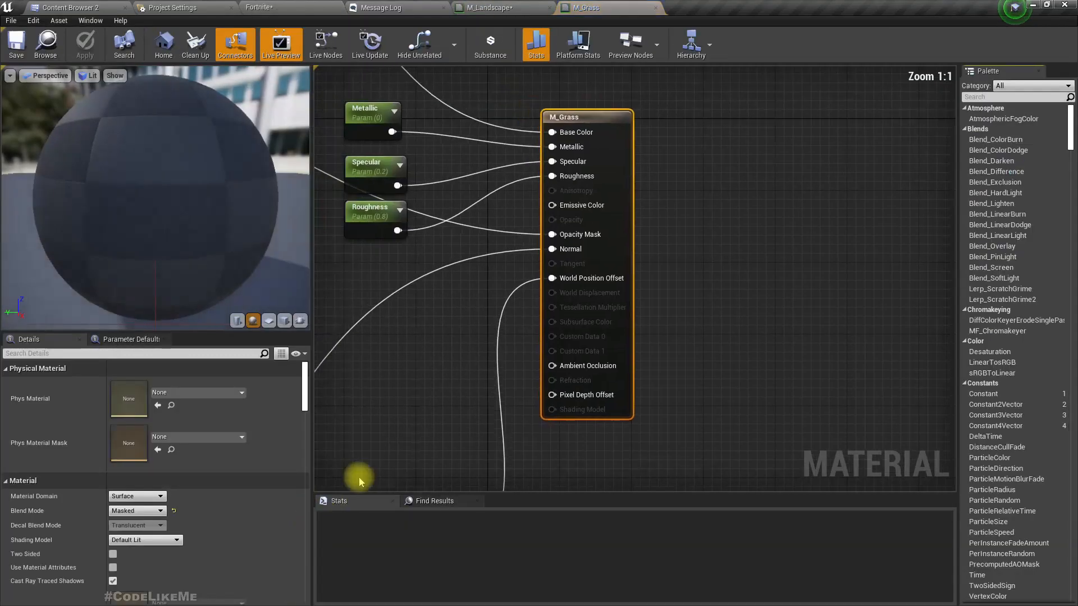
# Step: Add a RuntimeVirtualTextureSample node in M_Grass set to RVT_LandscapeColor
pyautogui.scroll(-3)
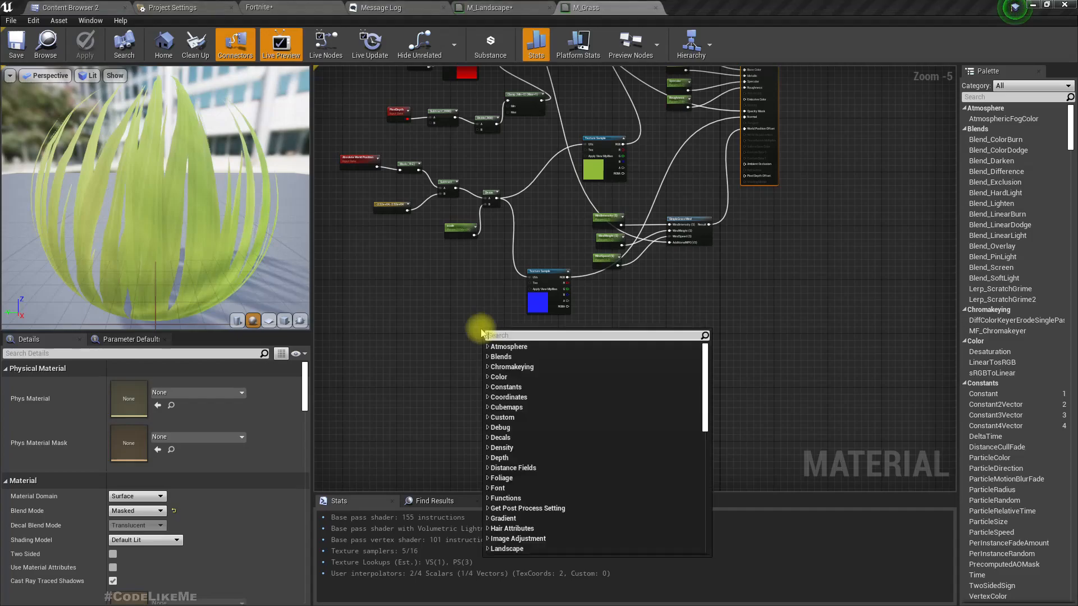
pyautogui.write('run')
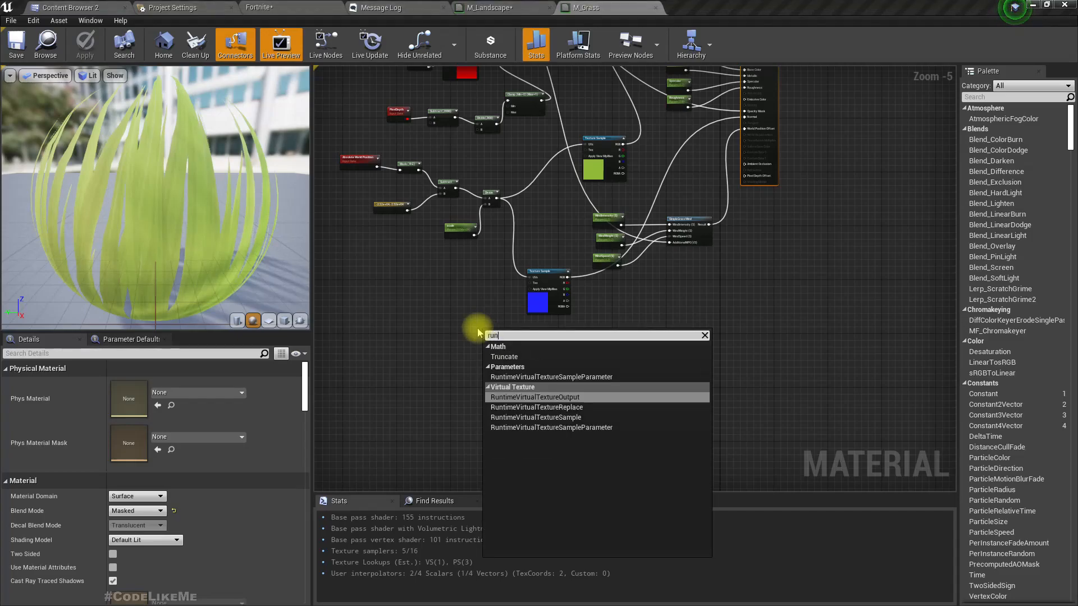
pyautogui.write('runtime virst')
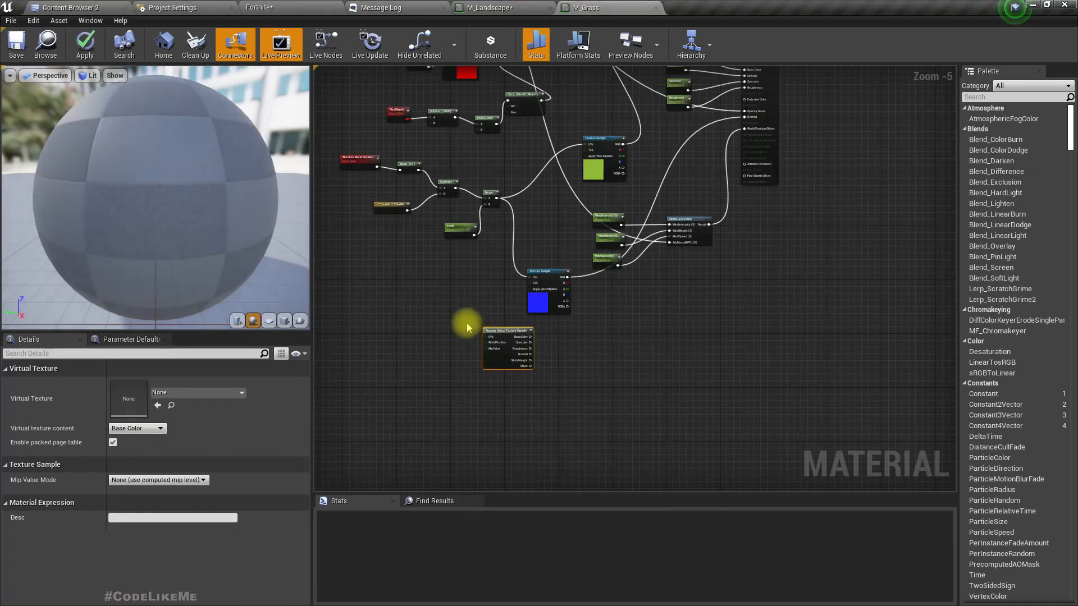
pyautogui.click(241, 393)
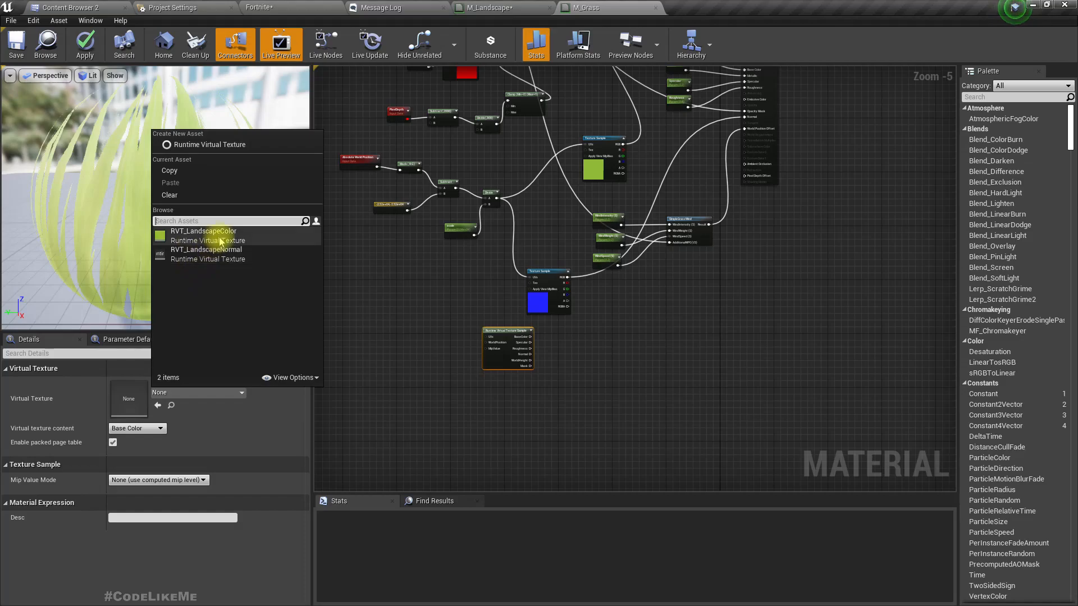
pyautogui.click(203, 231)
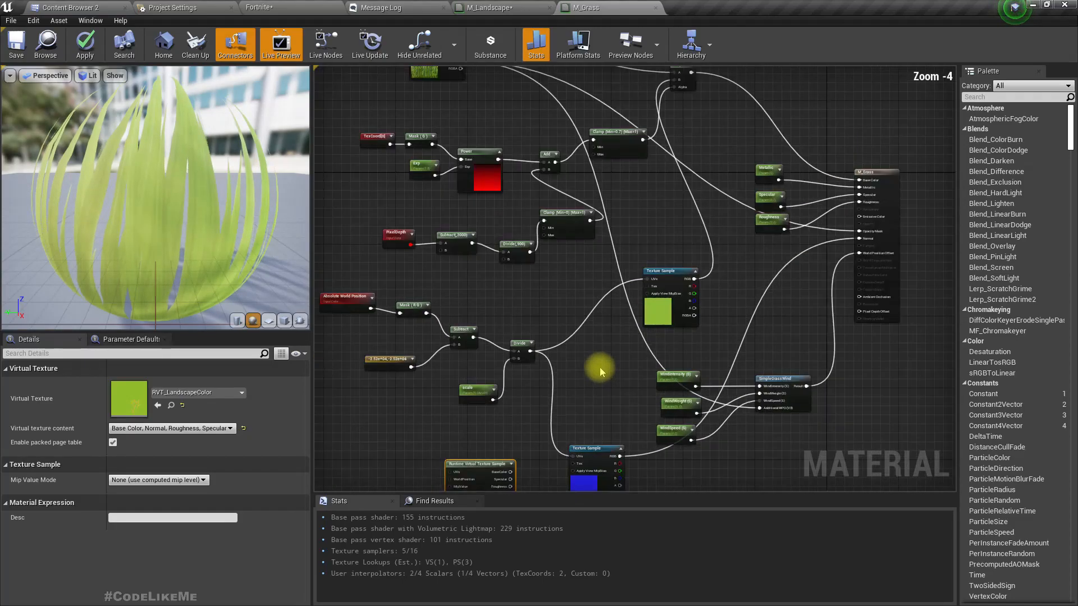
pyautogui.moveTo(712, 254)
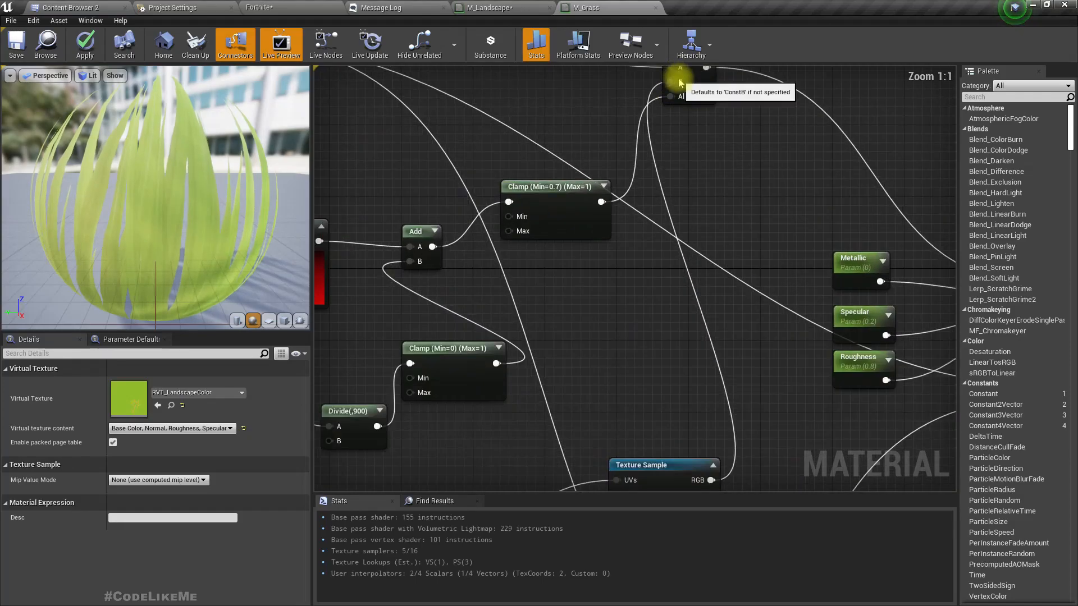
# Step: Wire the sample into the grass colour Lerp, apply, and return to the level view
pyautogui.scroll(-3)
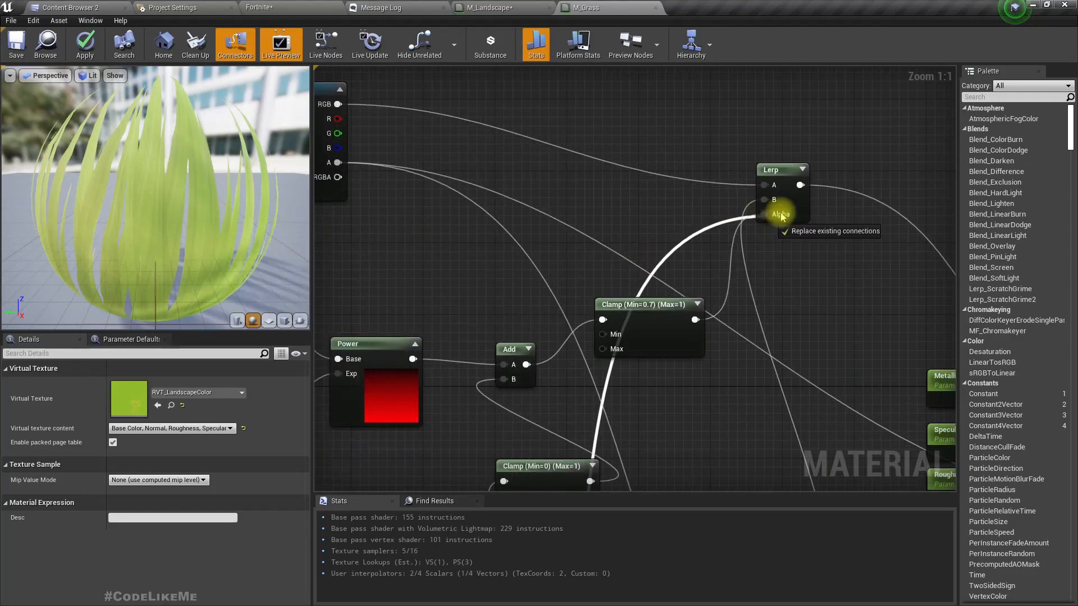
pyautogui.moveTo(770, 205)
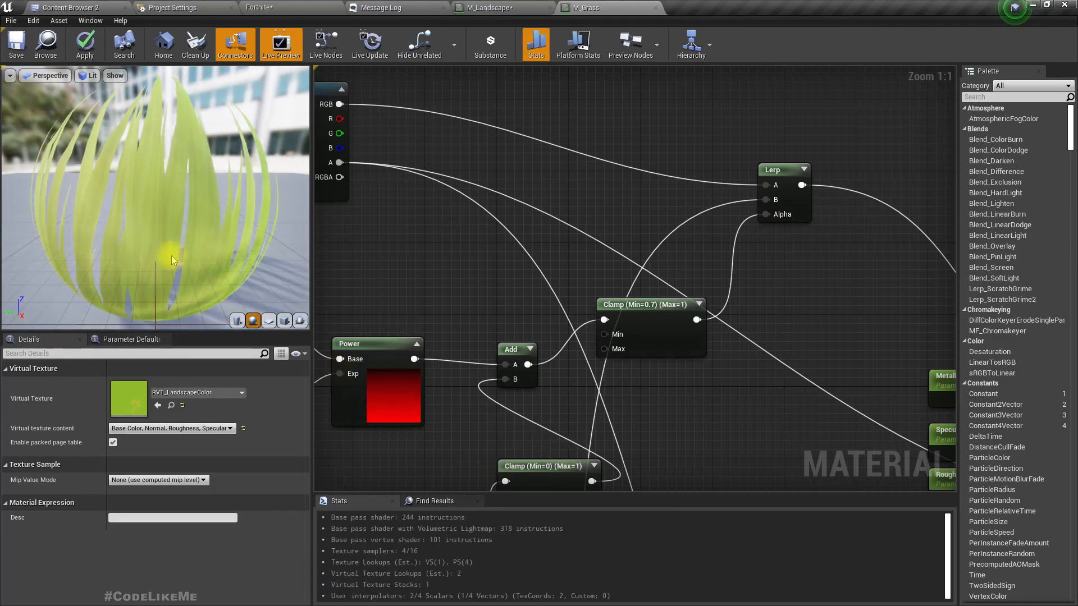
pyautogui.click(84, 44)
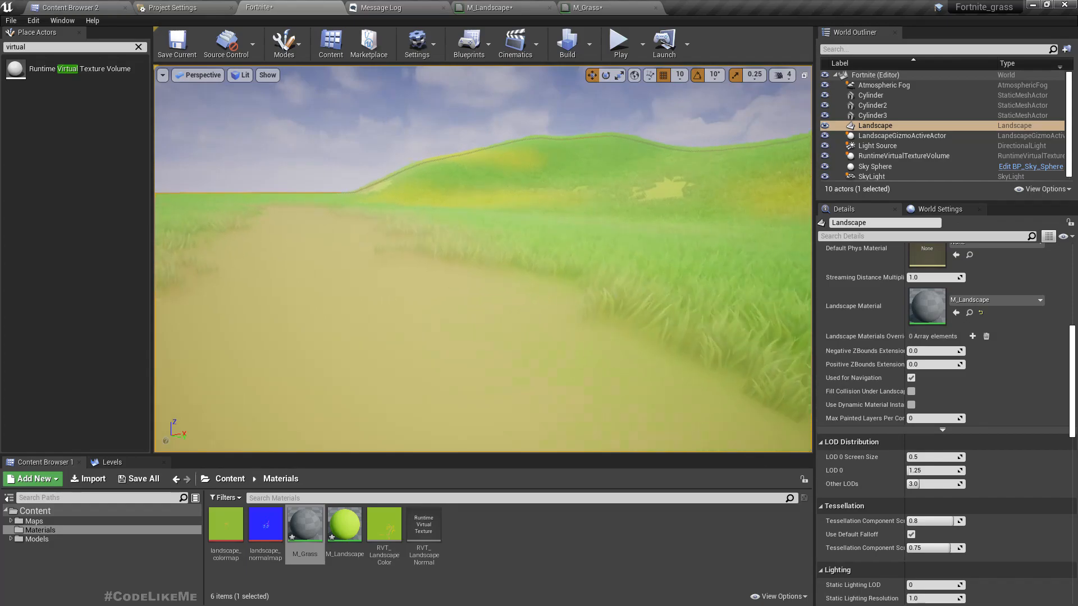
pyautogui.click(138, 47)
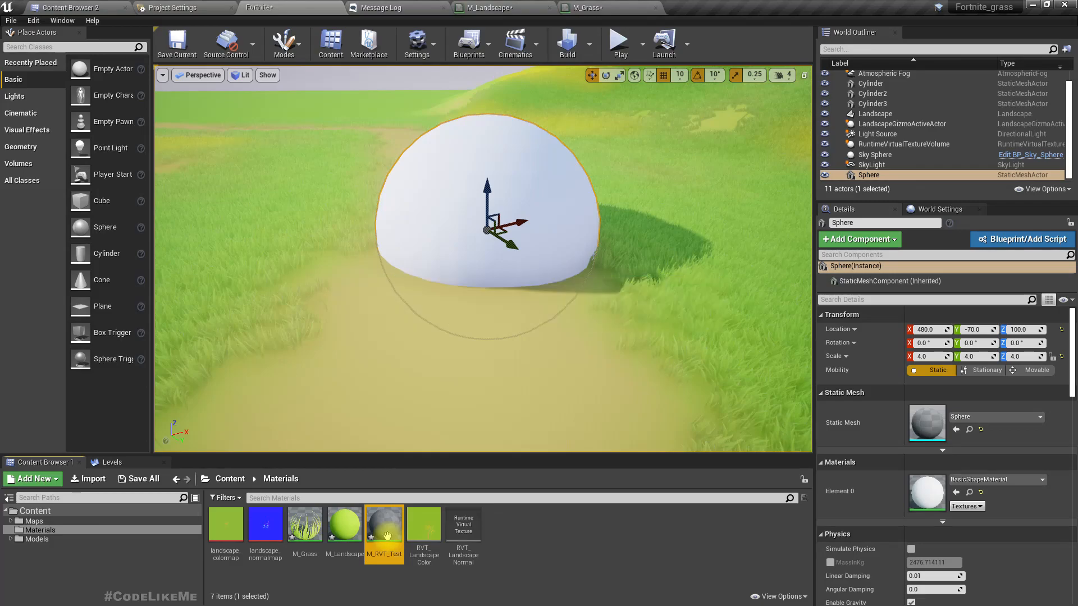
# Step: Give M_RVT_Test a RuntimeVirtualTextureSample of RVT_LandscapeColor feeding Base Color, and apply
pyautogui.doubleClick(384, 524)
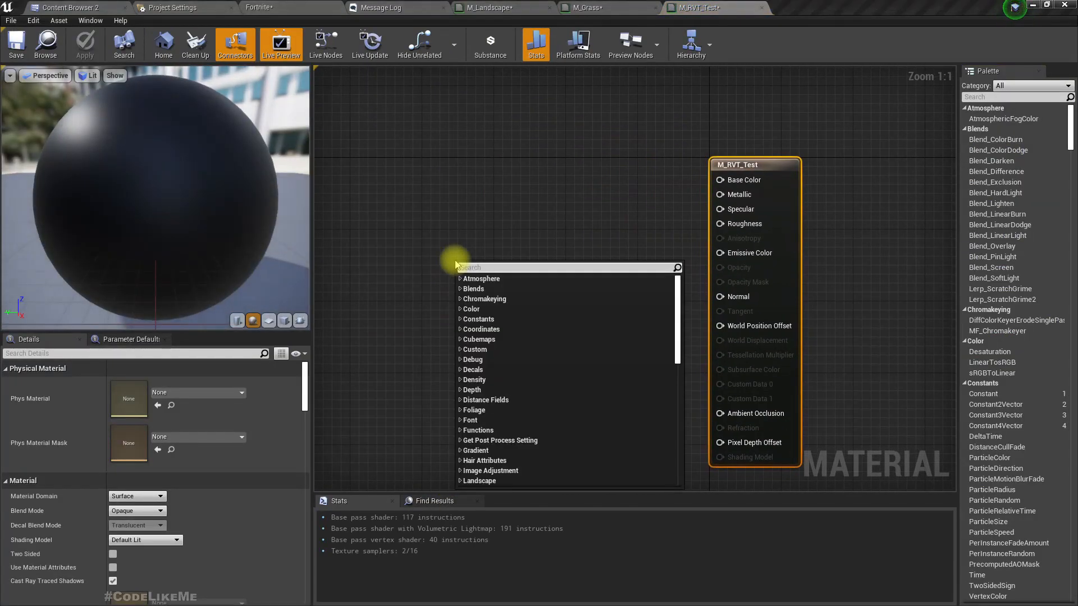
pyautogui.write('rvt')
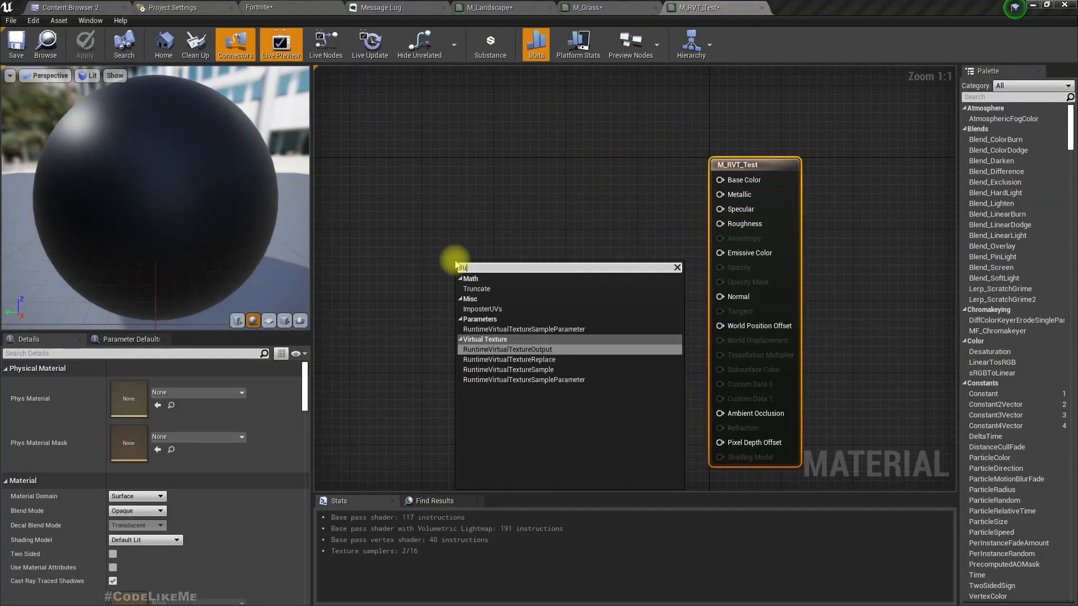
pyautogui.write('runtime virst')
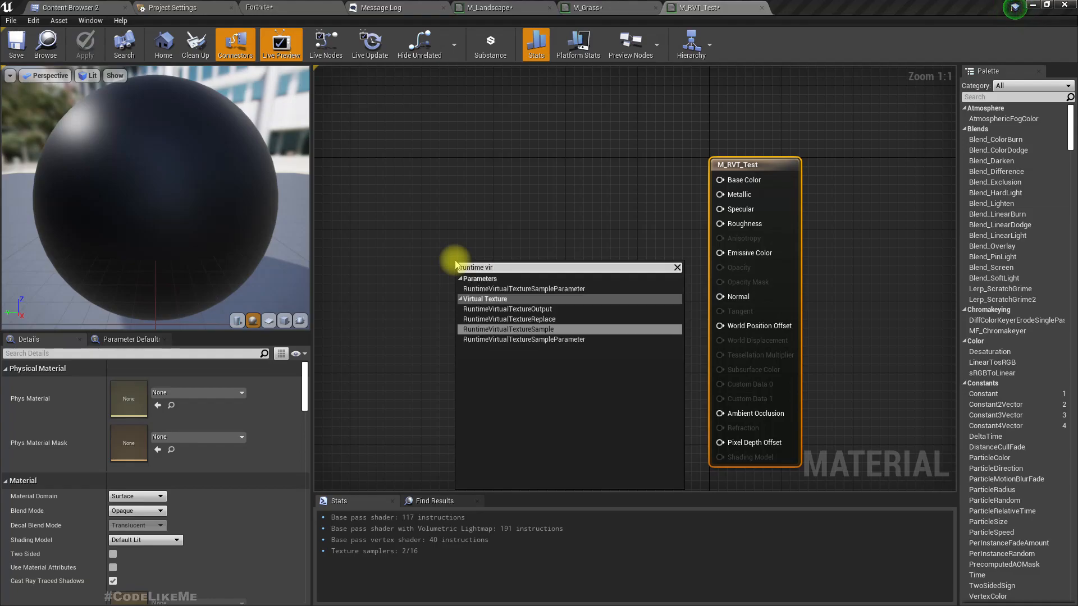
pyautogui.click(508, 328)
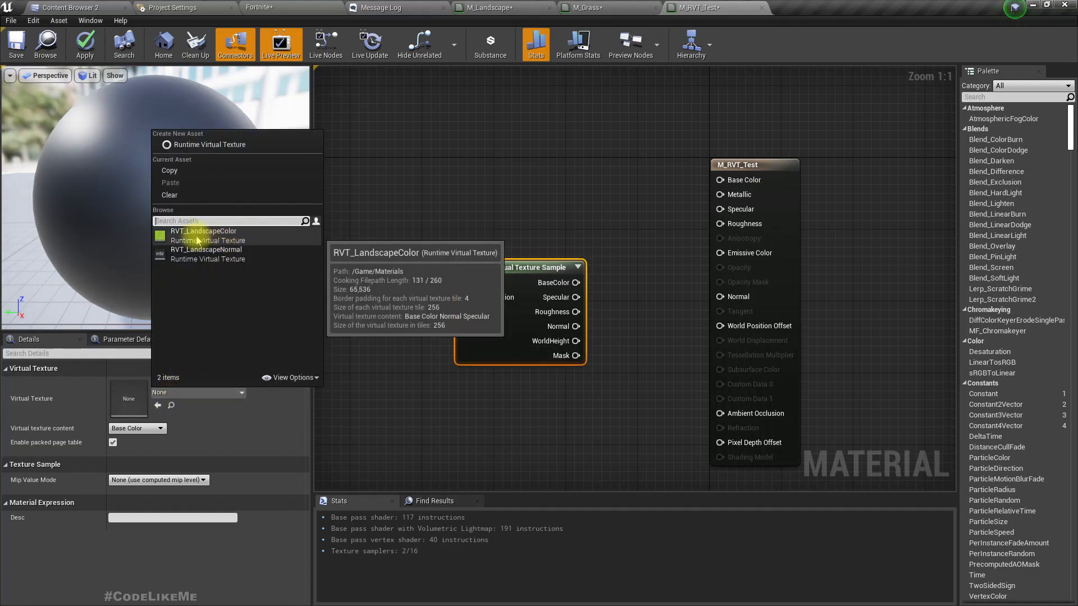
pyautogui.click(203, 231)
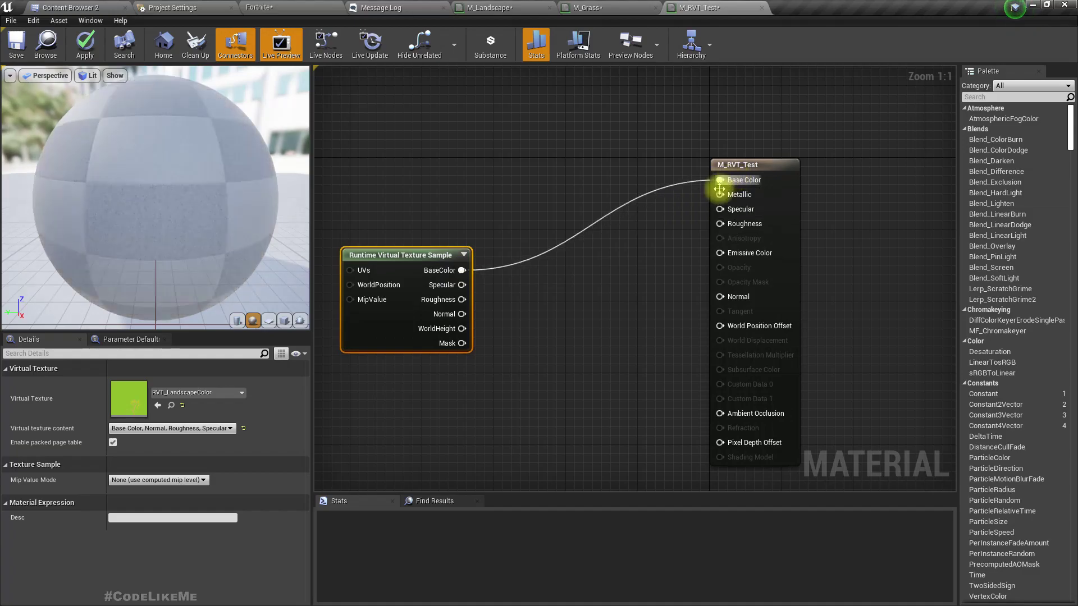
pyautogui.click(84, 44)
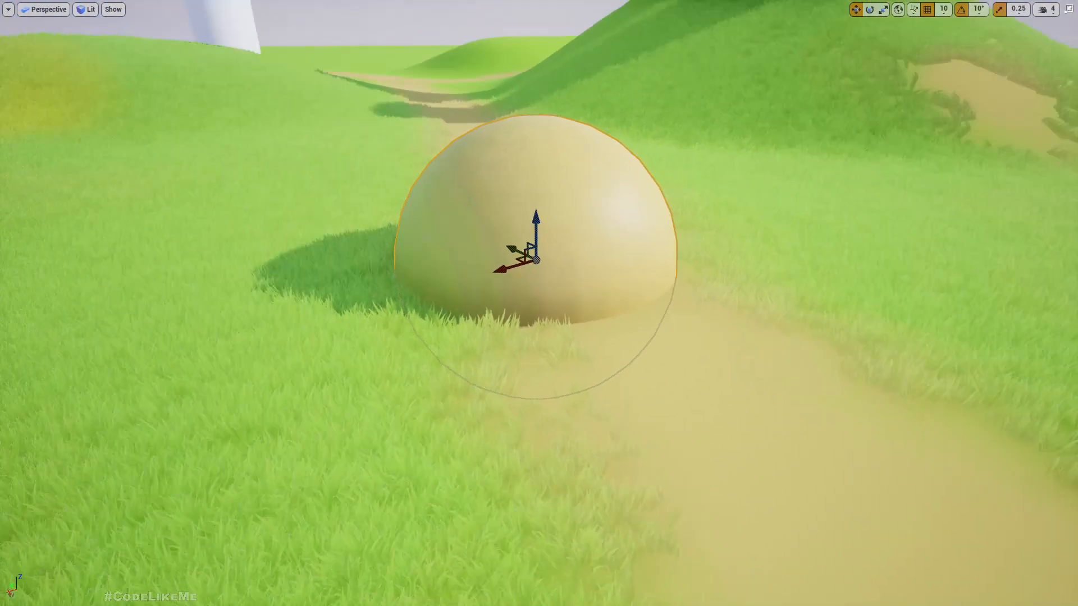
# Step: Move the sphere off the dirt path onto the grass so it tints green
pyautogui.moveTo(537, 262); pyautogui.dragTo(456, 268)
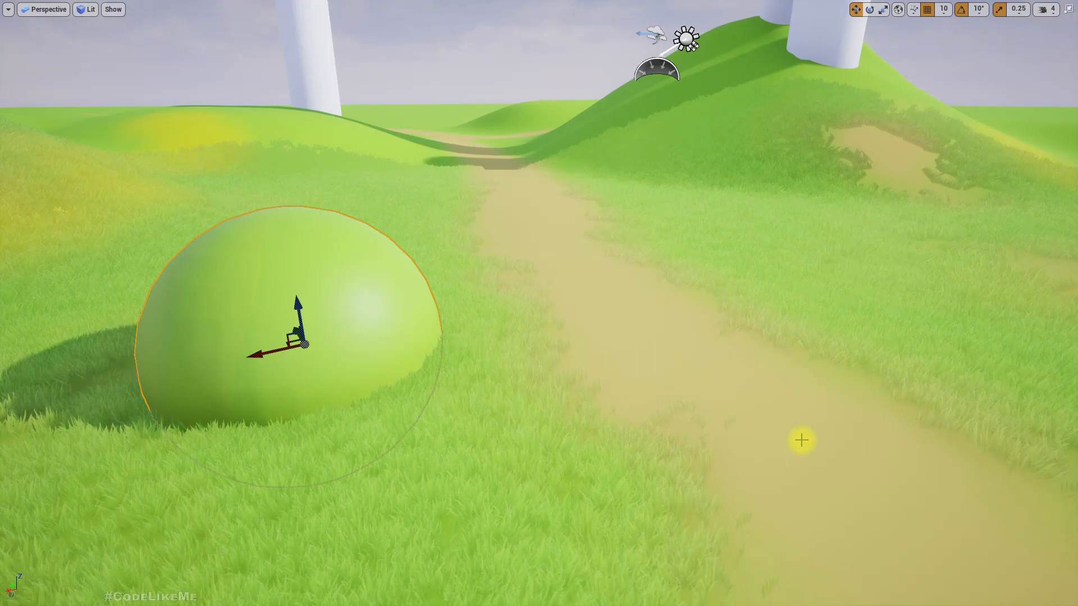
pyautogui.moveTo(659, 253)
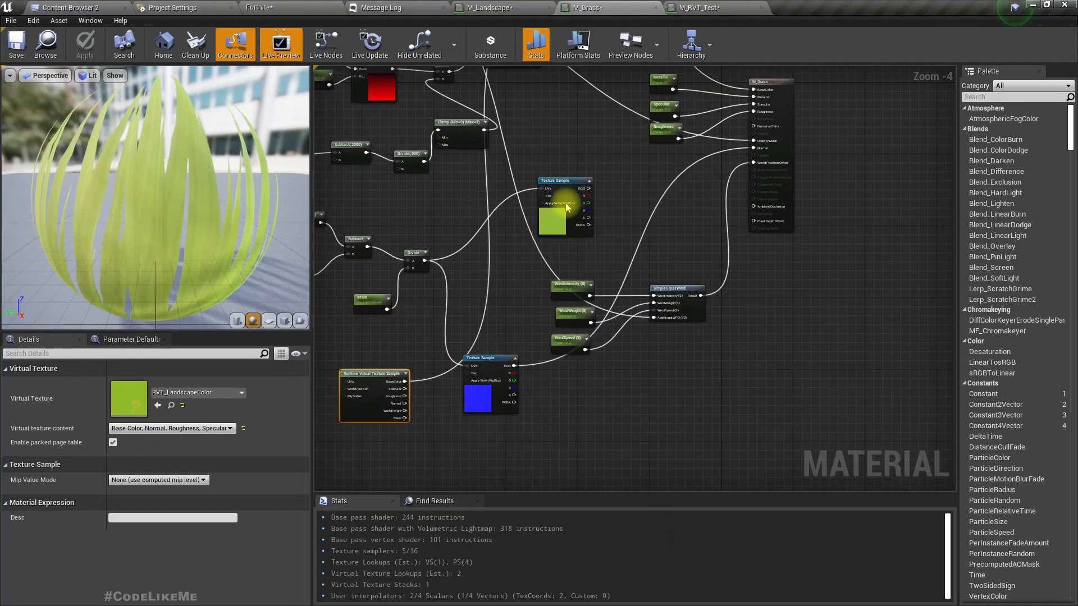
# Step: Review the material graphs and return to M_Landscape's Runtime Virtual Texture Output node
pyautogui.scroll(-3)
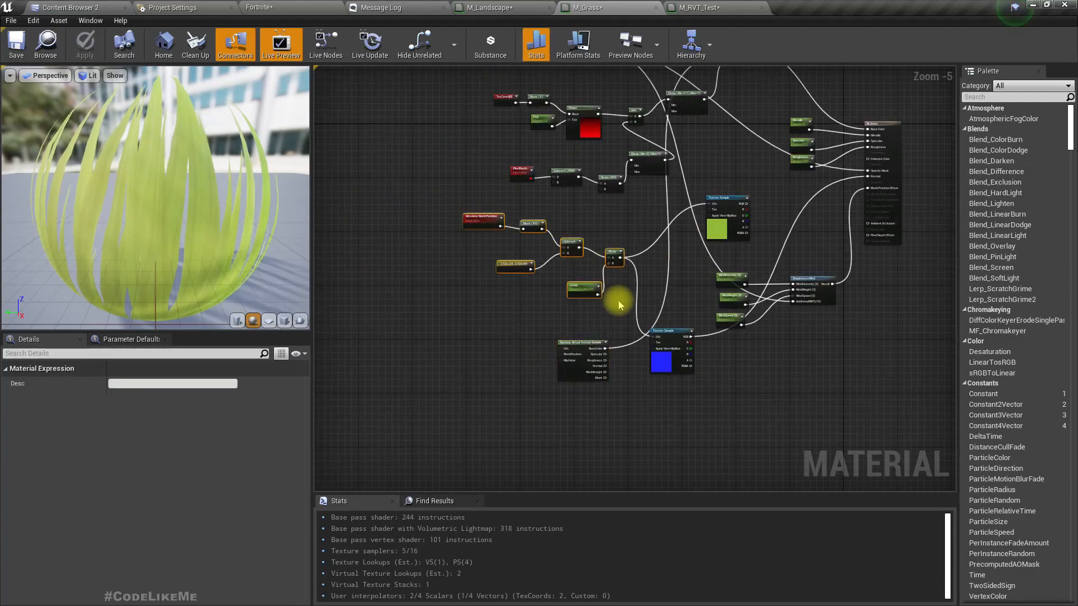
pyautogui.click(725, 210)
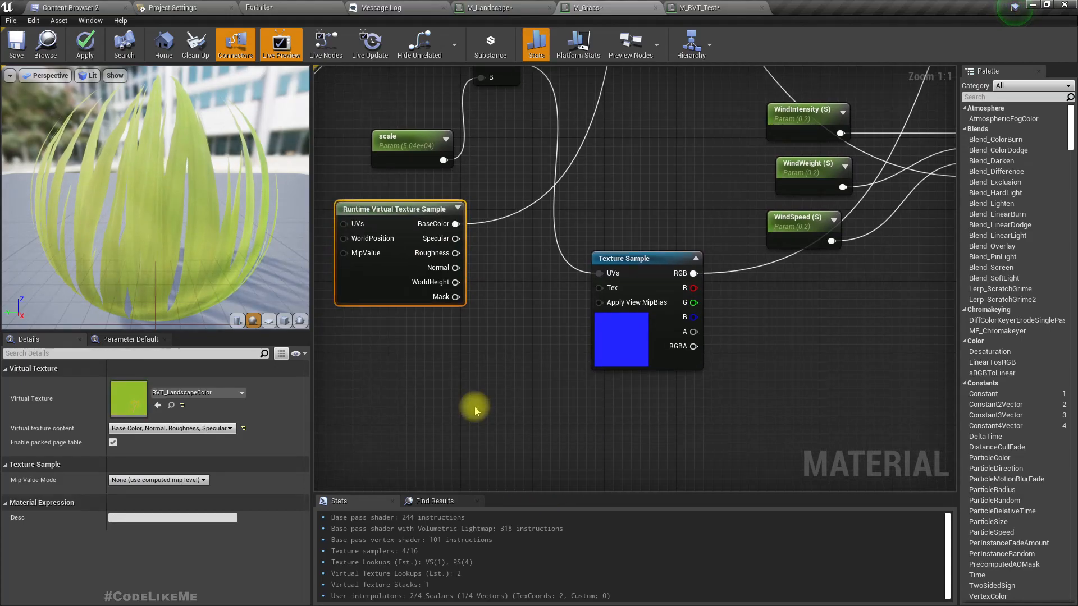
pyautogui.scroll(-3)
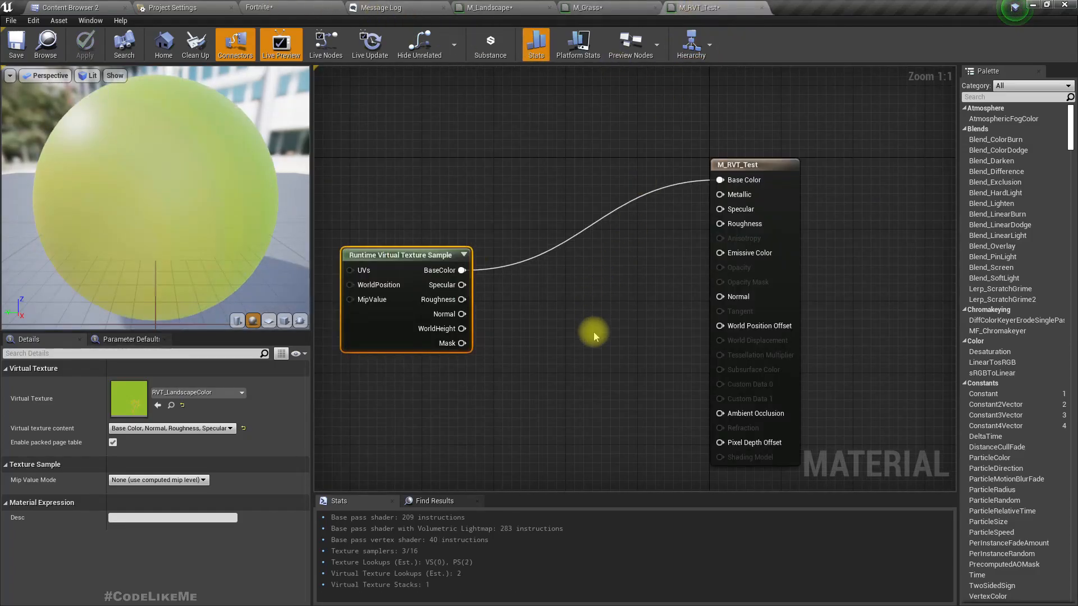
pyautogui.scroll(-3)
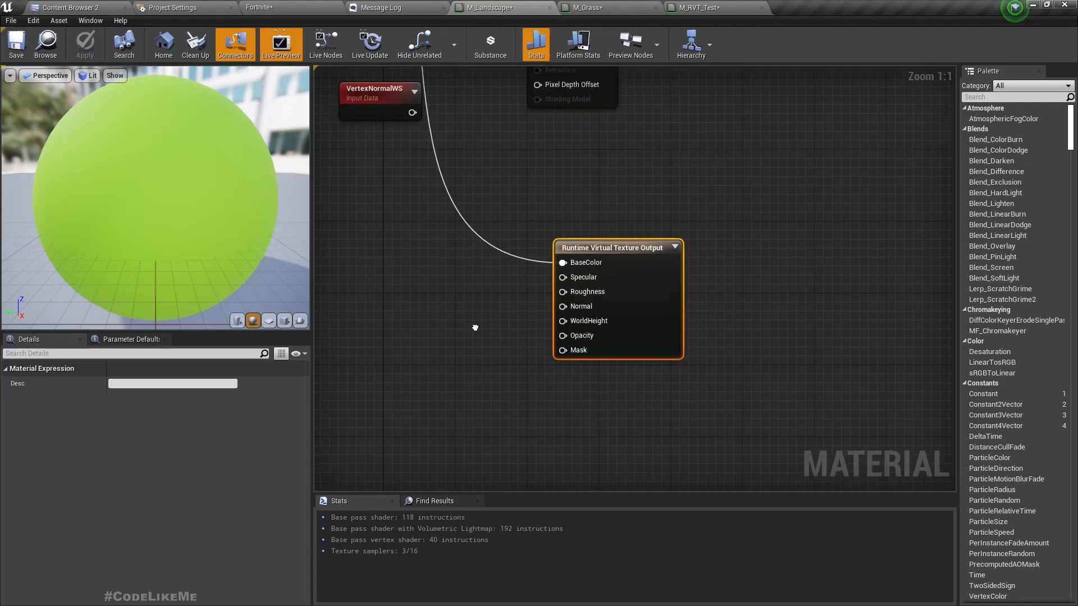
# Step: Feed a VertexNormalWS node into the landscape virtual texture output's Normal input and apply
pyautogui.scroll(-3)
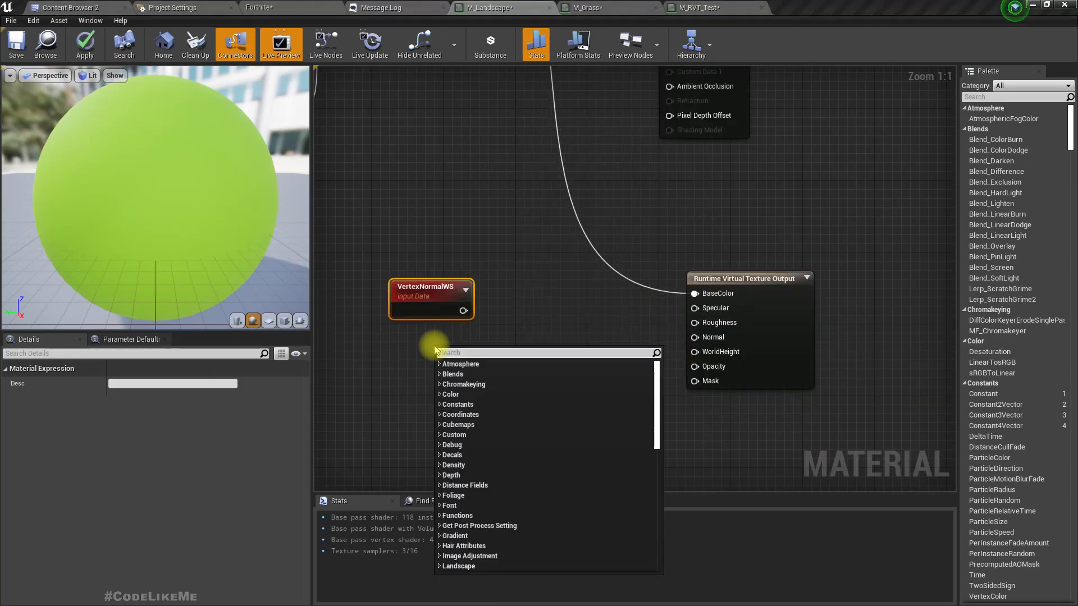
pyautogui.write('vertex')
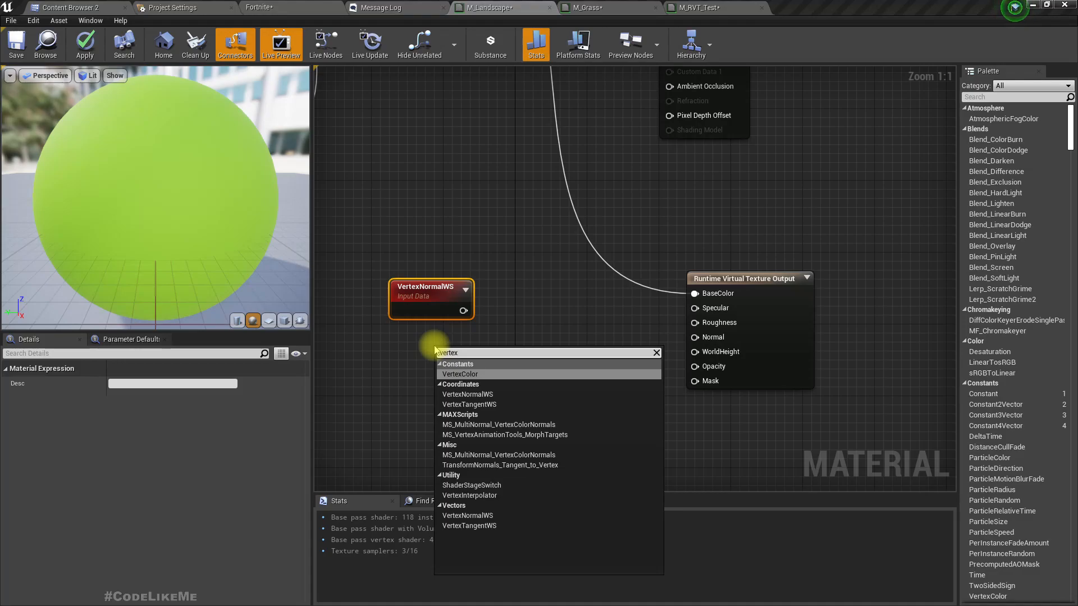
pyautogui.moveTo(470, 404)
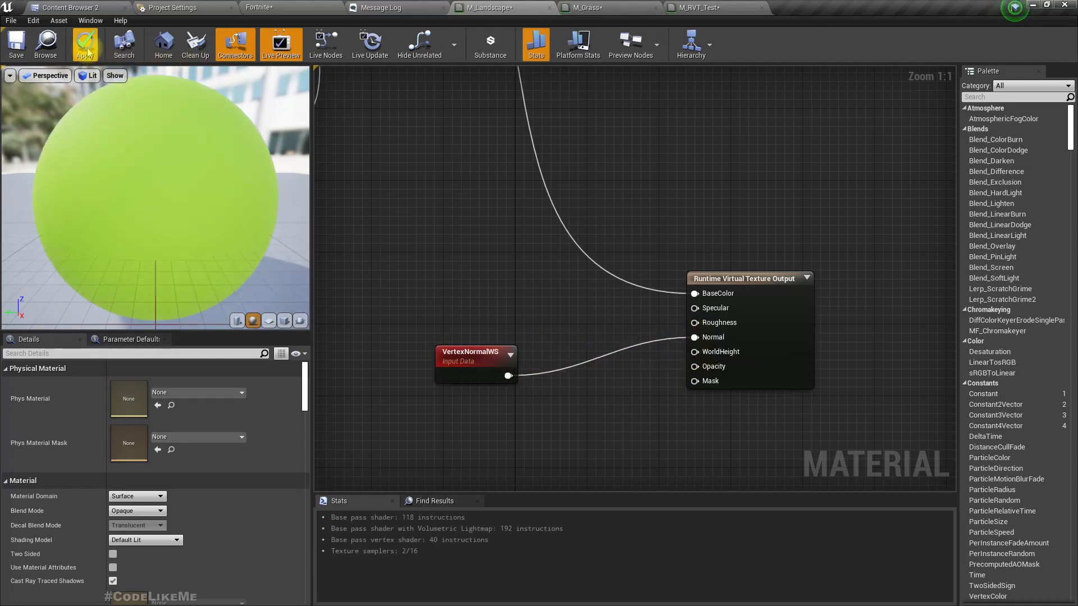
pyautogui.click(84, 44)
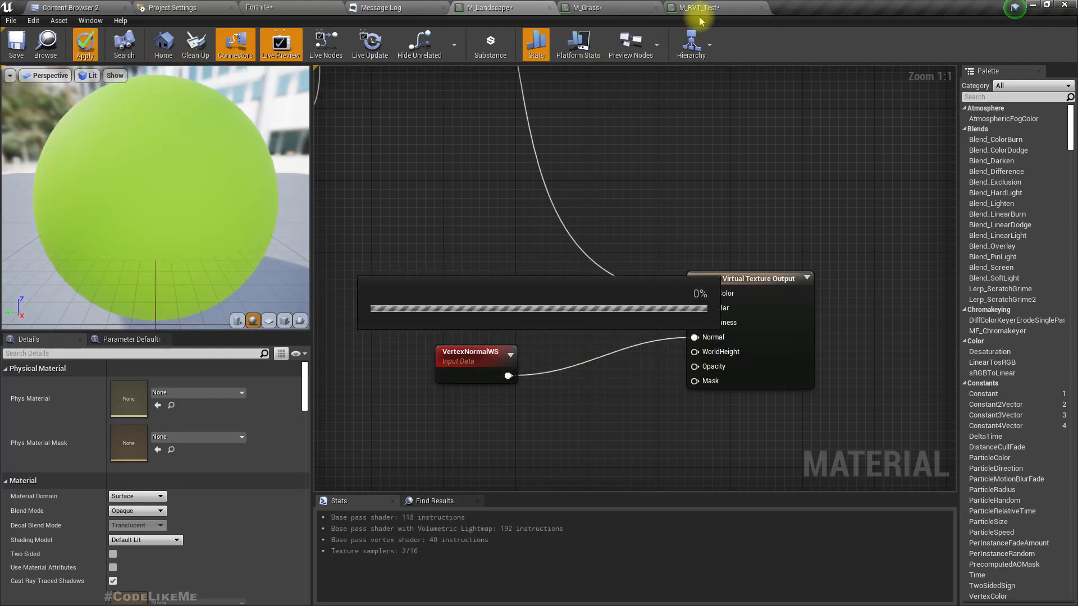
pyautogui.click(471, 333)
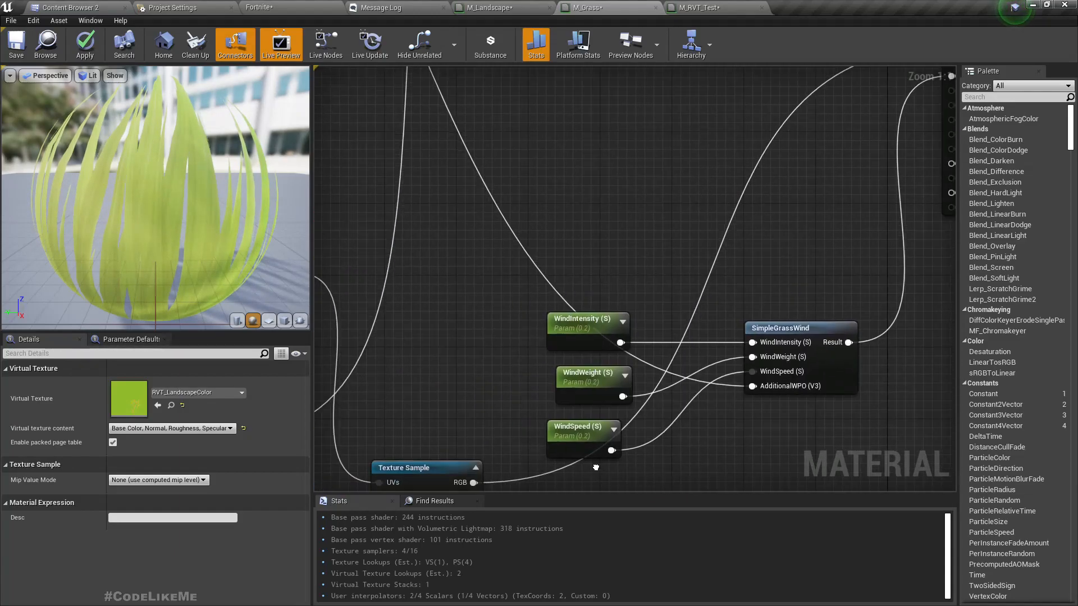
# Step: Replace the grass material's old normal map with the virtual texture sample's normal, then show the Content Browser
pyautogui.scroll(-3)
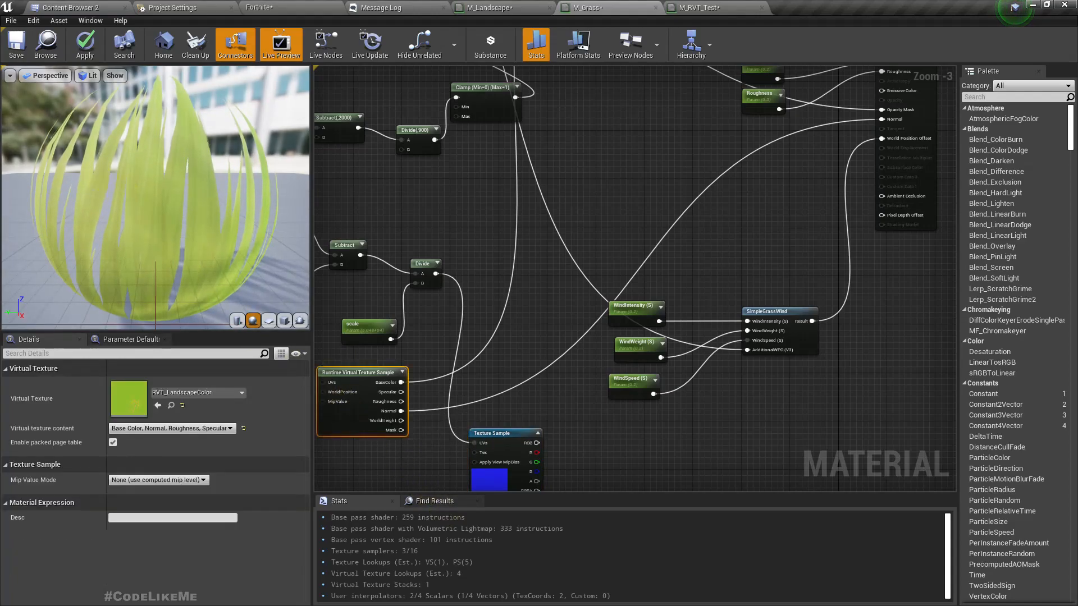
pyautogui.scroll(-3)
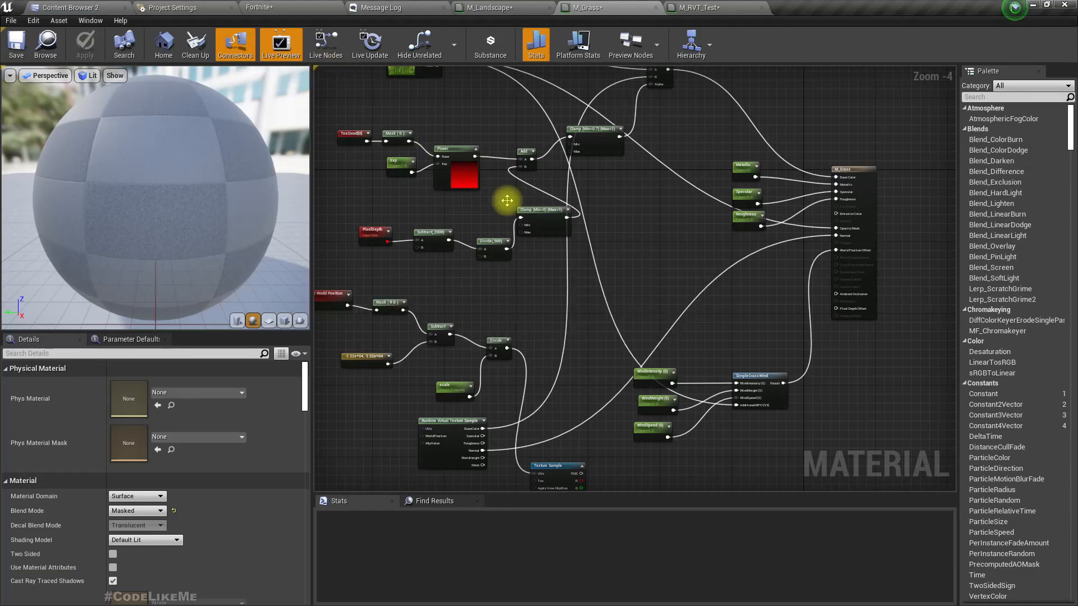
pyautogui.click(561, 342)
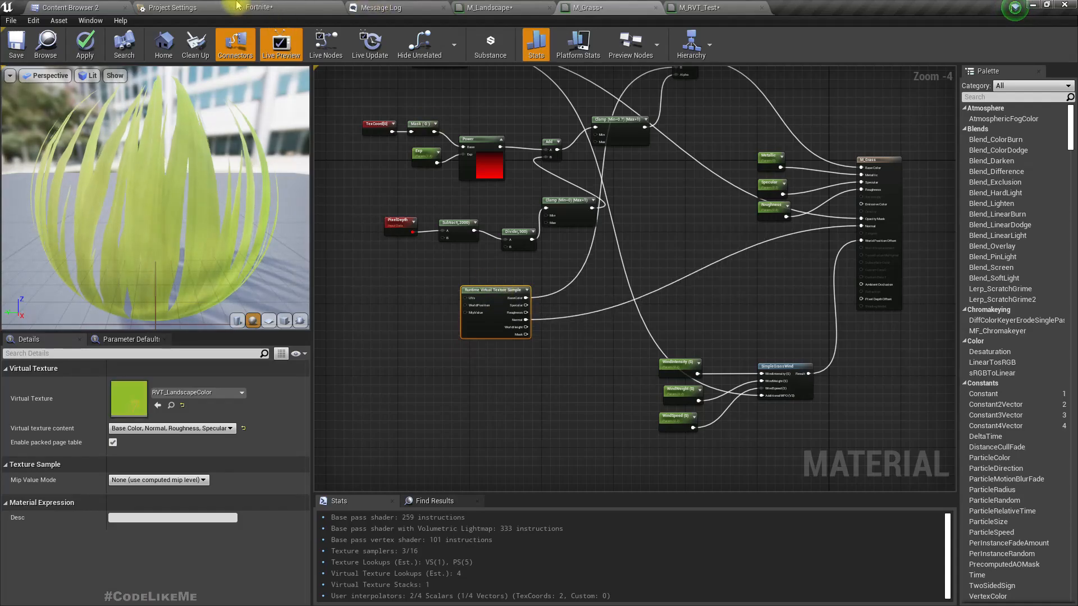
pyautogui.click(68, 8)
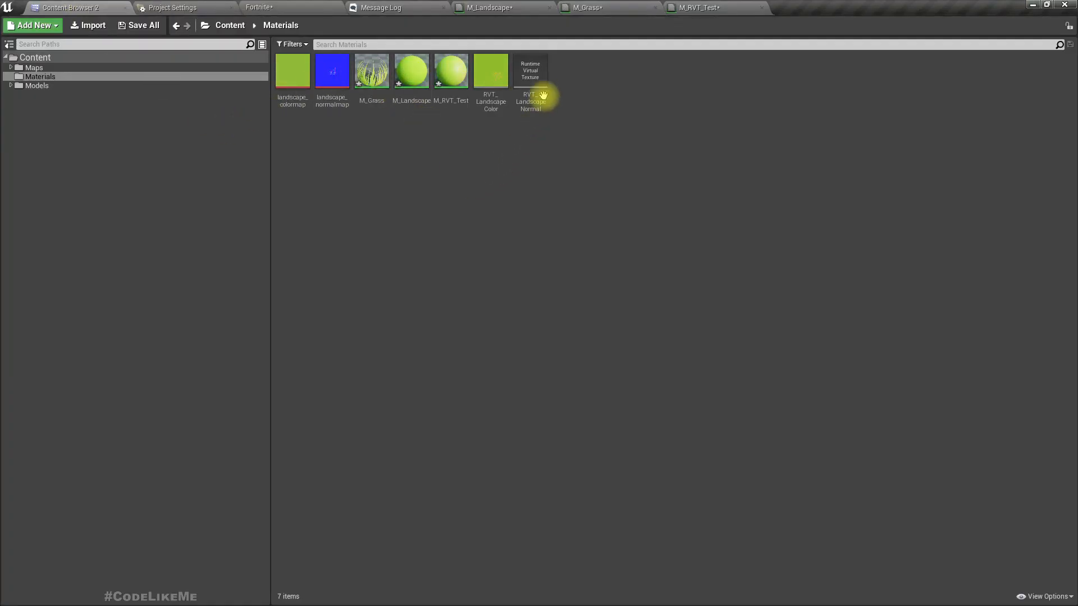
# Step: Delete the RVT_LandscapeNormal virtual texture from the Materials folder
pyautogui.click(530, 70)
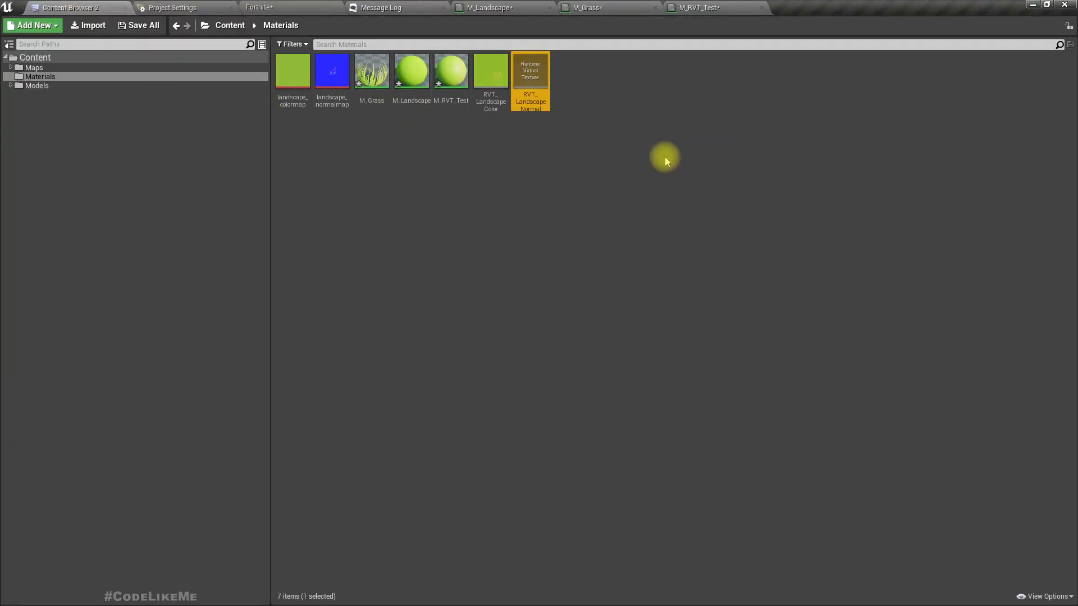
pyautogui.press('Delete')
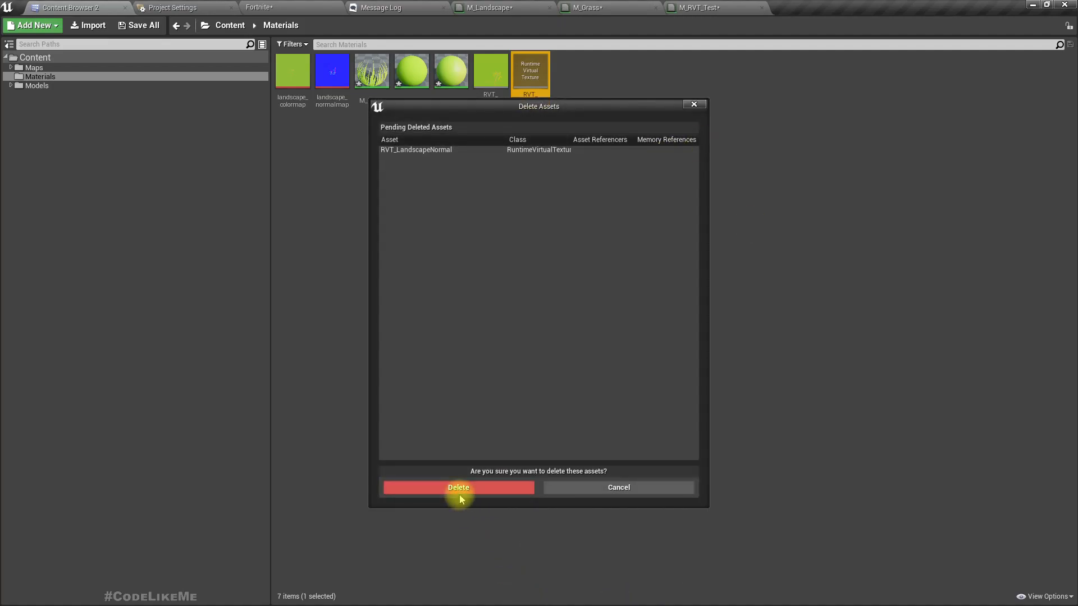
pyautogui.click(458, 487)
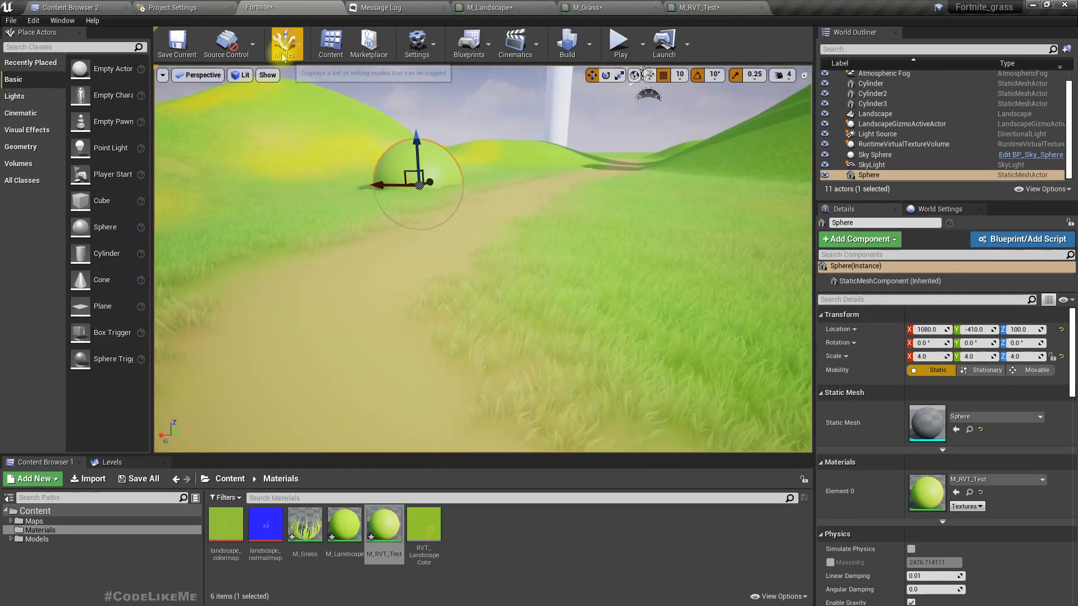
# Step: Enter Landscape paint mode and choose the Dead Grass layer for painting
pyautogui.click(284, 43)
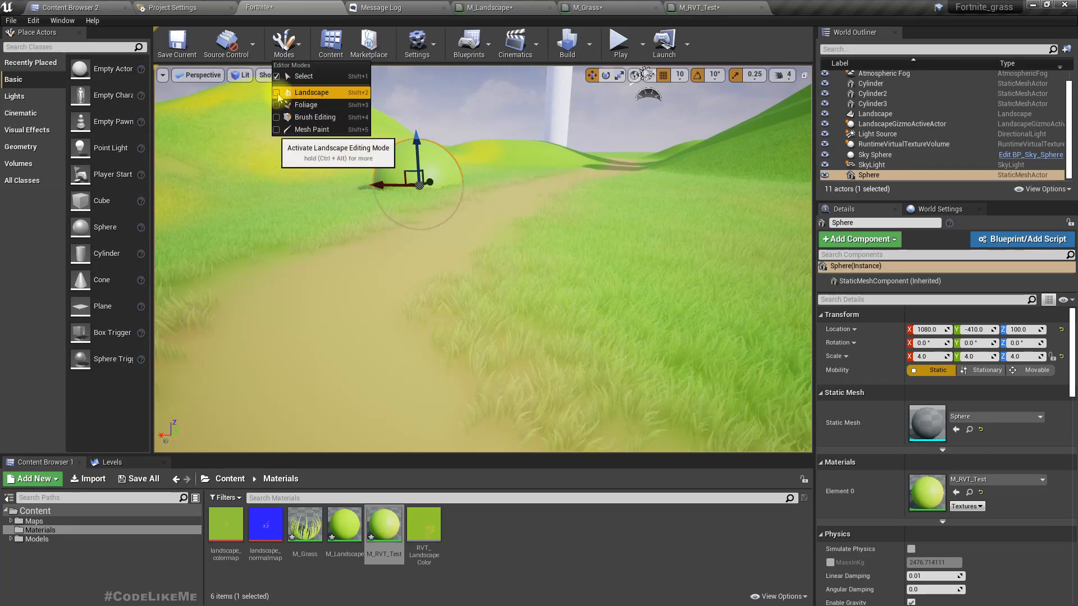
pyautogui.click(312, 92)
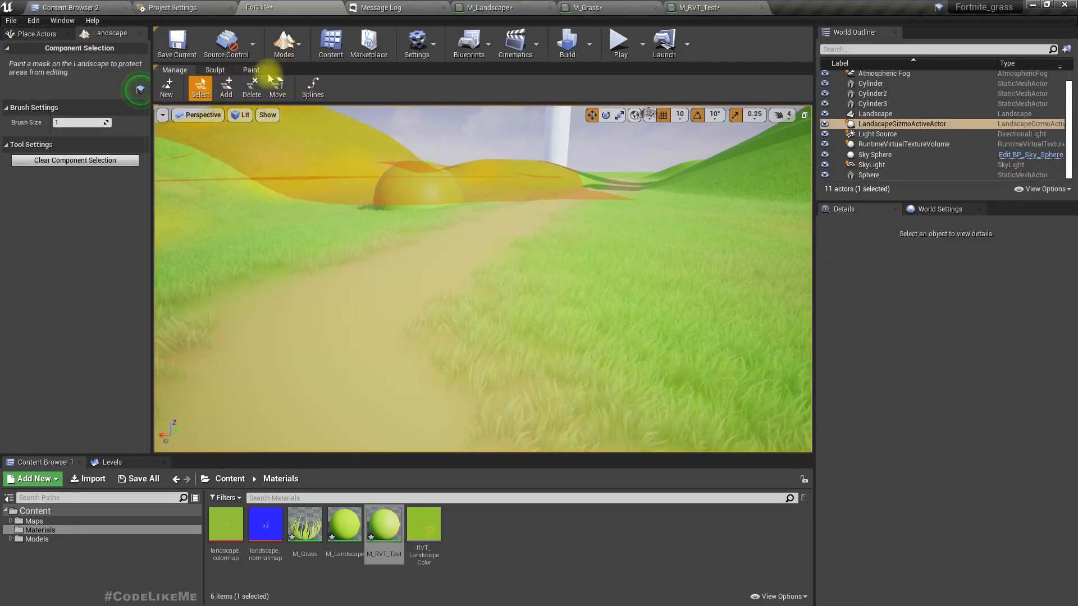
pyautogui.click(251, 69)
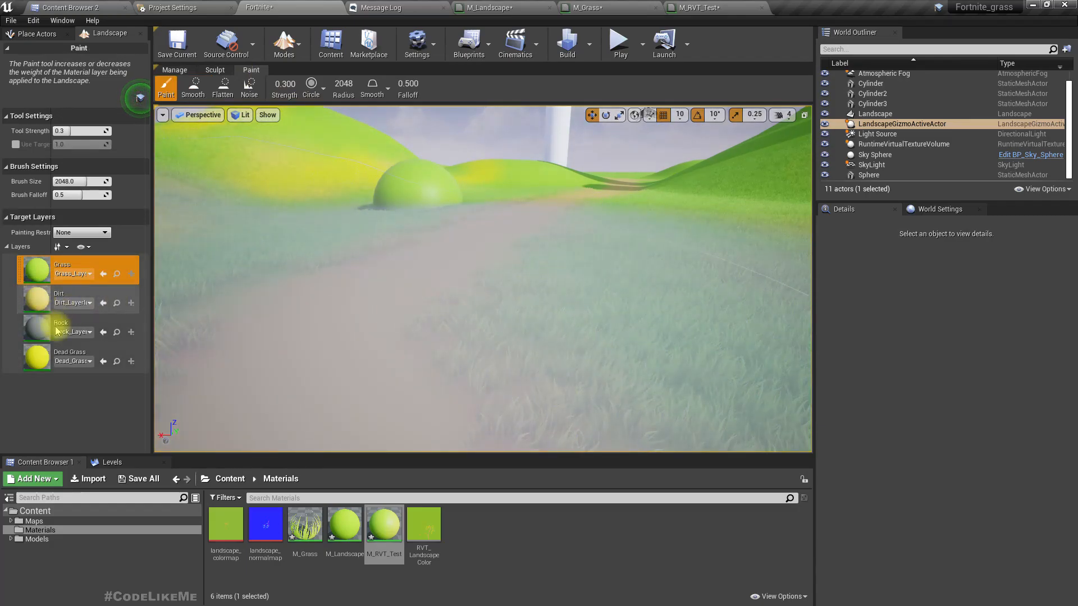
pyautogui.click(62, 327)
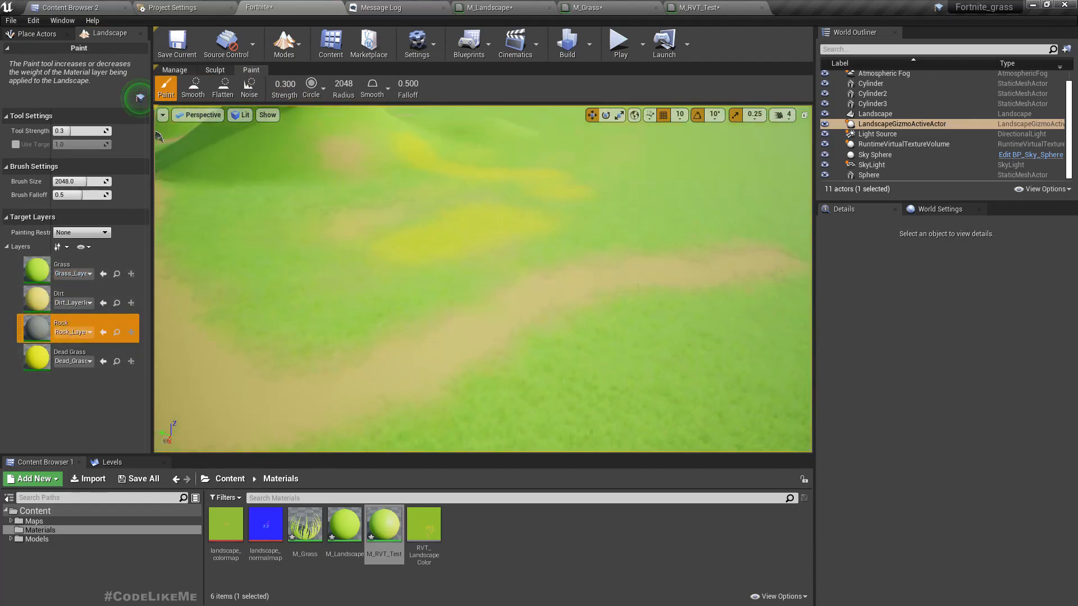
pyautogui.click(61, 296)
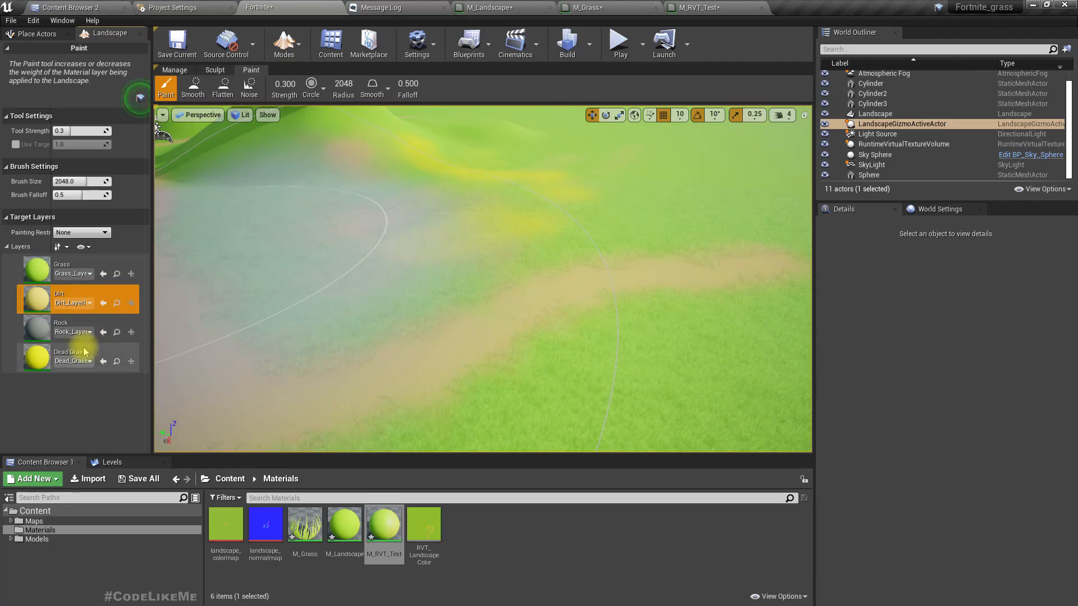
pyautogui.click(68, 356)
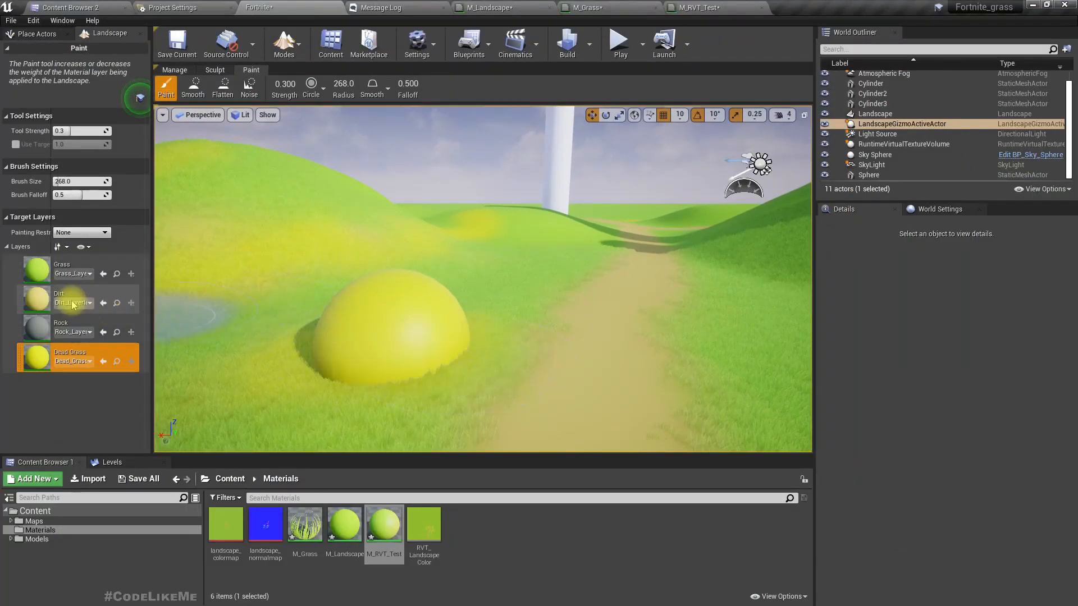
# Step: Choose the Dirt layer for a crossing path and maximize the viewport with F11
pyautogui.click(62, 302)
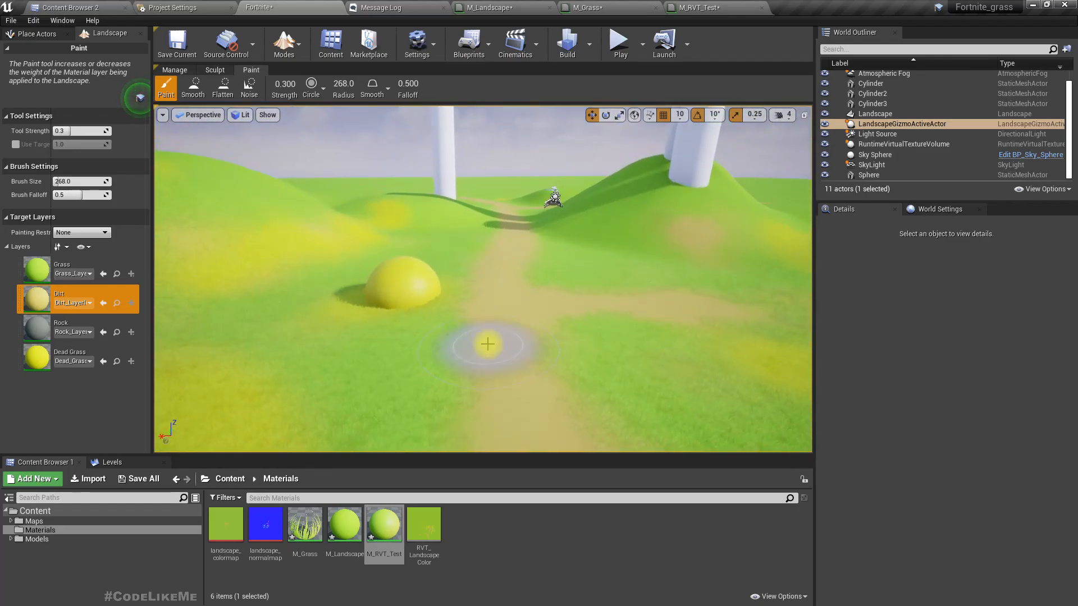
pyautogui.press('F11')
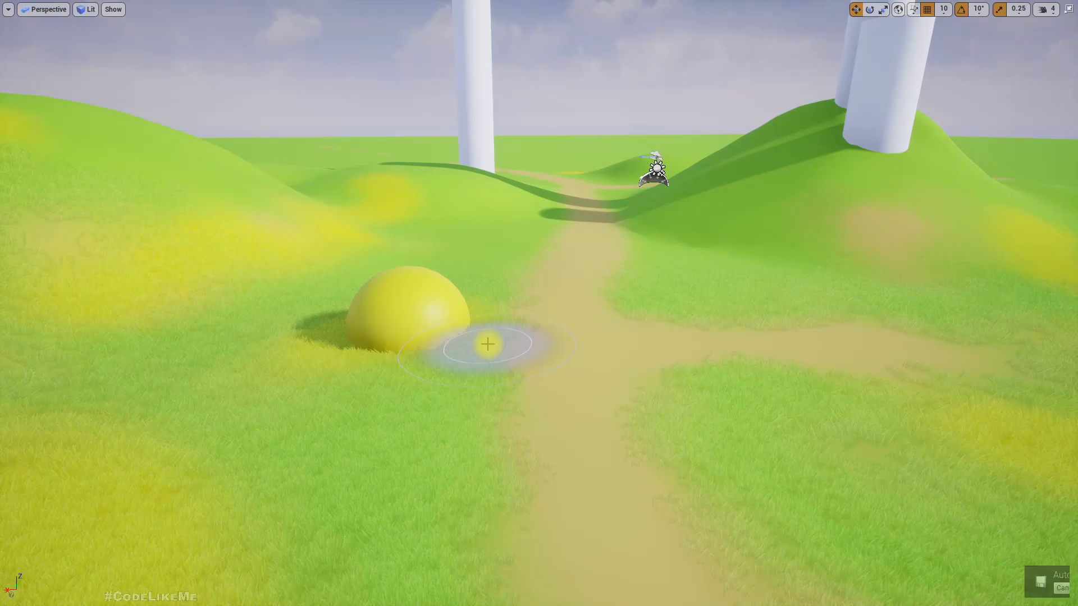
pyautogui.press('alt+tab')
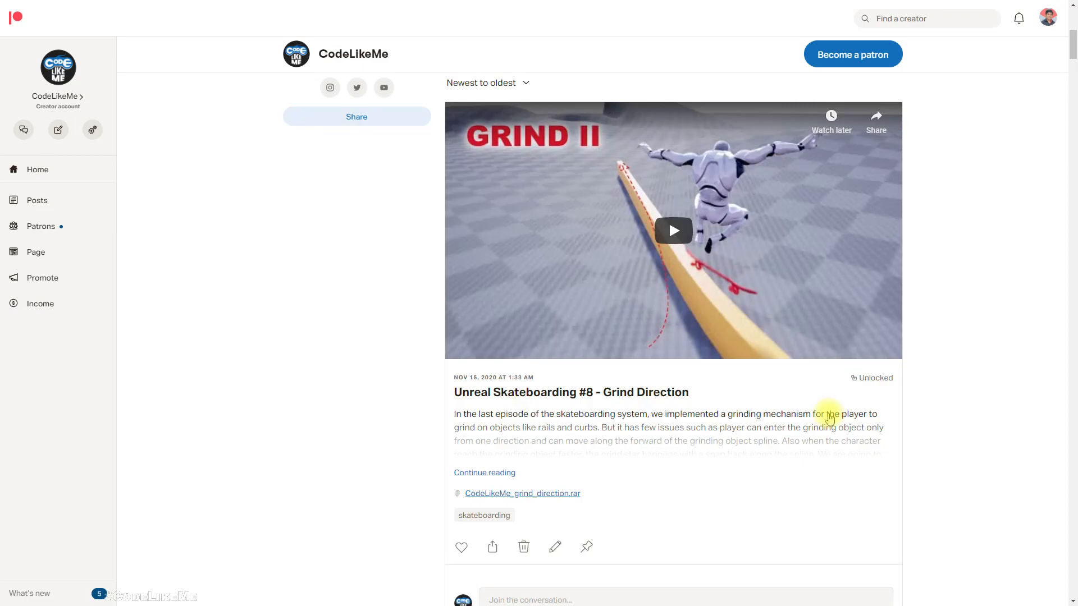
# Step: Scroll down the CodeLikeMe Patreon feed to the 'Two Years of CodeLikeMe' post
pyautogui.scroll(-3)
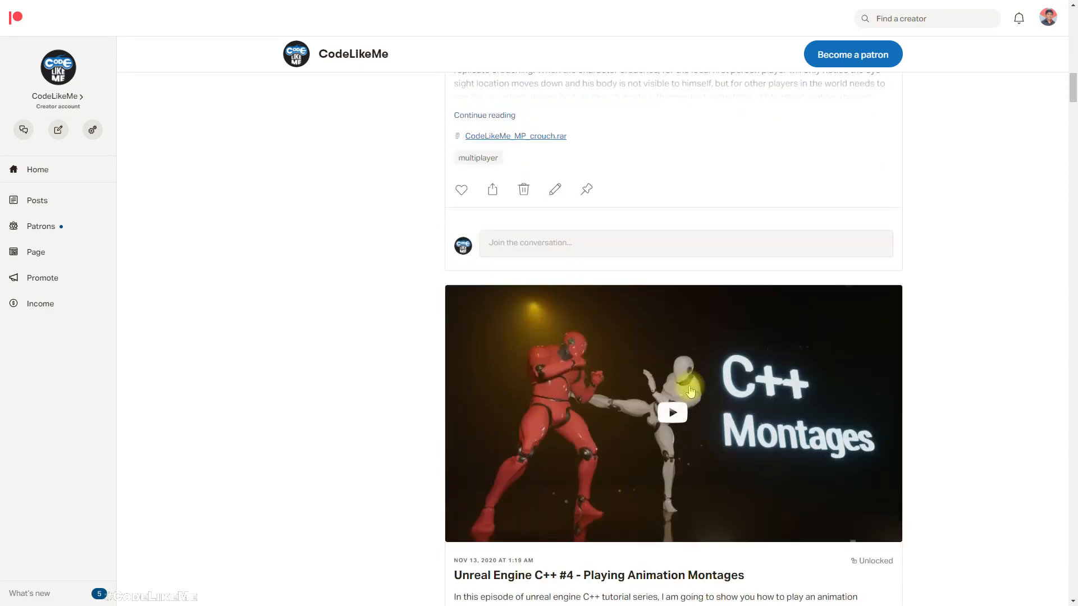
pyautogui.scroll(-3)
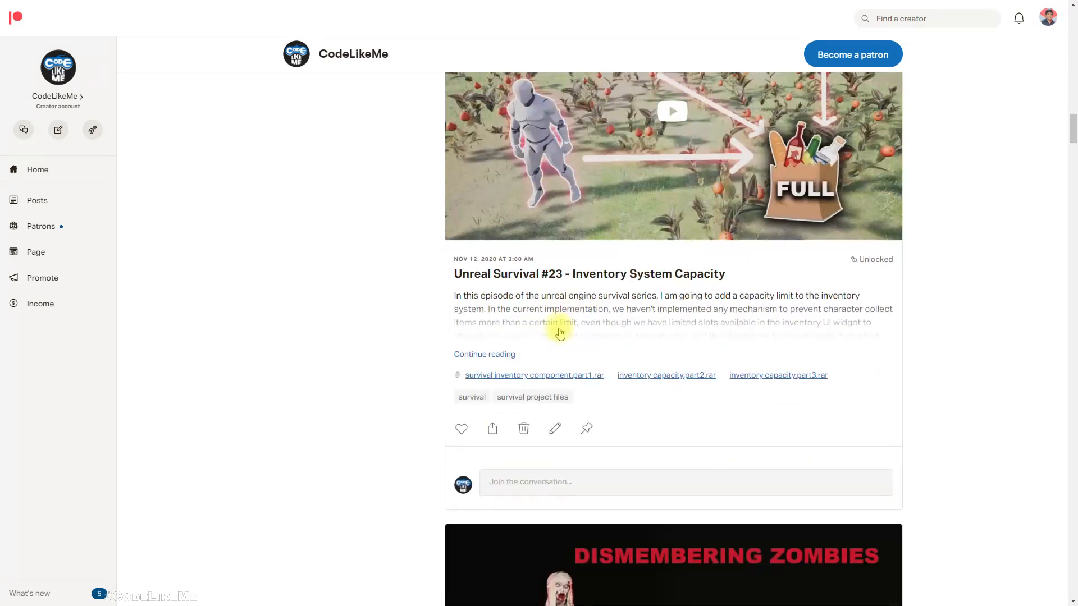
pyautogui.scroll(-3)
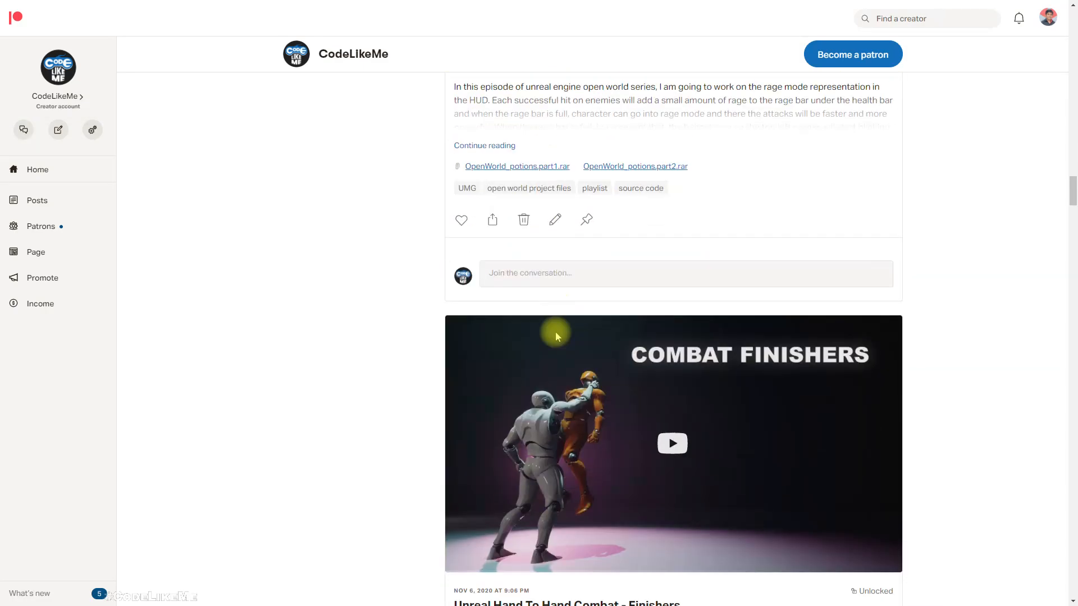
pyautogui.scroll(-3)
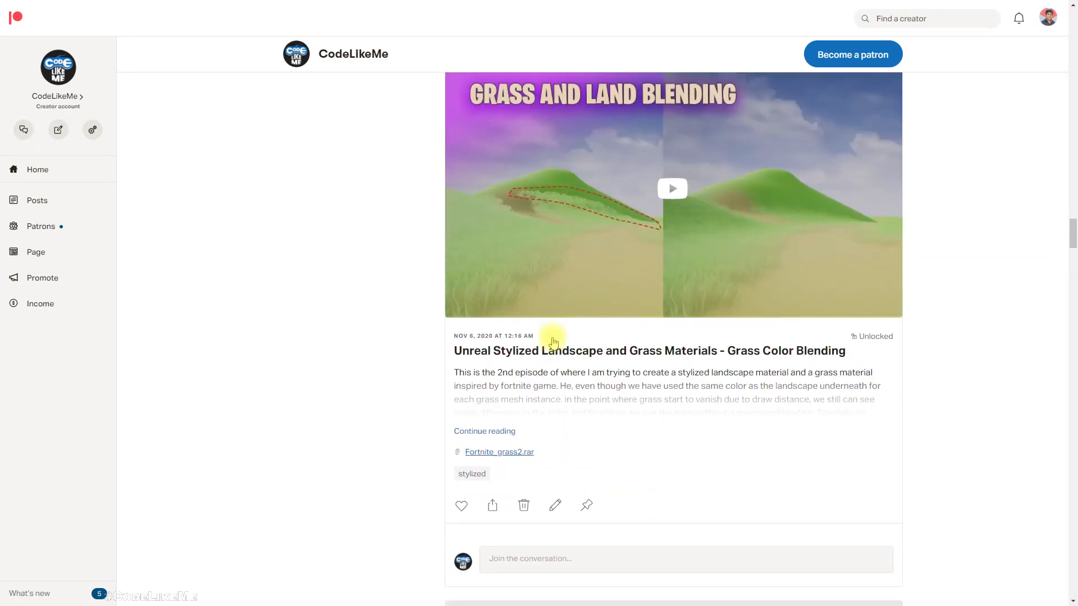
pyautogui.scroll(-3)
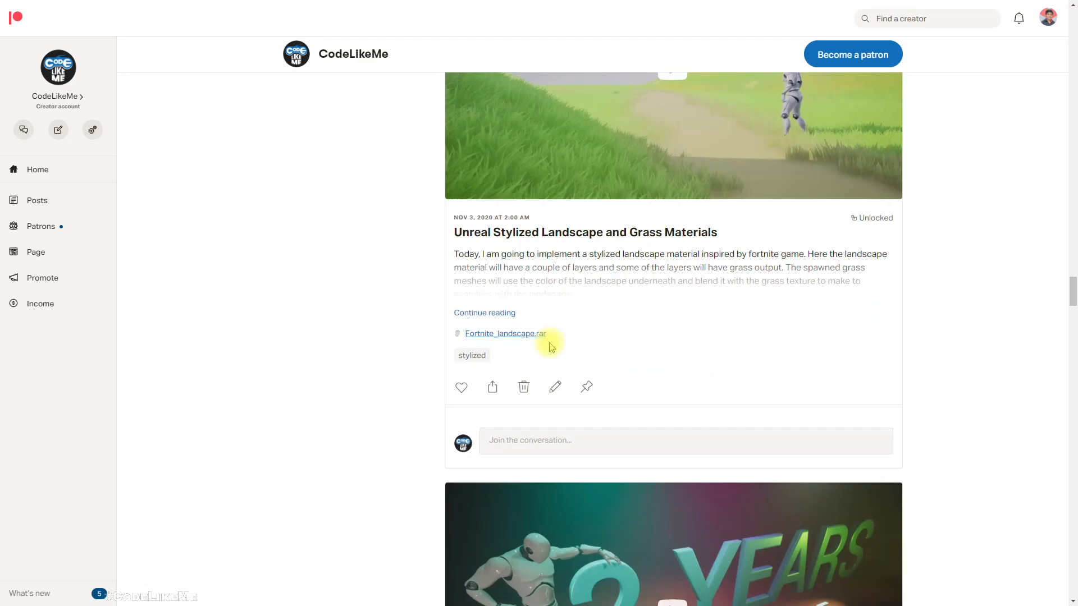
pyautogui.scroll(-3)
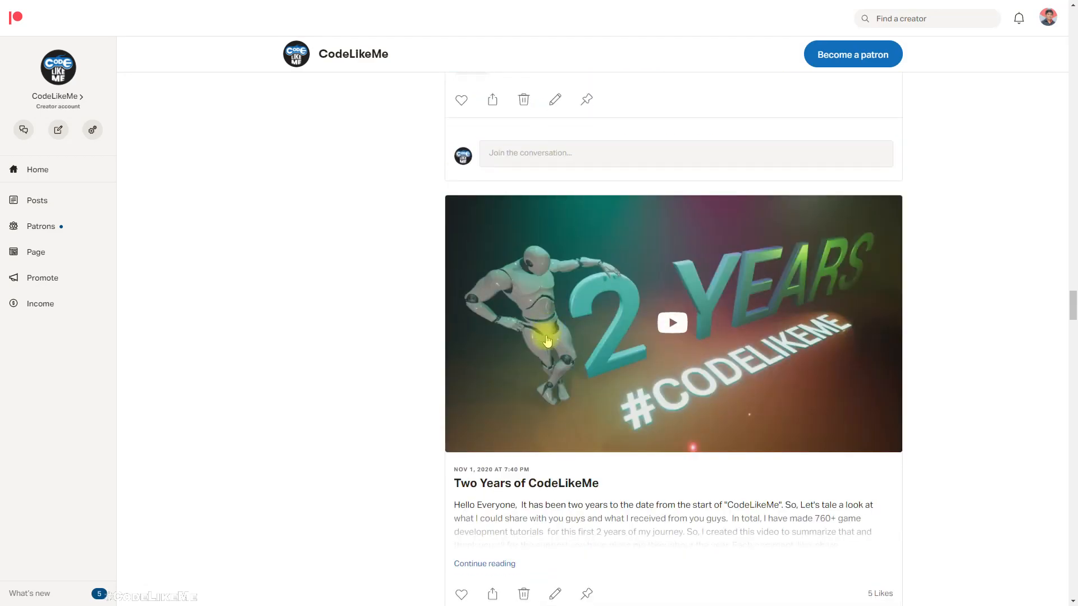